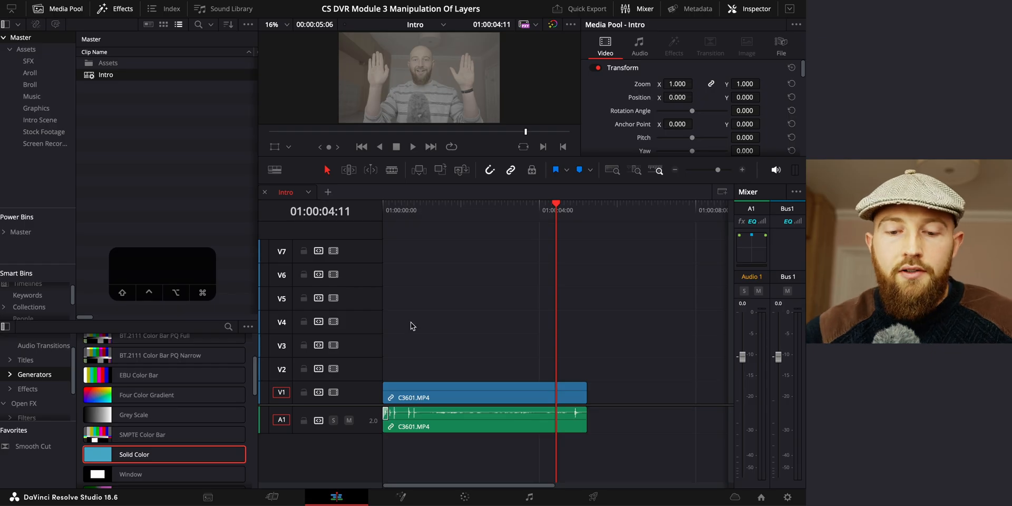
{"action": "mouse_move", "coordinate": [539, 253]}
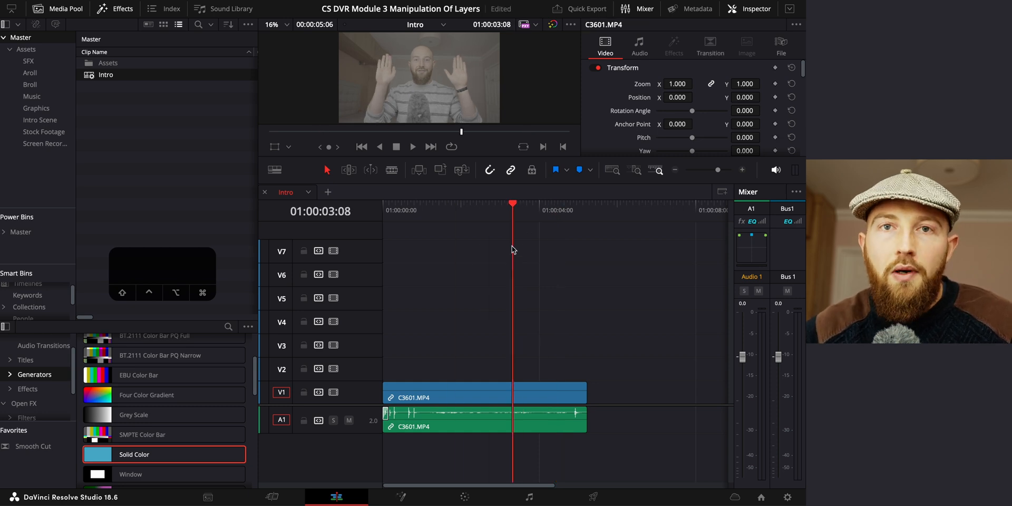
{"action": "mouse_move", "coordinate": [448, 259]}
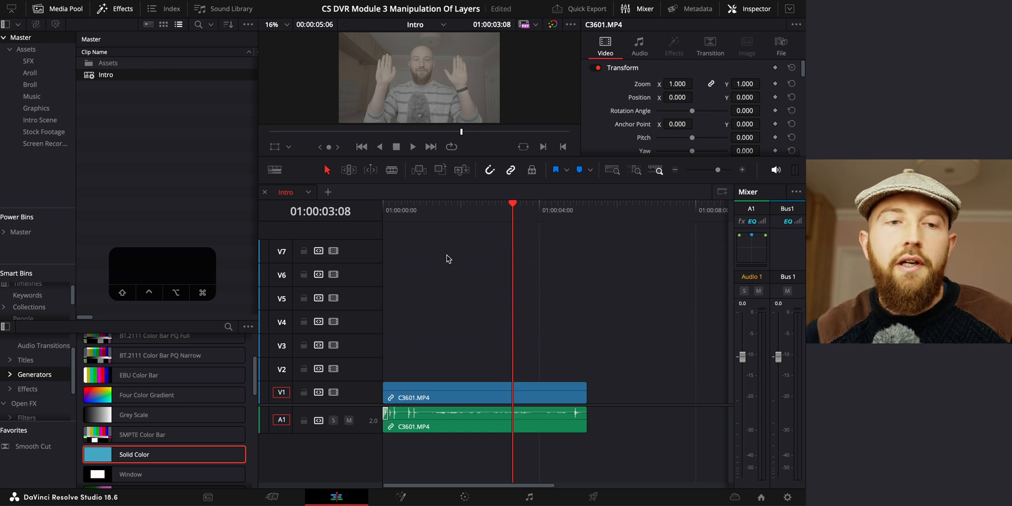
{"action": "mouse_move", "coordinate": [127, 79]}
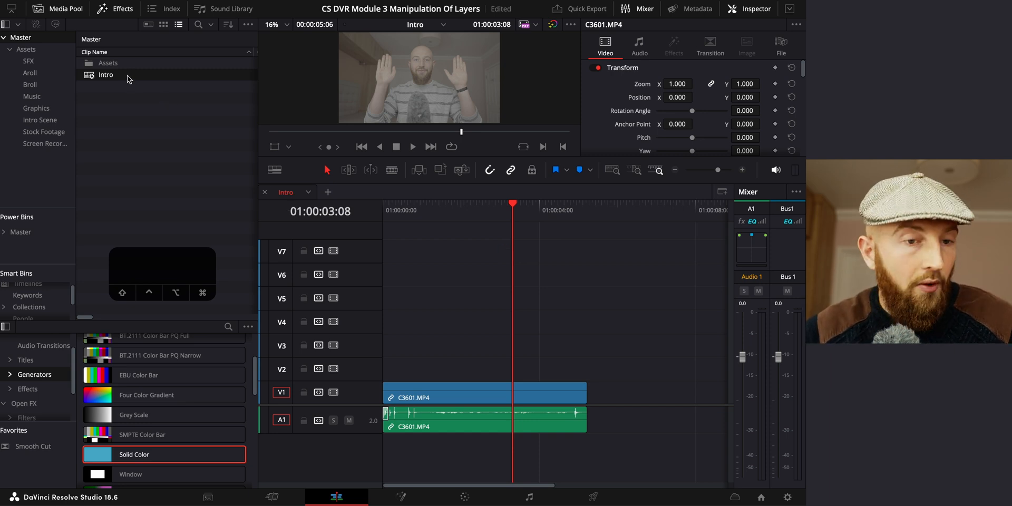
Duplicate the Intro timeline as Intro MM and open it in a tab beside Intro.
{"action": "right_click", "coordinate": [106, 75]}
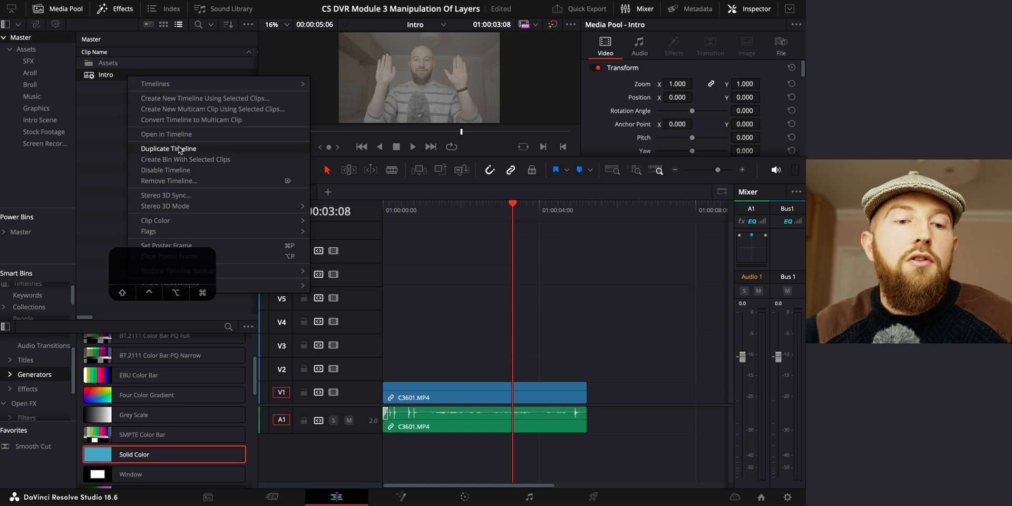
{"action": "left_click", "coordinate": [169, 149]}
{"action": "type", "text": "Intro MM"}
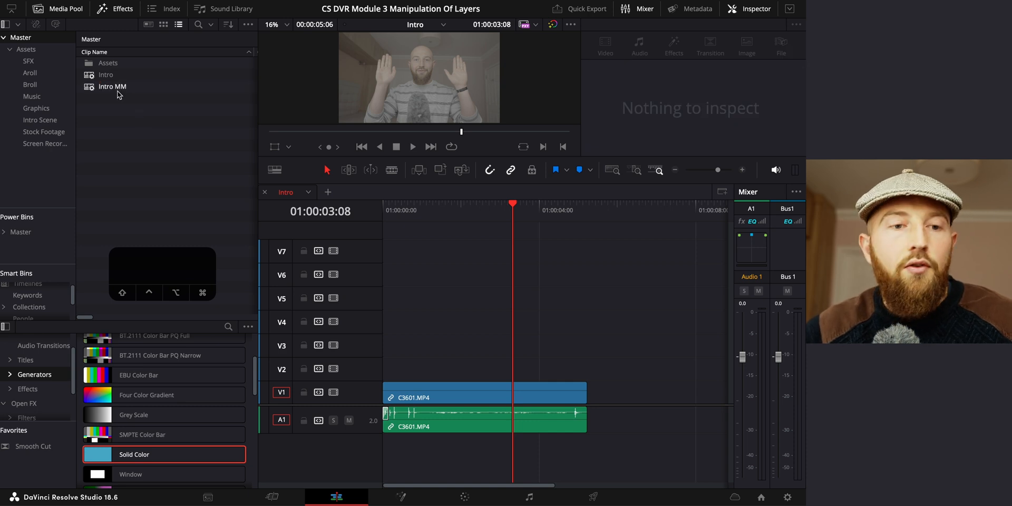
{"action": "double_click", "coordinate": [113, 87]}
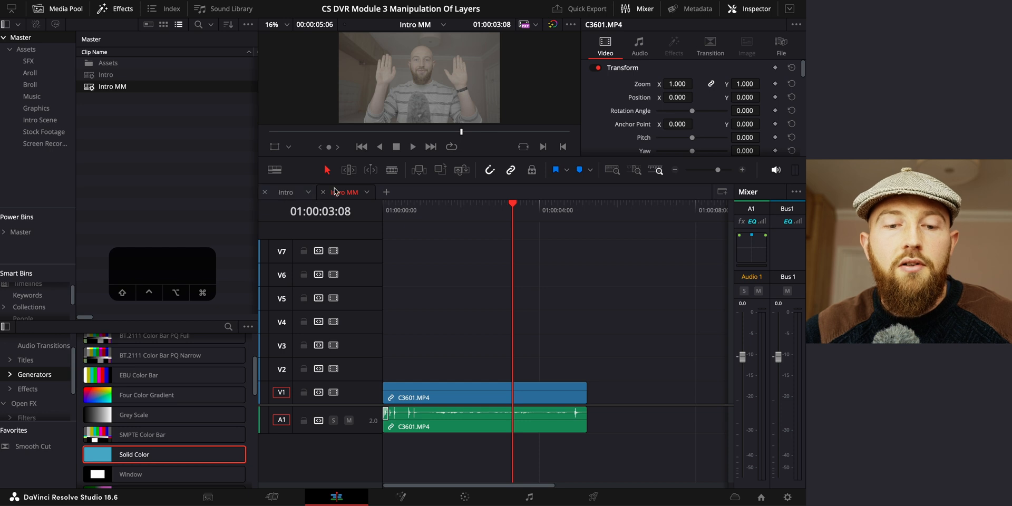
{"action": "left_click", "coordinate": [275, 169]}
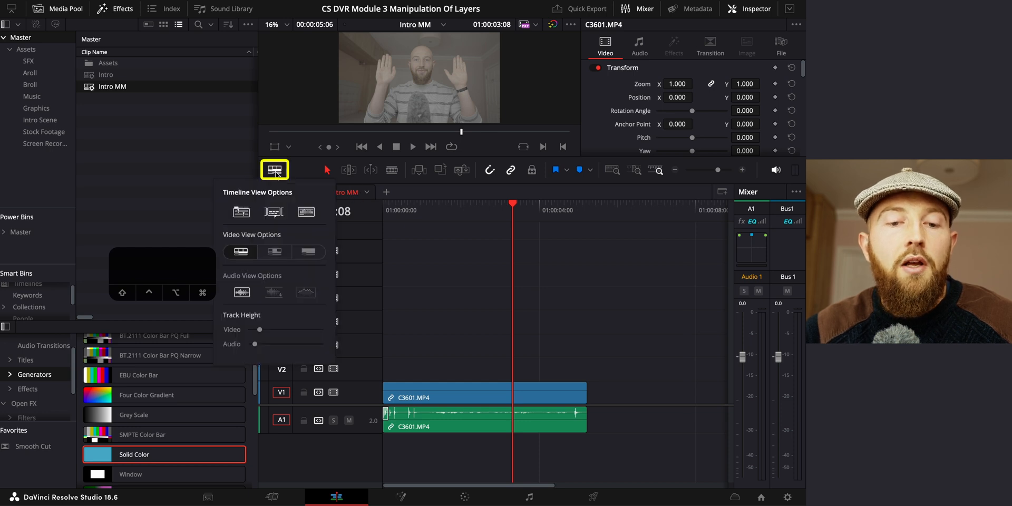
{"action": "left_click", "coordinate": [241, 211]}
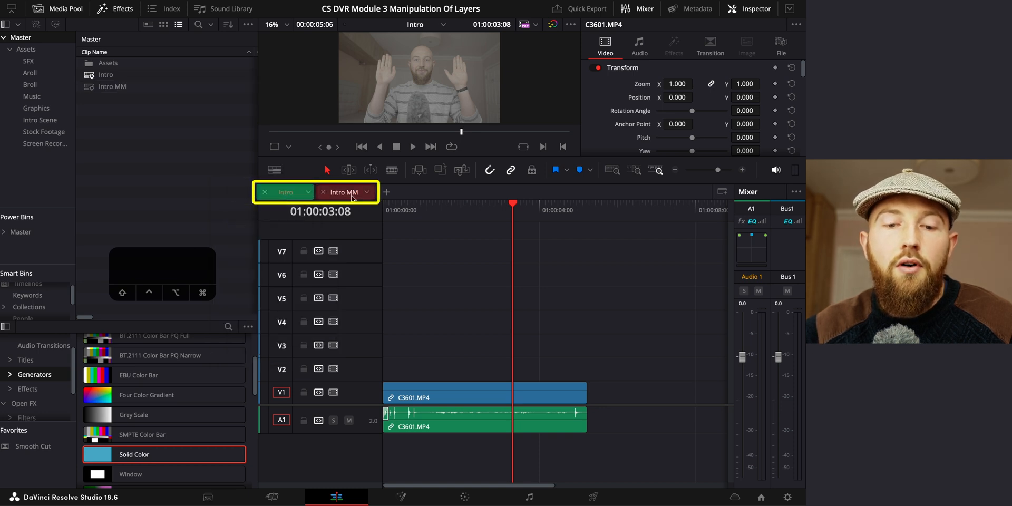
Nest Intro MM on V3 above the C3601 footage, snapped to the timeline start, and select it.
{"action": "left_click_drag", "start_coordinate": [112, 85], "coordinate": [688, 369]}
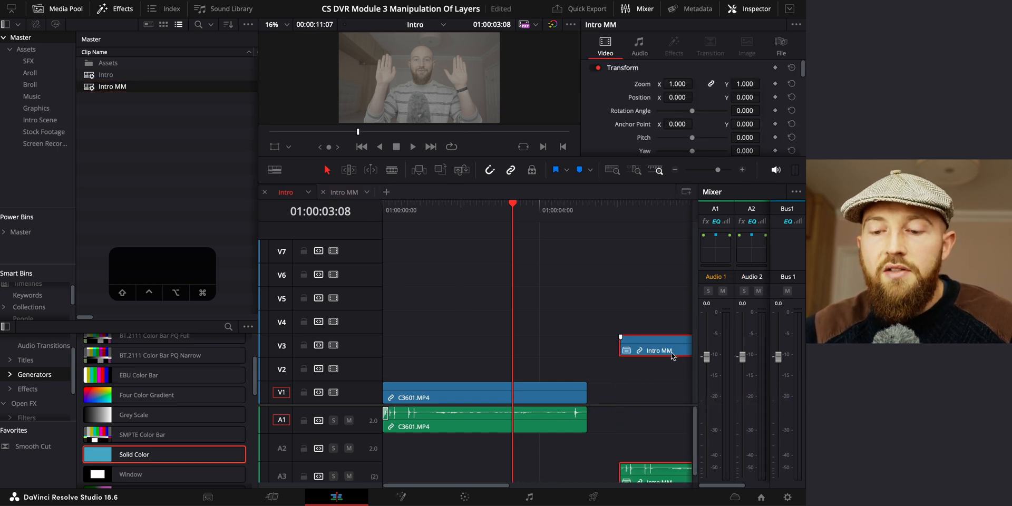
{"action": "left_click_drag", "start_coordinate": [655, 350], "coordinate": [447, 350]}
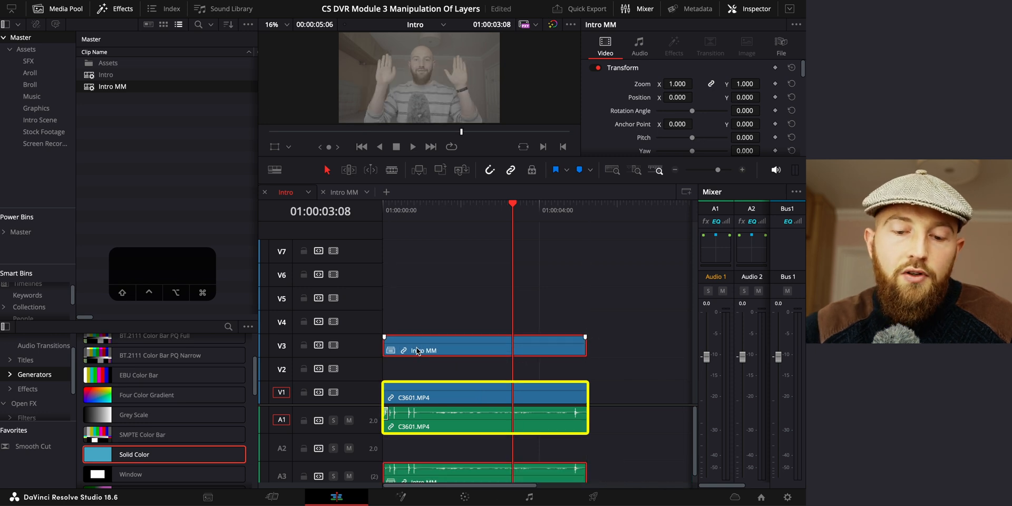
{"action": "left_click", "coordinate": [449, 350]}
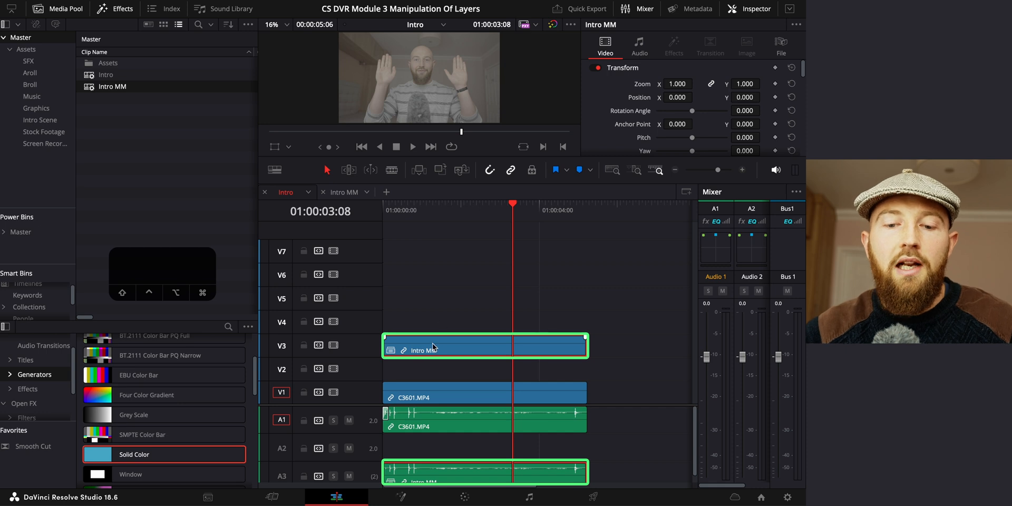
{"action": "mouse_move", "coordinate": [441, 344]}
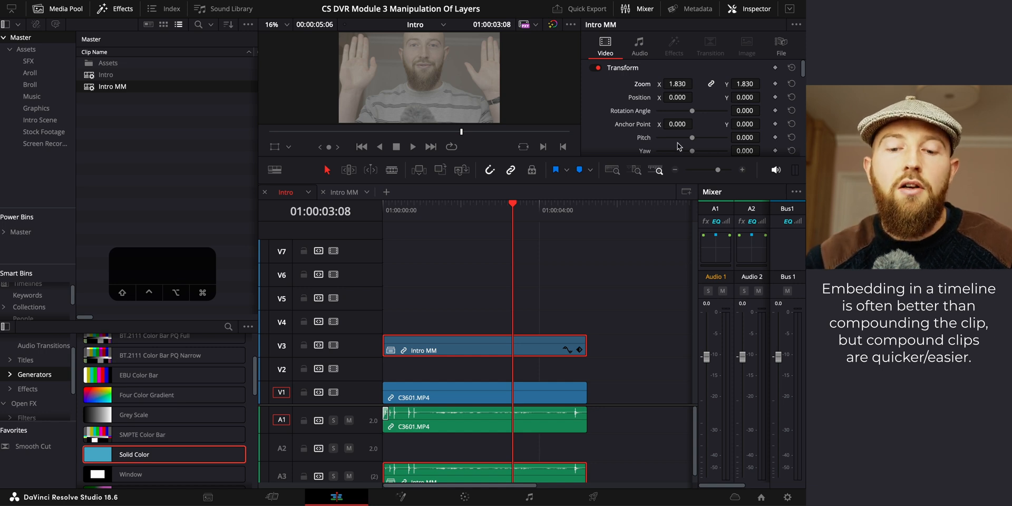
{"action": "mouse_move", "coordinate": [462, 272]}
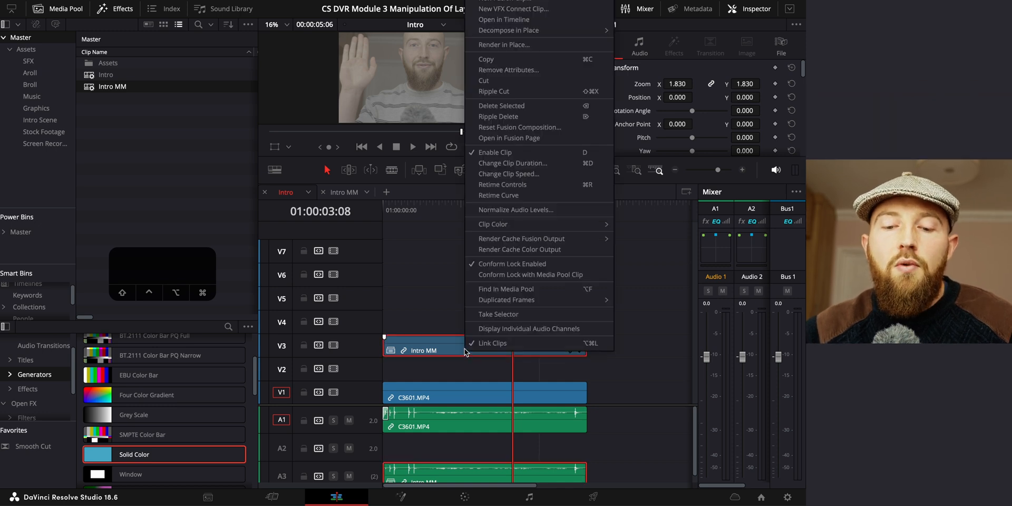
Unlink the nested clip's audio, move it to V7 at original scale, and switch to Intro MM.
{"action": "left_click", "coordinate": [493, 343]}
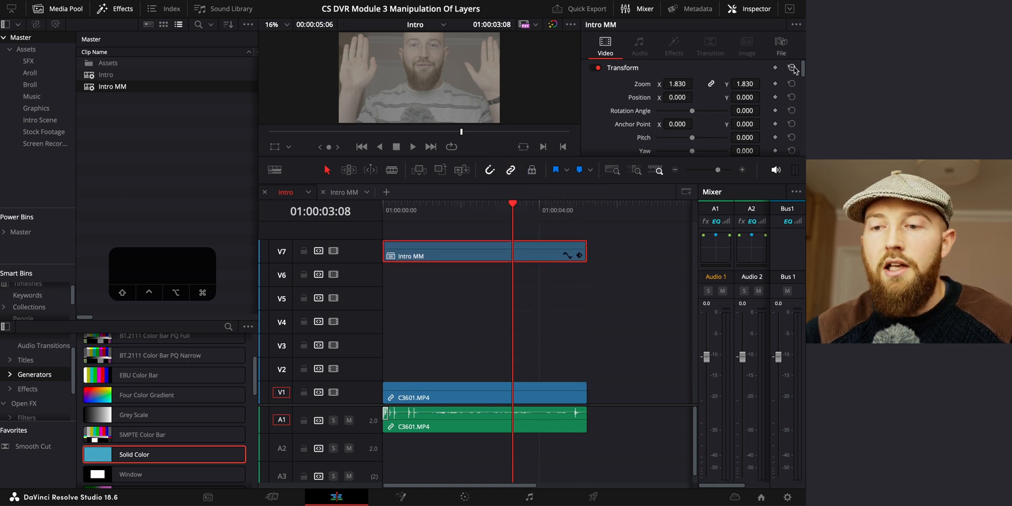
{"action": "left_click", "coordinate": [792, 67]}
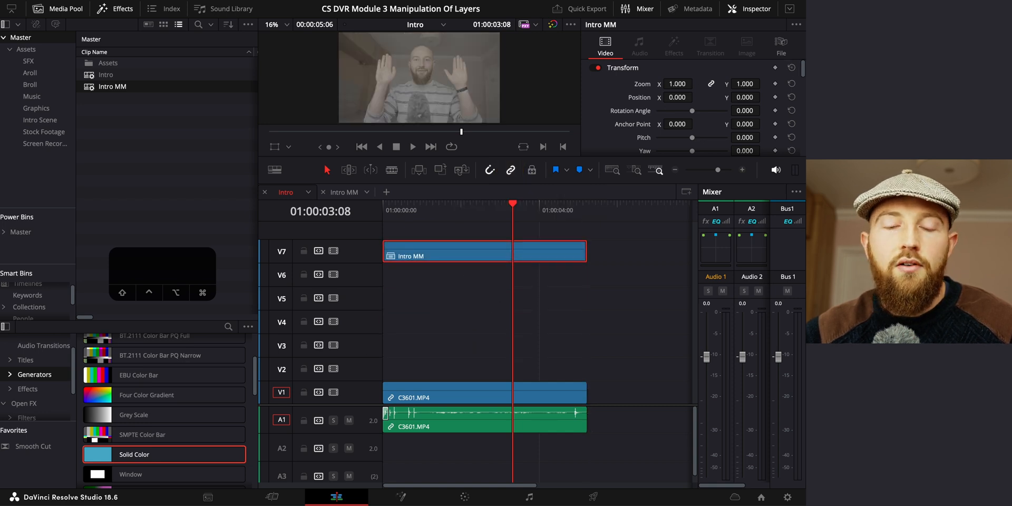
{"action": "left_click", "coordinate": [345, 192]}
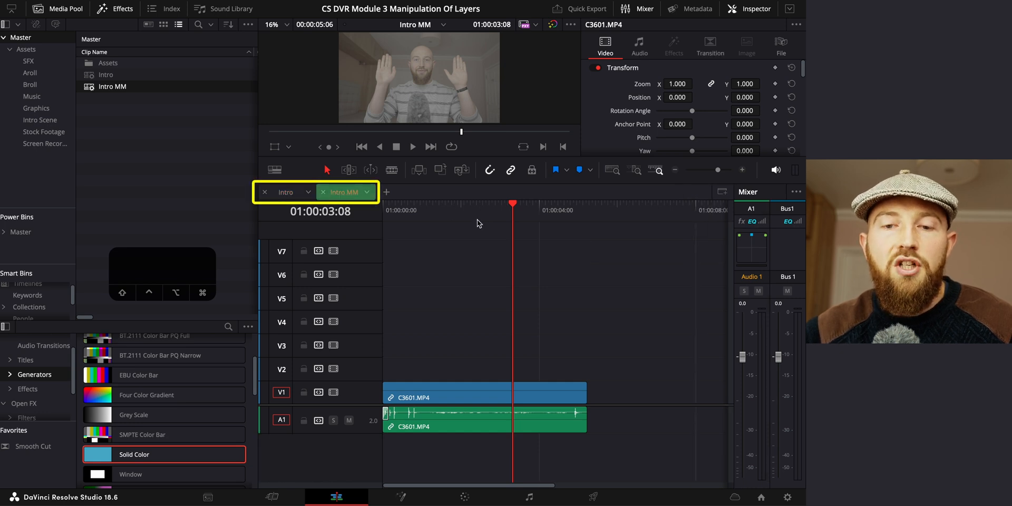
Open the Intro Scene bin and take the C3601 clip to the Color page.
{"action": "left_click", "coordinate": [41, 120]}
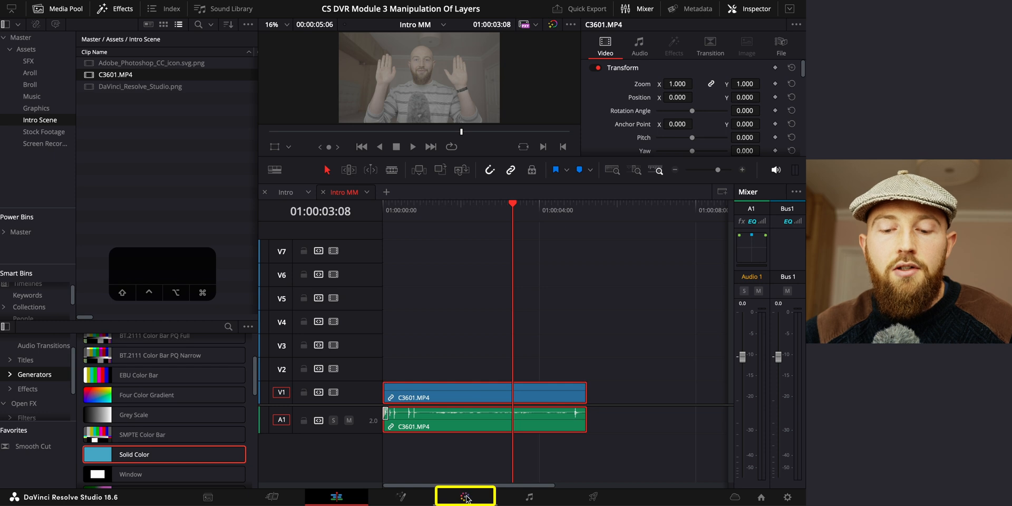
{"action": "left_click", "coordinate": [464, 496]}
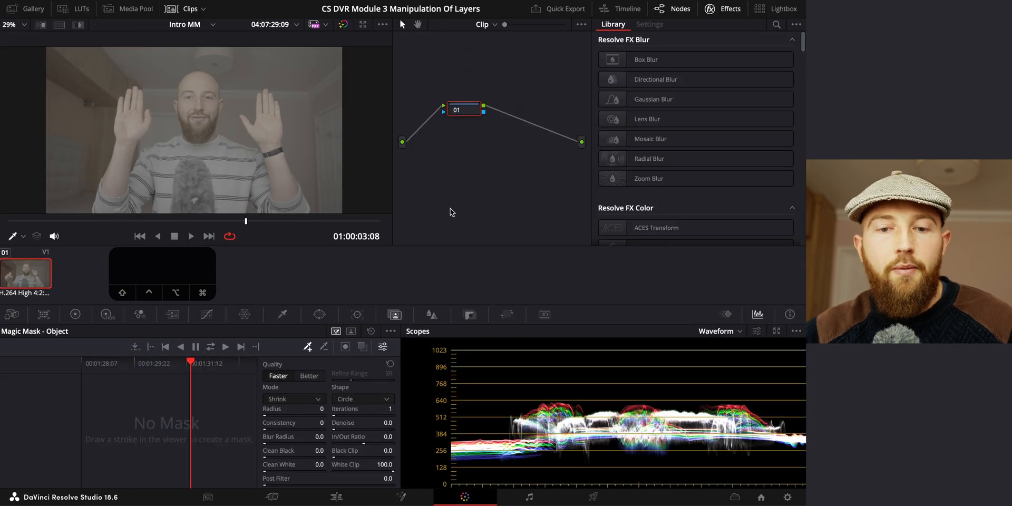
{"action": "mouse_move", "coordinate": [70, 223]}
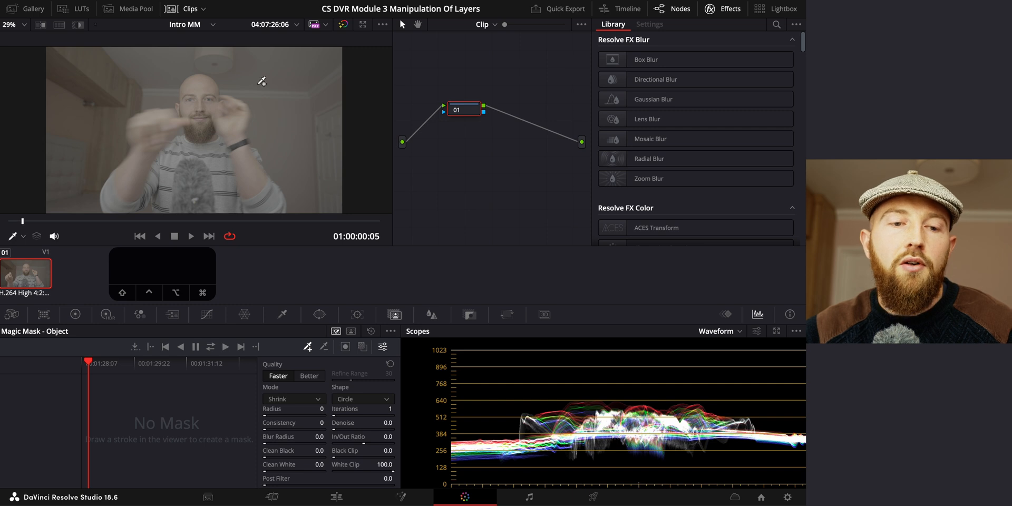
{"action": "mouse_move", "coordinate": [149, 127]}
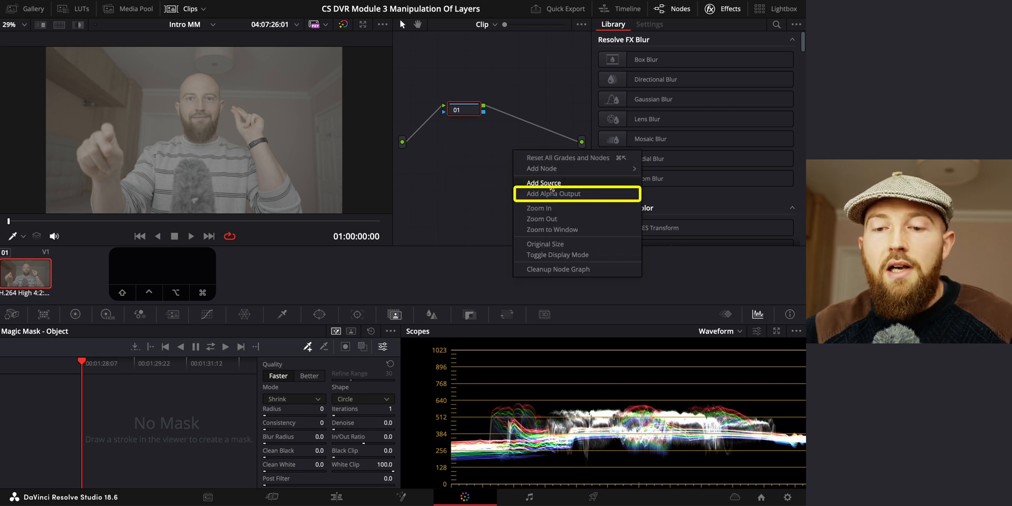
Add an alpha output to the node graph and set Magic Mask quality to Better.
{"action": "left_click", "coordinate": [553, 194]}
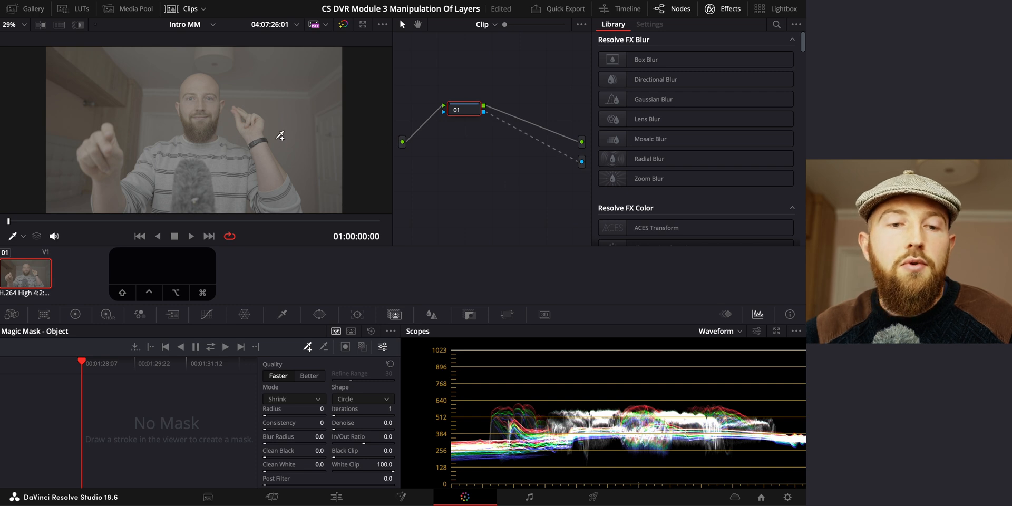
{"action": "mouse_move", "coordinate": [290, 340]}
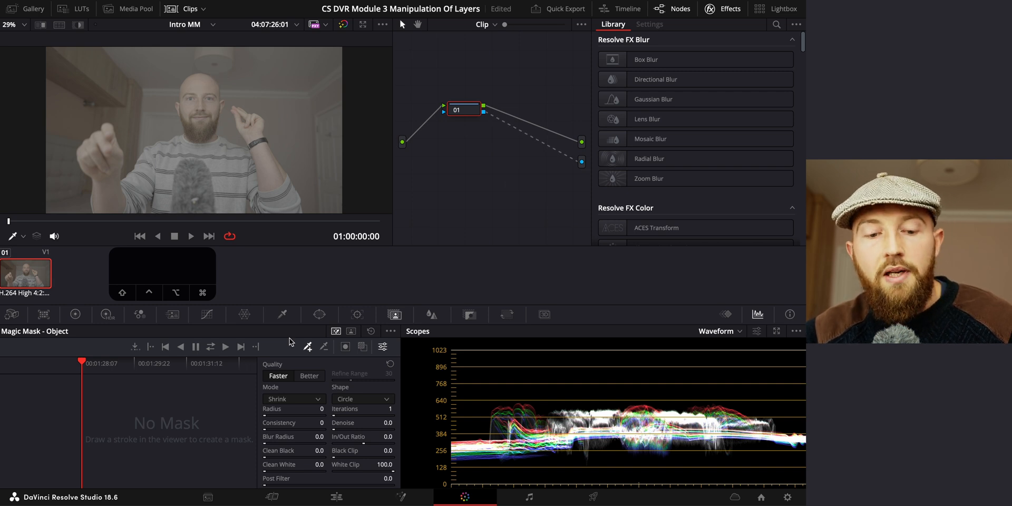
{"action": "mouse_move", "coordinate": [393, 314]}
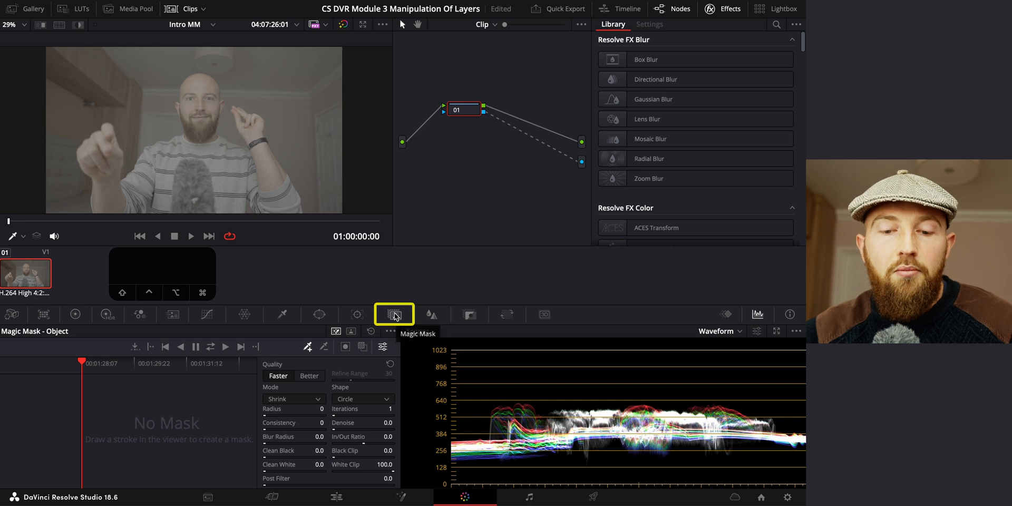
{"action": "left_click", "coordinate": [336, 332]}
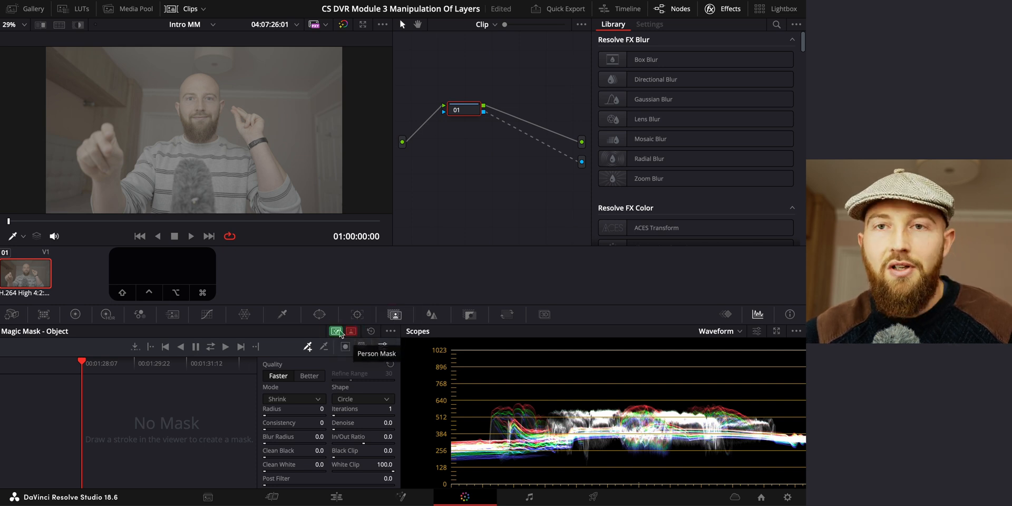
{"action": "mouse_move", "coordinate": [335, 331]}
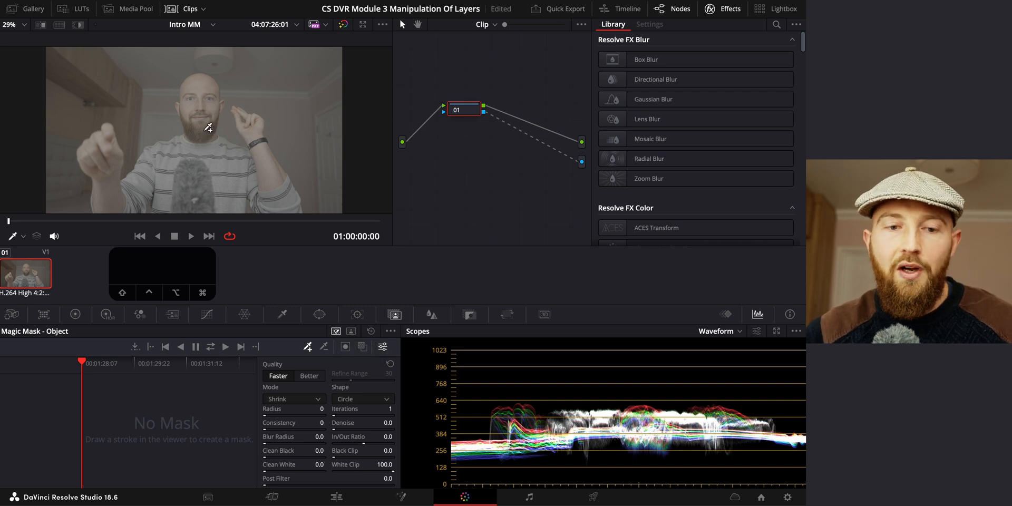
{"action": "left_click", "coordinate": [309, 376]}
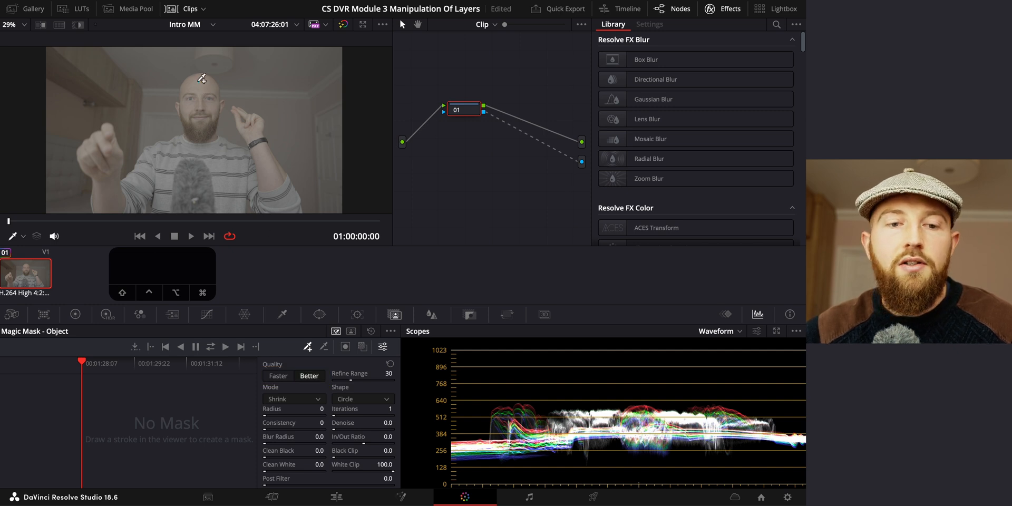
Paint Magic Mask strokes over the presenter's head, torso and arms to black out the background.
{"action": "left_click_drag", "start_coordinate": [202, 85], "coordinate": [215, 206]}
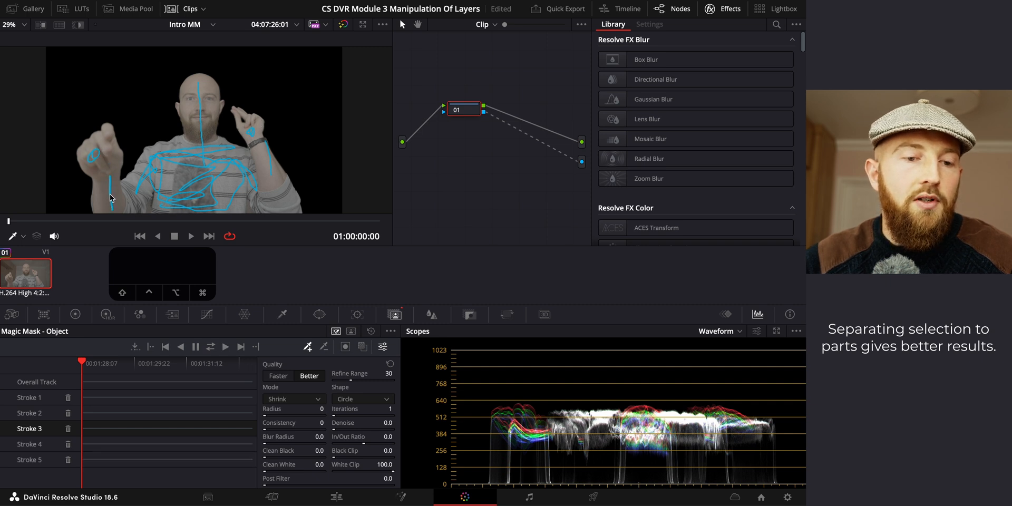
{"action": "left_click", "coordinate": [30, 412]}
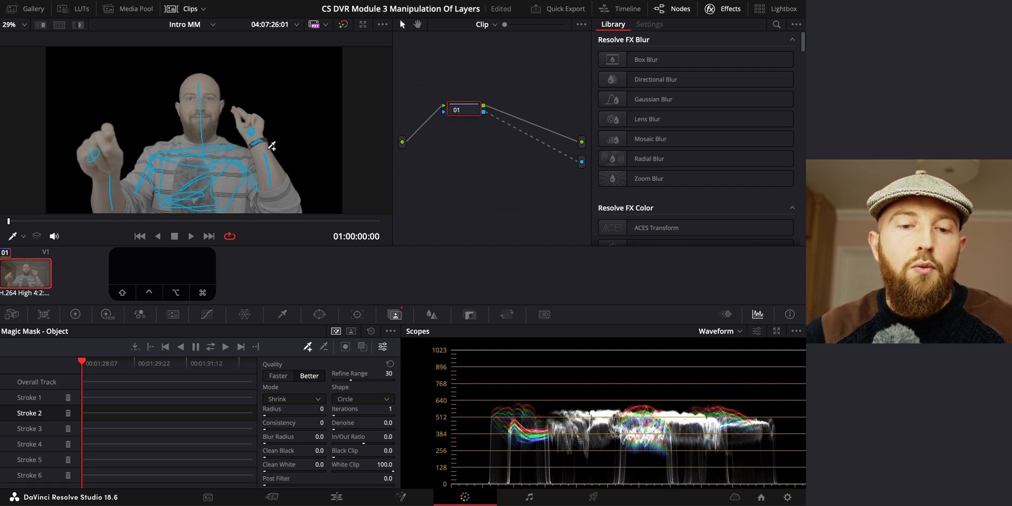
{"action": "mouse_move", "coordinate": [282, 133]}
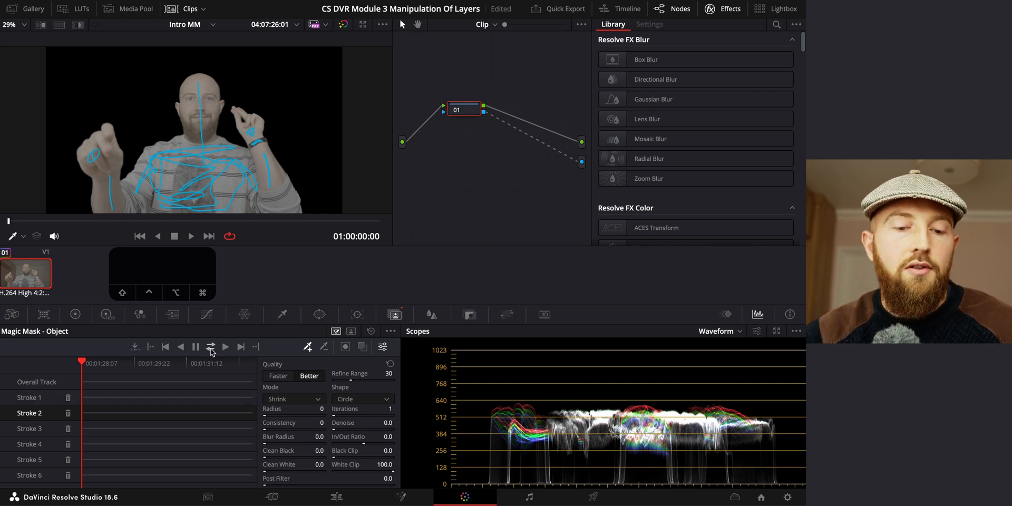
Track the Magic Mask forward and backward through the whole clip.
{"action": "left_click", "coordinate": [226, 347]}
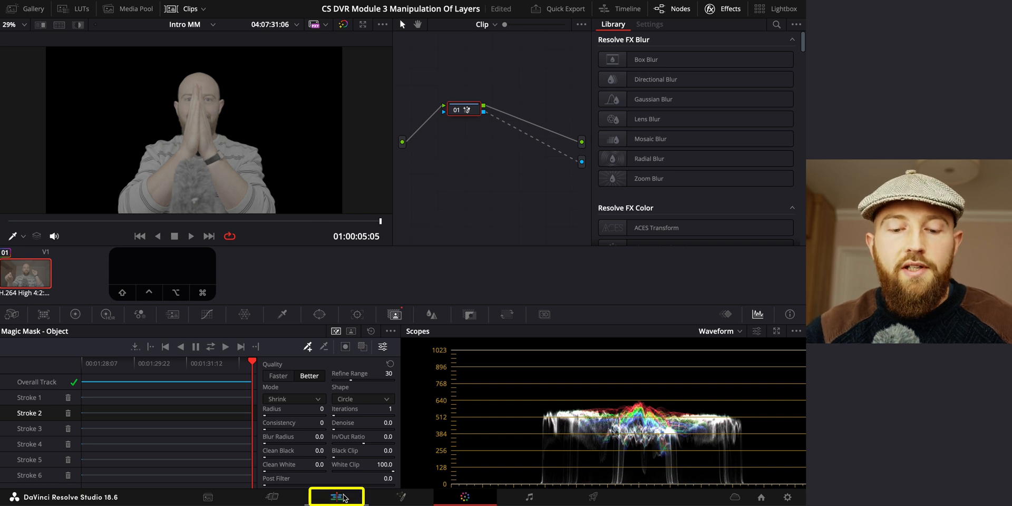
{"action": "left_click", "coordinate": [335, 497]}
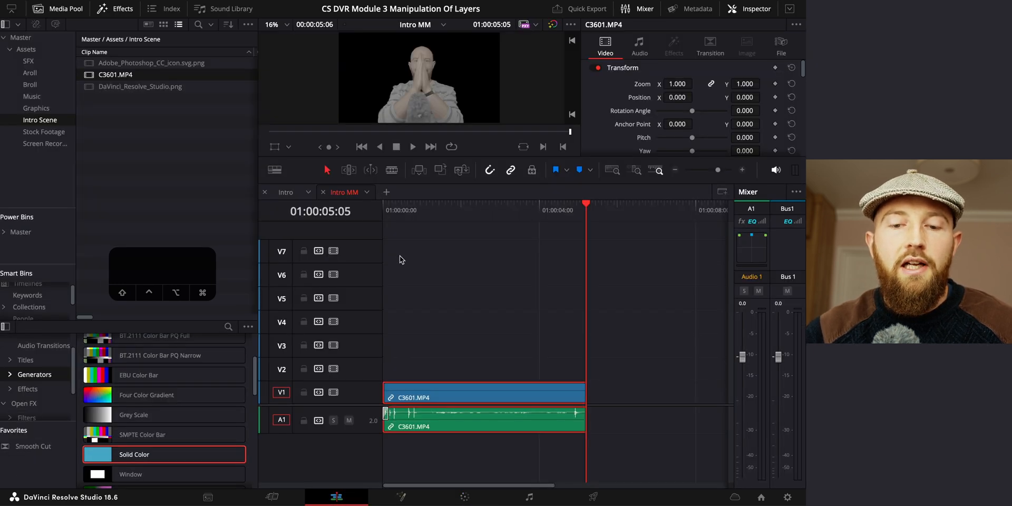
{"action": "left_click", "coordinate": [285, 192]}
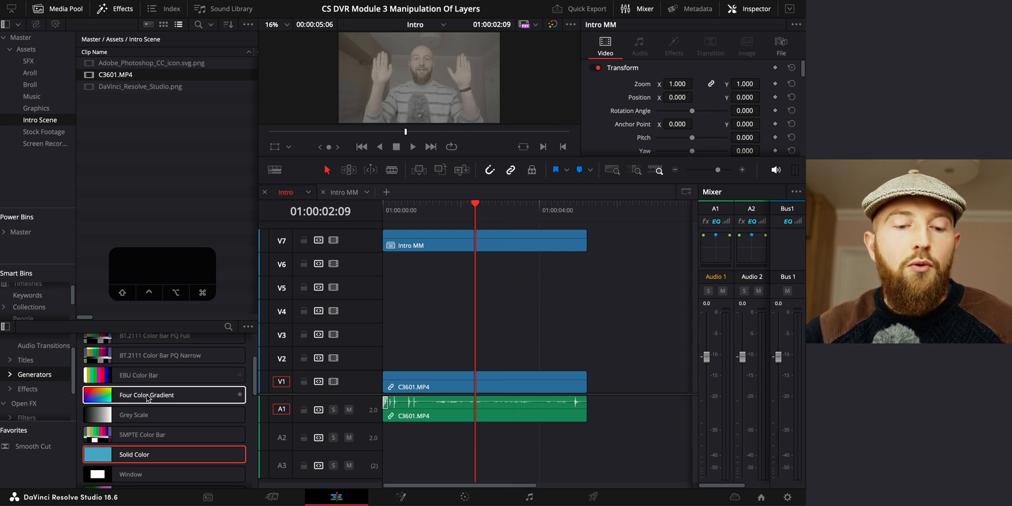
{"action": "left_click_drag", "start_coordinate": [163, 394], "coordinate": [514, 311]}
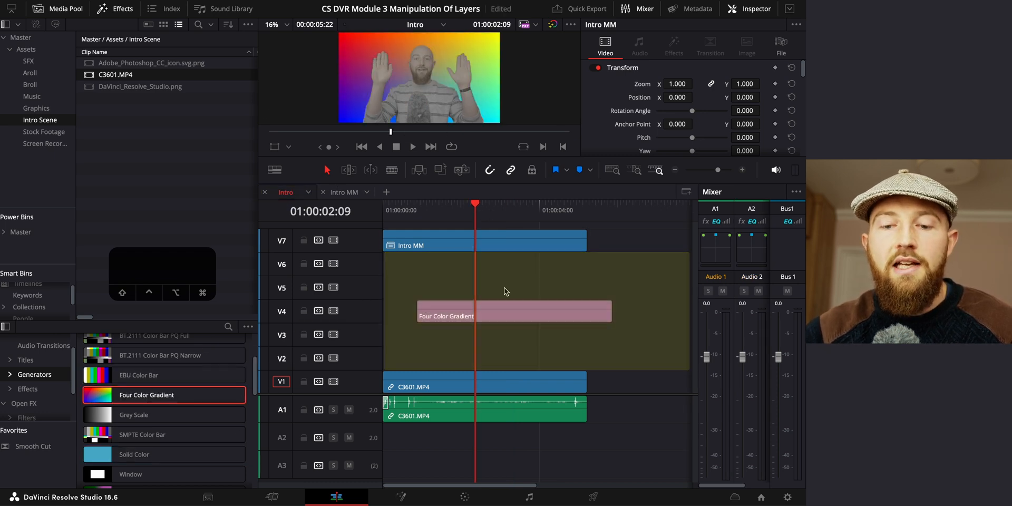
{"action": "left_click", "coordinate": [513, 311]}
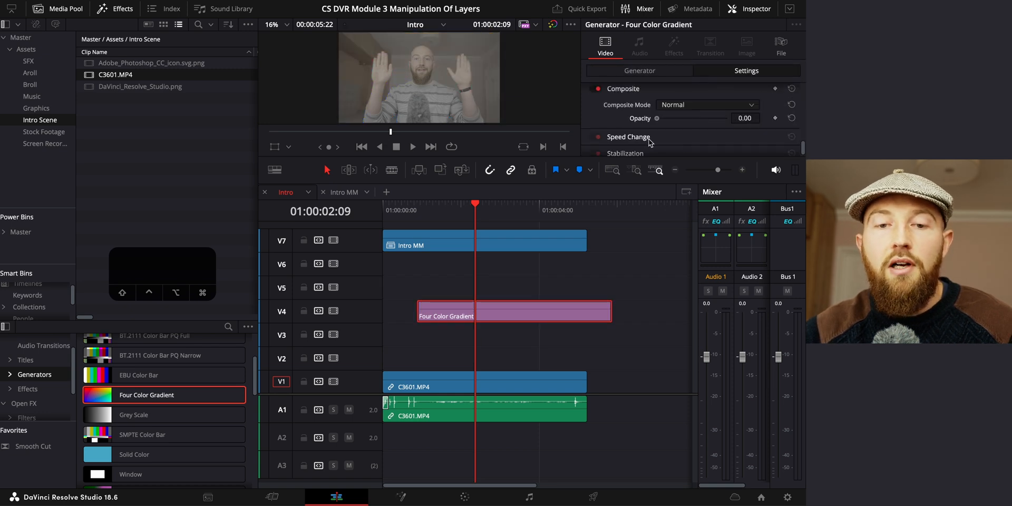
{"action": "left_click_drag", "start_coordinate": [658, 117], "coordinate": [689, 117]}
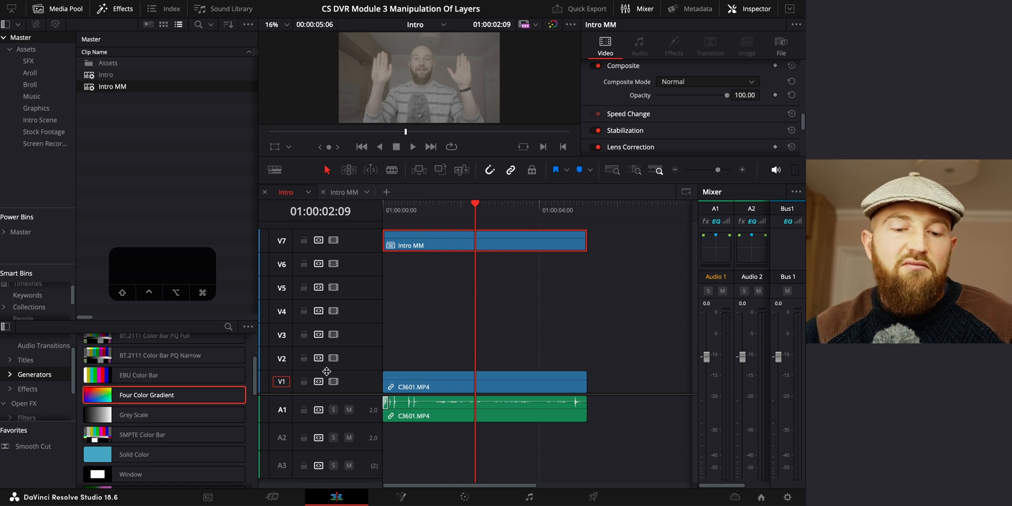
Disable the V1 background track and apply a Freeze Frame speed change to Intro MM.
{"action": "left_click", "coordinate": [333, 381]}
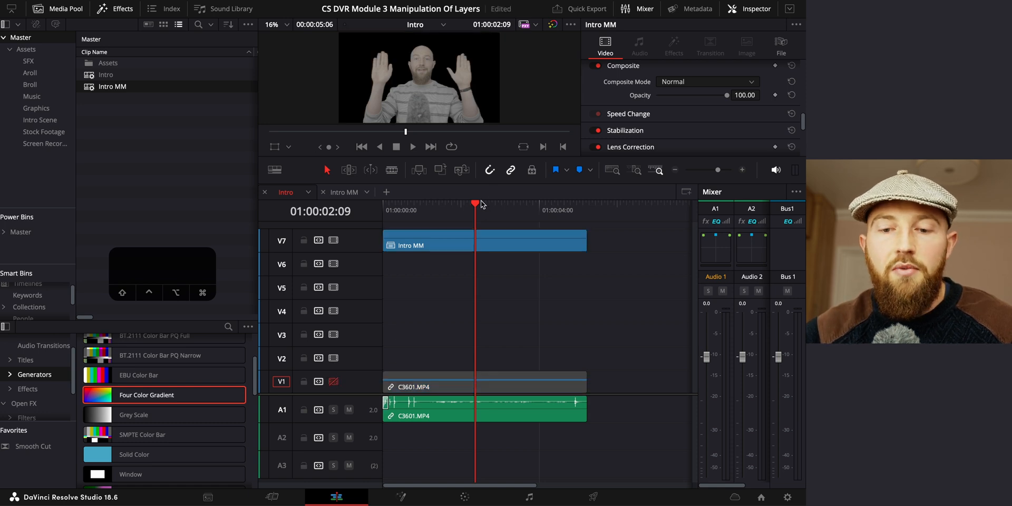
{"action": "left_click", "coordinate": [470, 203]}
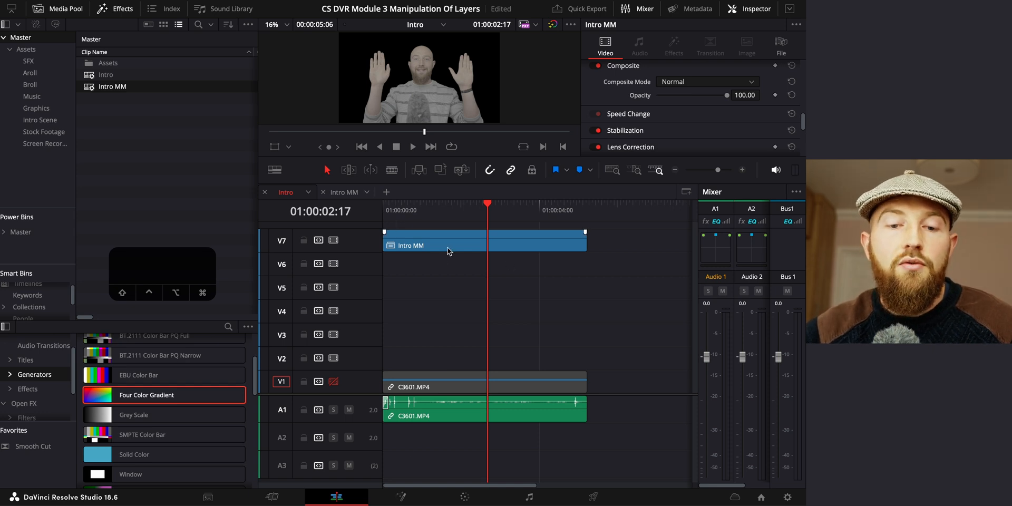
{"action": "right_click", "coordinate": [432, 244]}
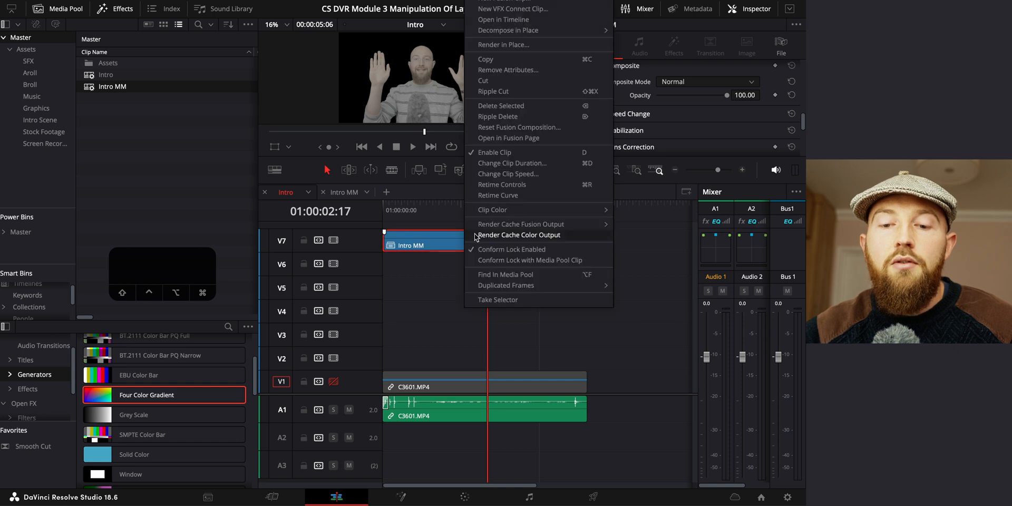
{"action": "mouse_move", "coordinate": [567, 184]}
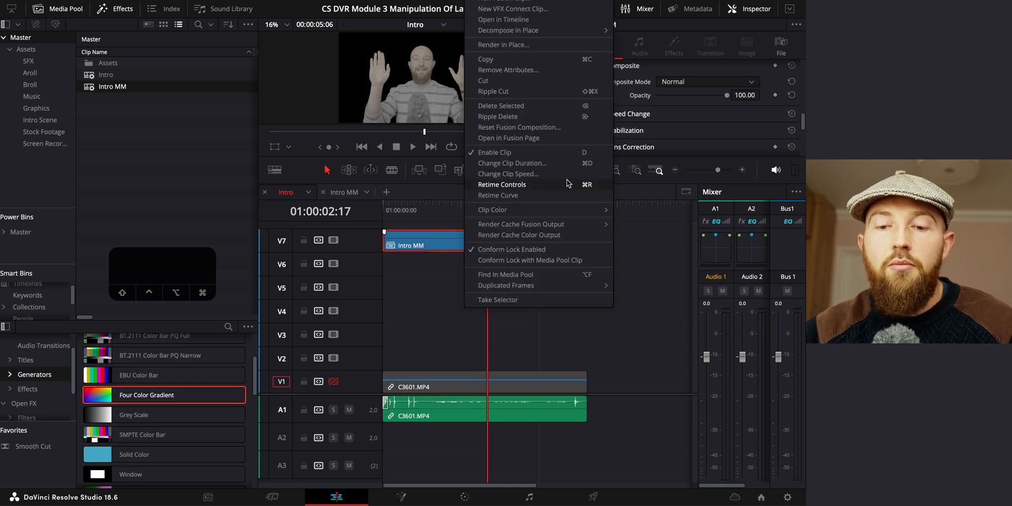
{"action": "mouse_move", "coordinate": [542, 174]}
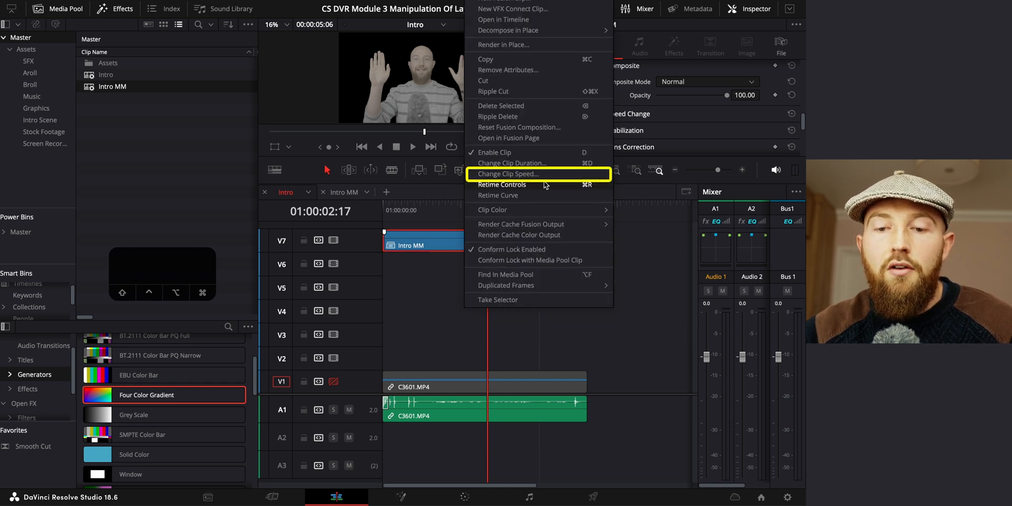
{"action": "left_click", "coordinate": [507, 174]}
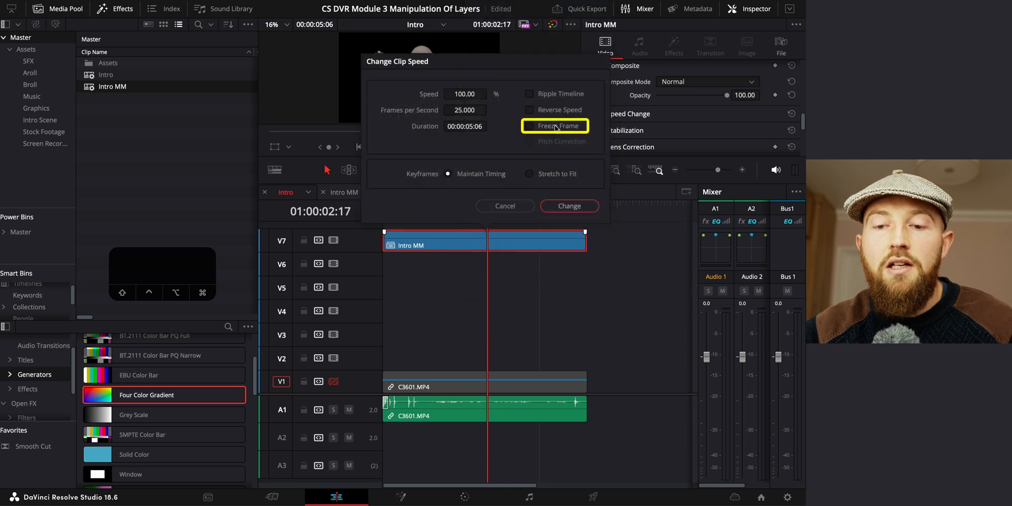
{"action": "left_click", "coordinate": [569, 206]}
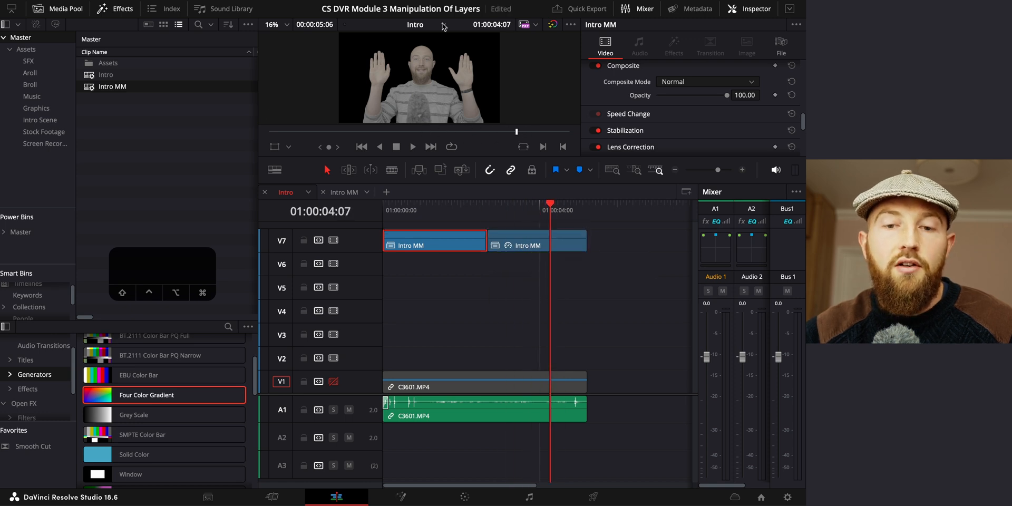
{"action": "mouse_move", "coordinate": [456, 100]}
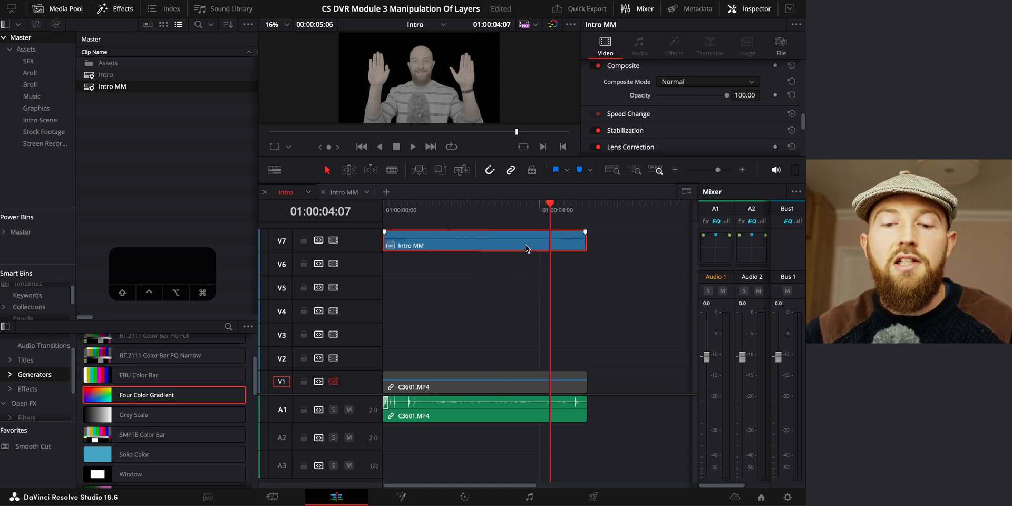
Zoom into the timeline and blade-cut Intro MM on V7 into four short pose clips.
{"action": "left_click", "coordinate": [412, 210]}
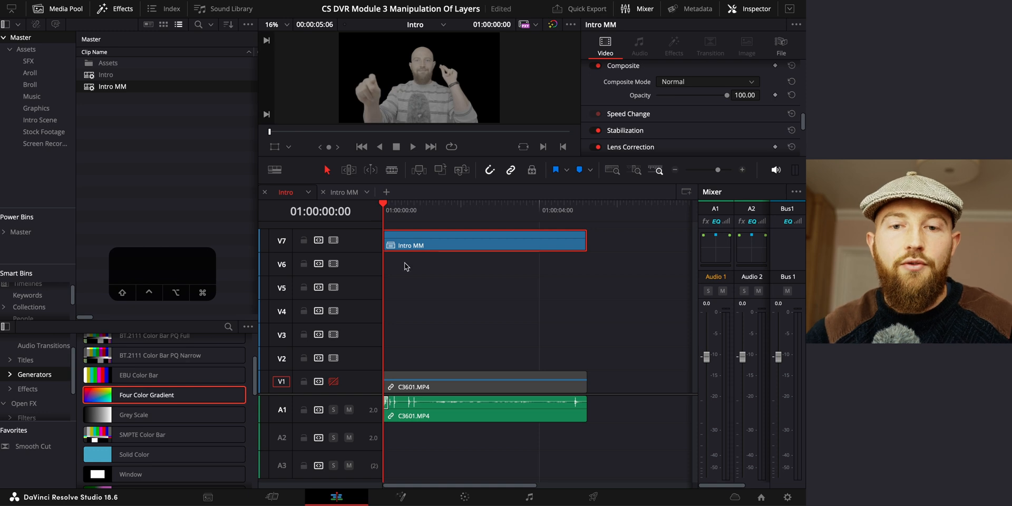
{"action": "scroll", "scroll_direction": "right", "scroll_amount": 3}
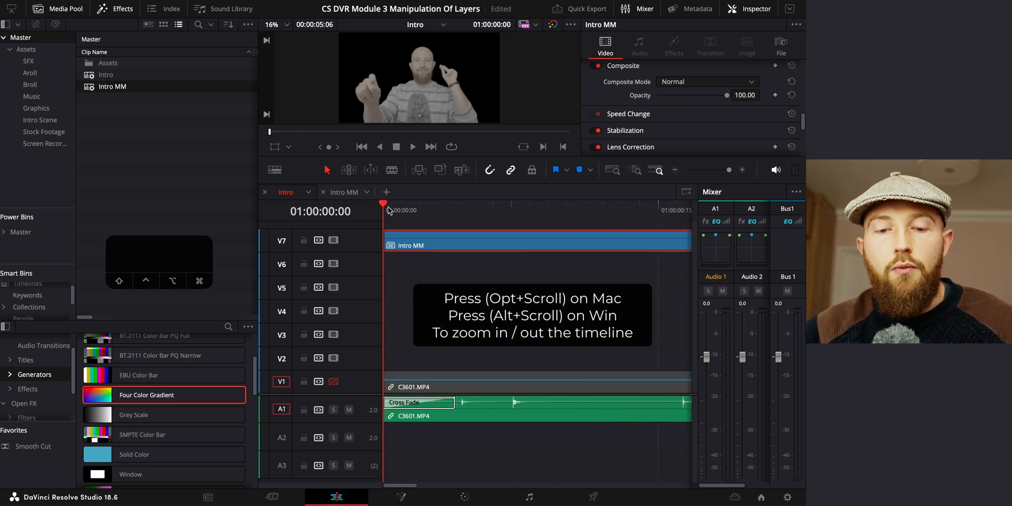
{"action": "left_click", "coordinate": [457, 210]}
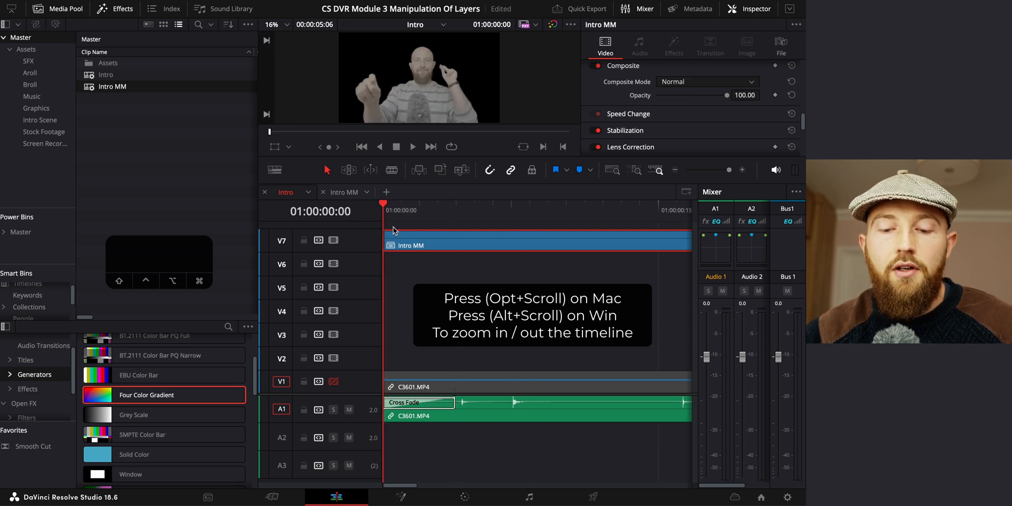
{"action": "left_click", "coordinate": [420, 211]}
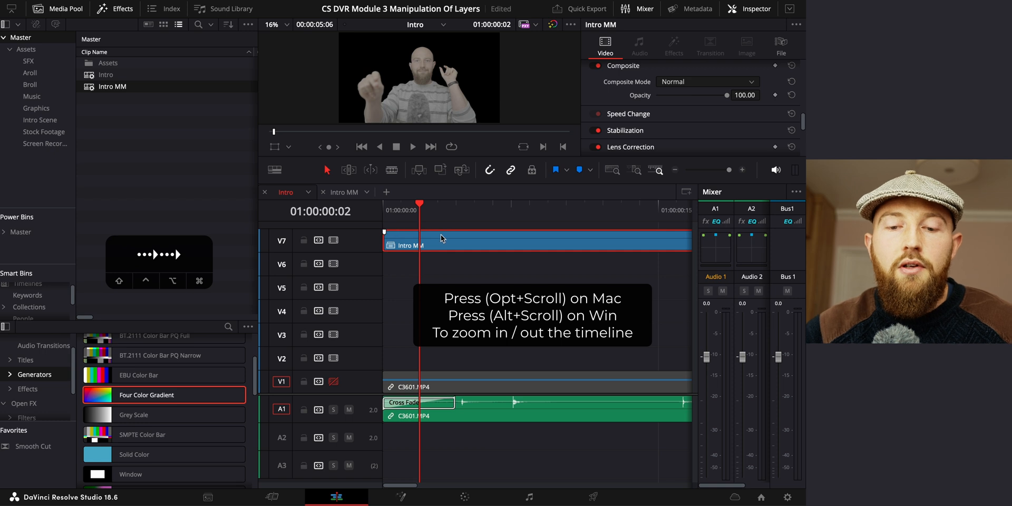
{"action": "left_click", "coordinate": [457, 210]}
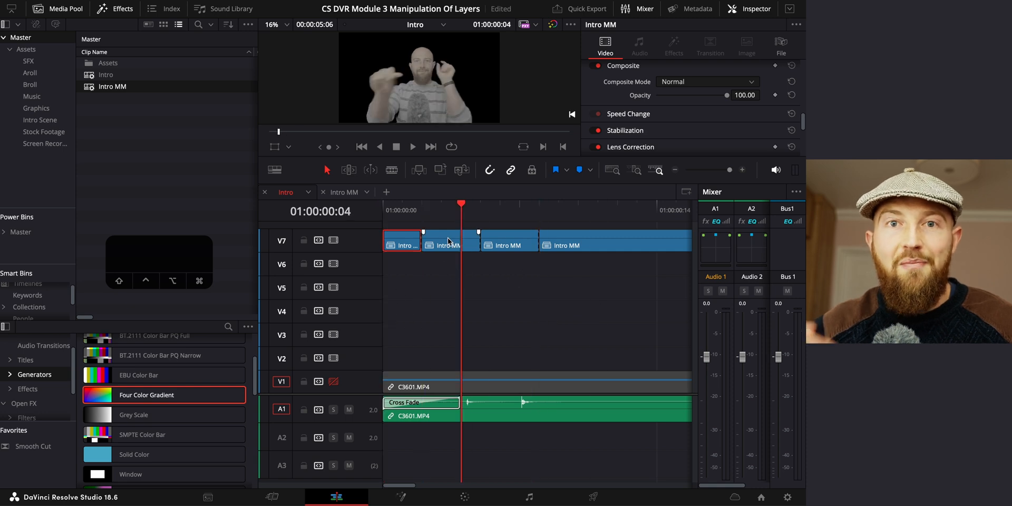
{"action": "left_click", "coordinate": [441, 245]}
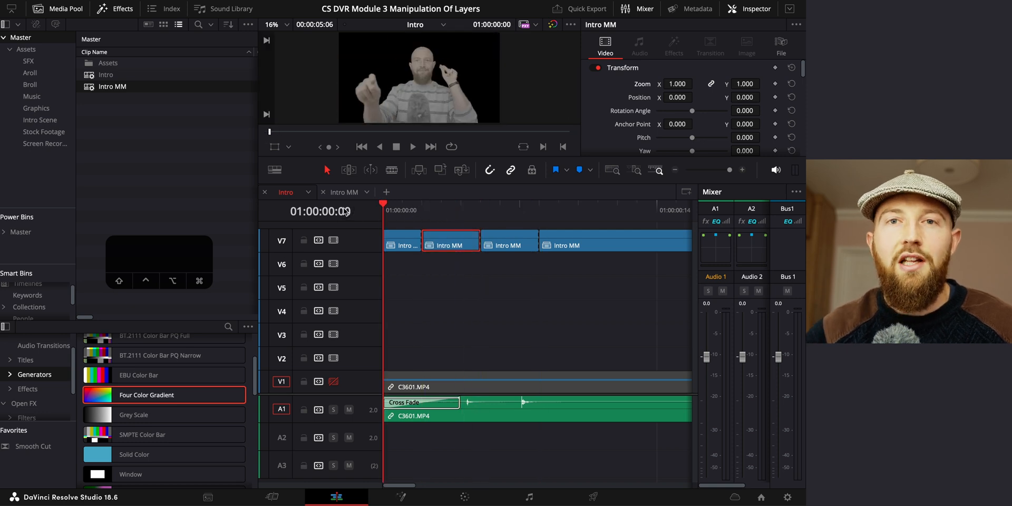
Back on the Edit page, disable the C3601.MP4 background clip on V1 with D.
{"action": "left_click", "coordinate": [465, 497]}
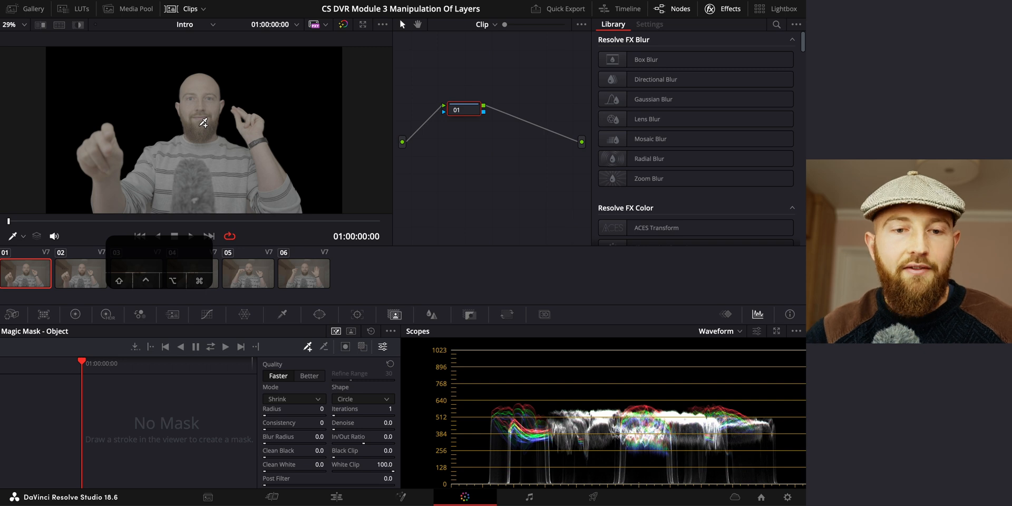
{"action": "left_click", "coordinate": [335, 497]}
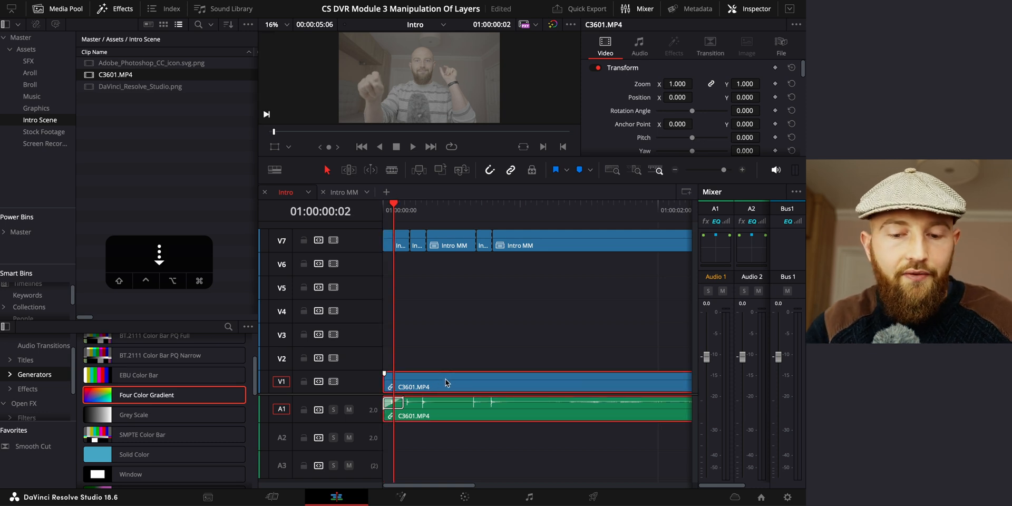
{"action": "right_click", "coordinate": [445, 382]}
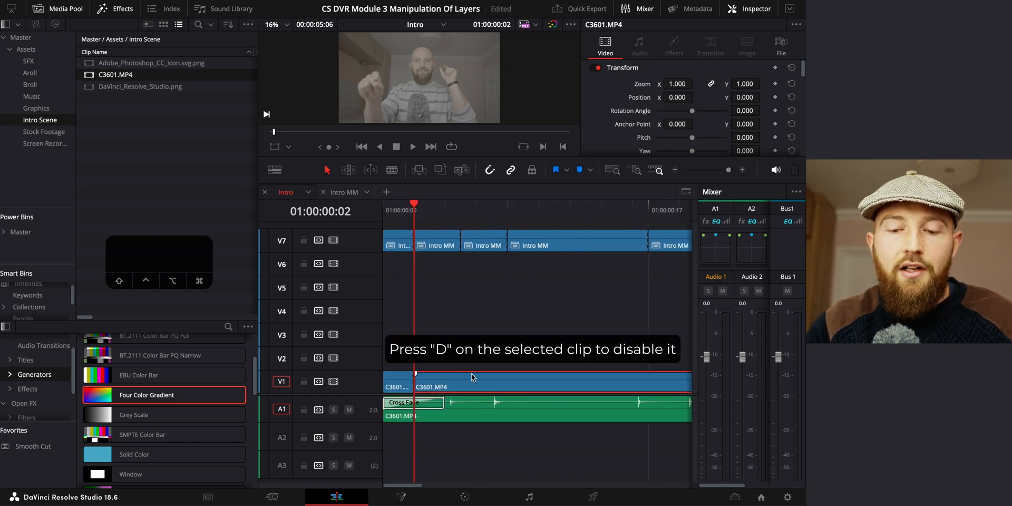
{"action": "key", "text": "d"}
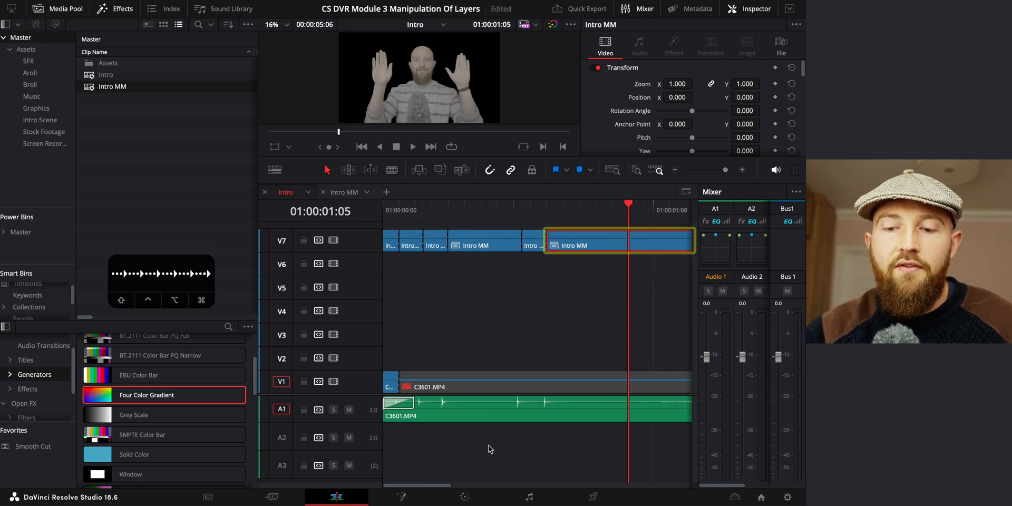
Grade the presenter shot with Contrast 1.4, Color Boost 26 and lifted upper tones in Custom Curves.
{"action": "left_click", "coordinate": [464, 497]}
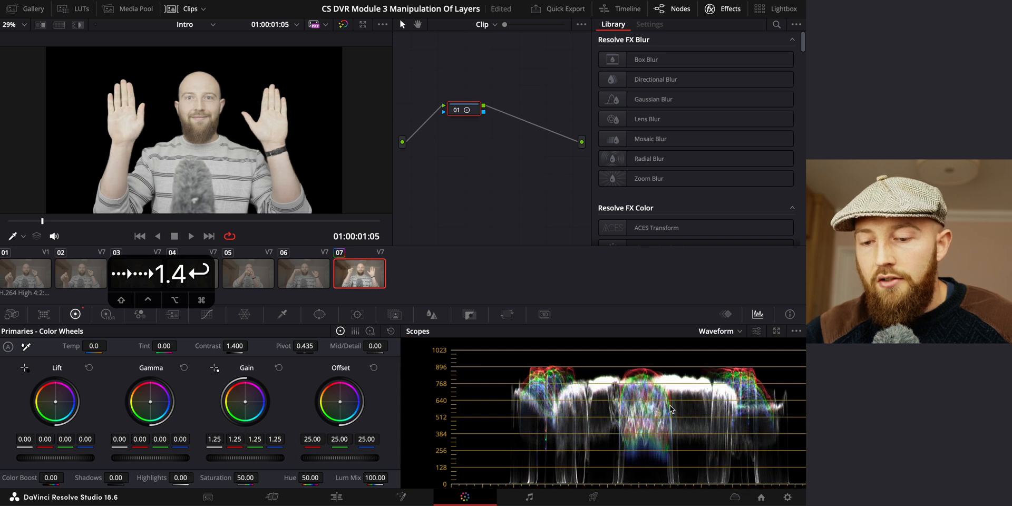
{"action": "mouse_move", "coordinate": [643, 381]}
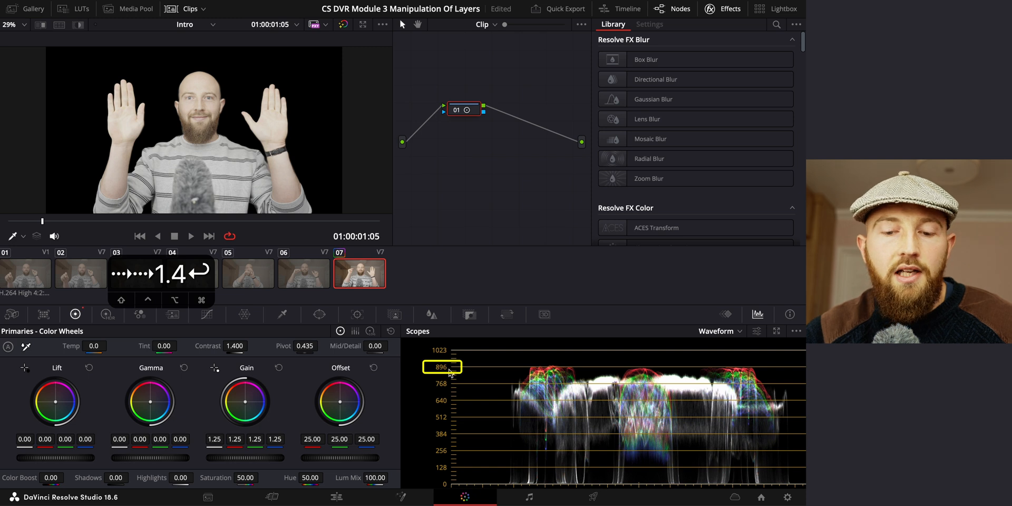
{"action": "left_click", "coordinate": [442, 367]}
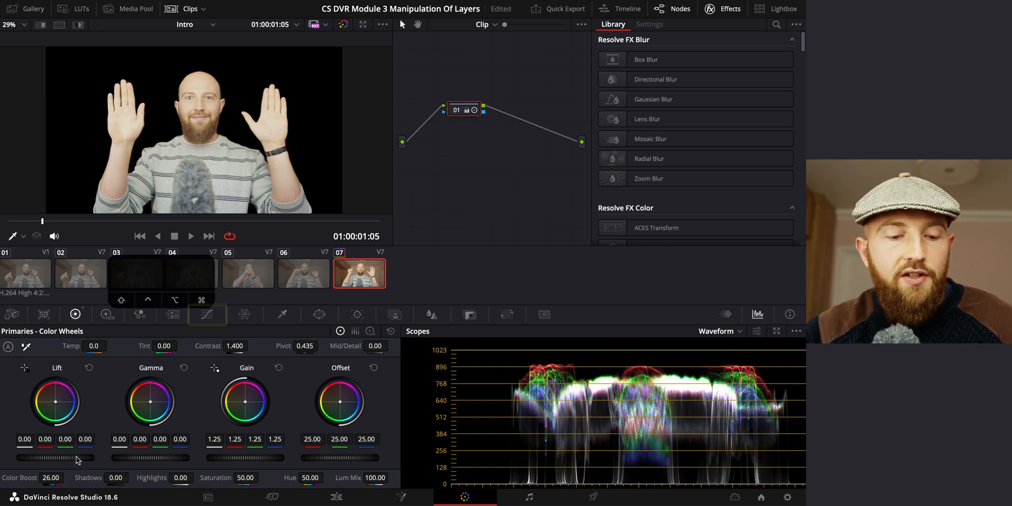
{"action": "left_click", "coordinate": [208, 314]}
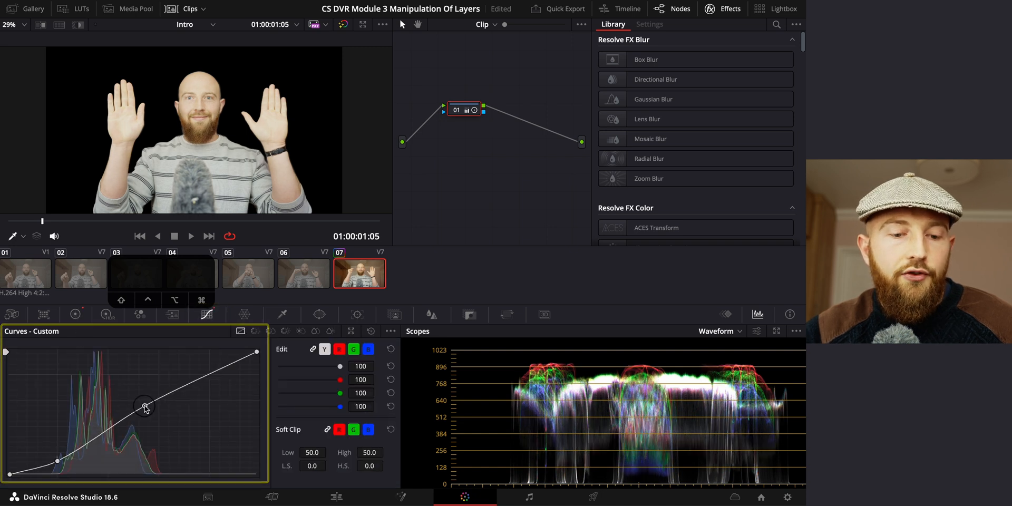
{"action": "left_click_drag", "start_coordinate": [144, 407], "coordinate": [189, 384]}
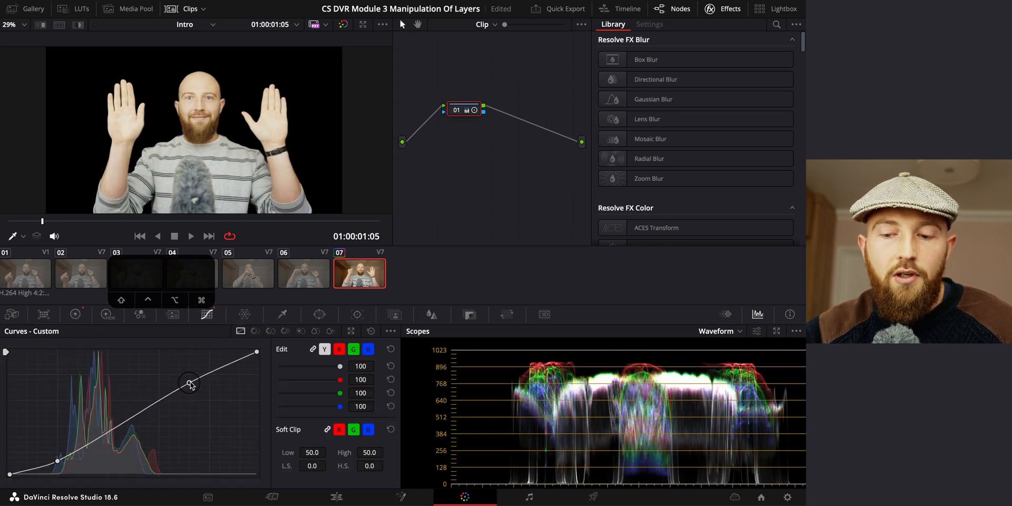
{"action": "left_click", "coordinate": [73, 315]}
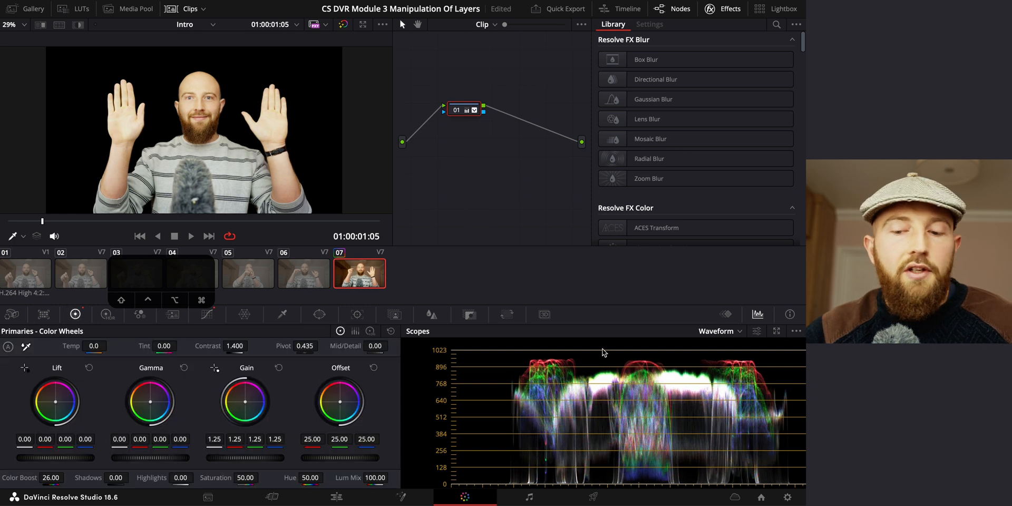
{"action": "mouse_move", "coordinate": [639, 400]}
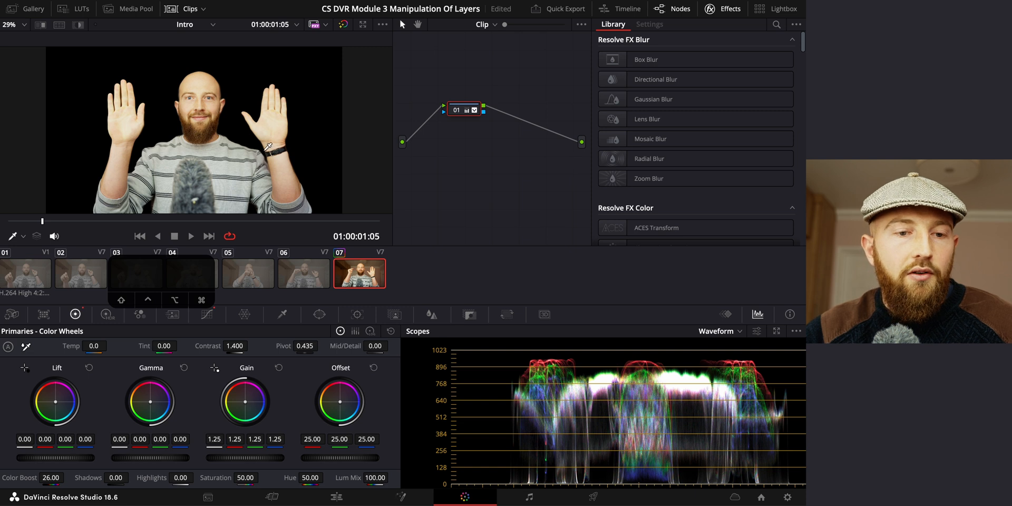
Copy the grade from clip 07 and paste it onto Intro MM clips 03–06.
{"action": "key", "text": "cmd+v"}
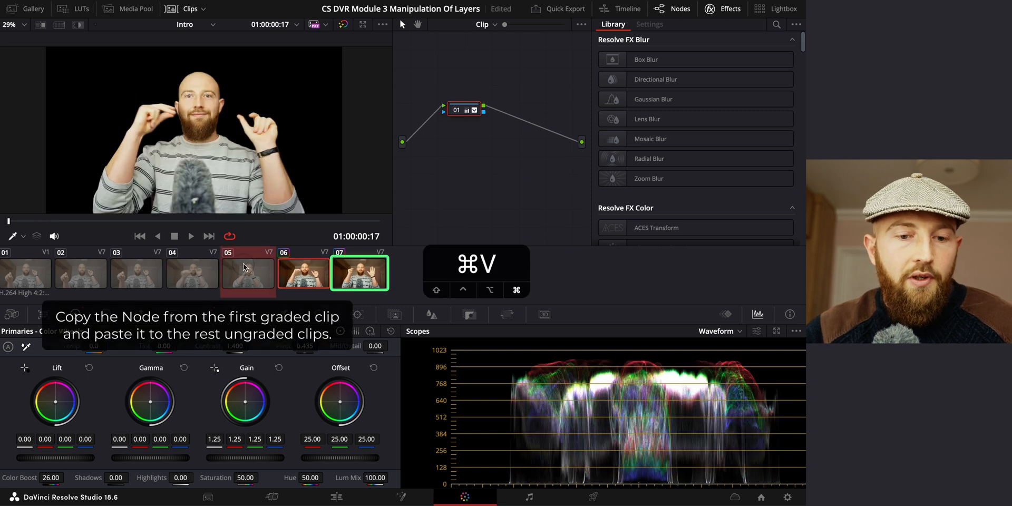
{"action": "key", "text": "cmd+v"}
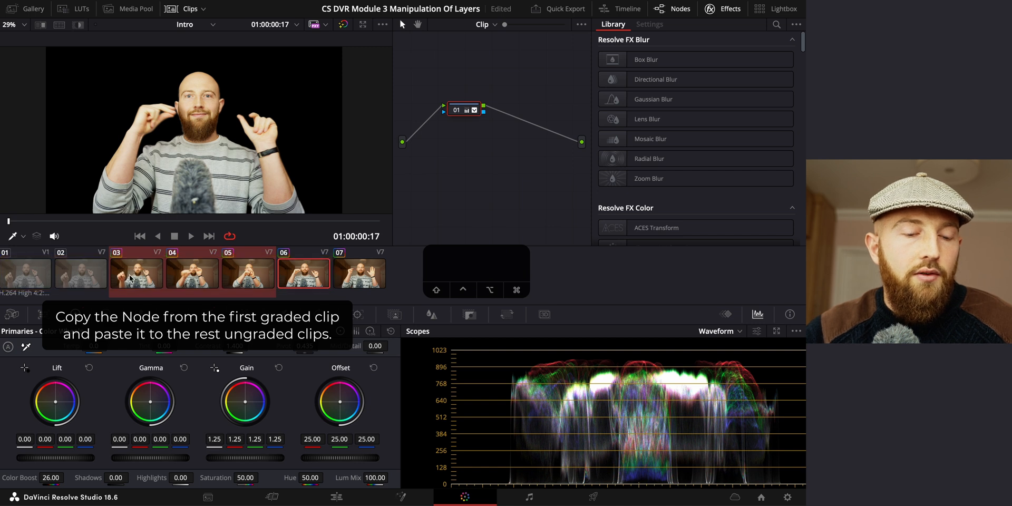
{"action": "left_click", "coordinate": [136, 271]}
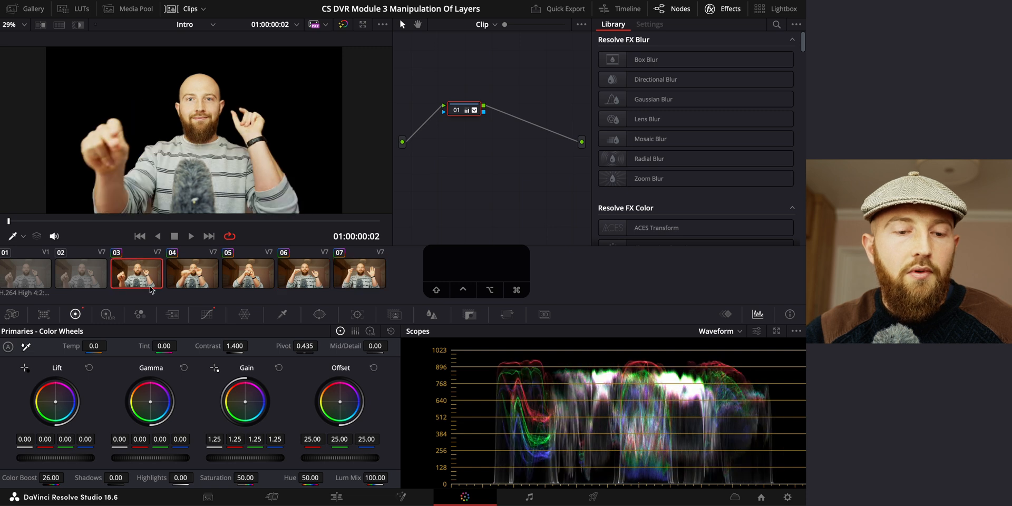
{"action": "left_click", "coordinate": [335, 496]}
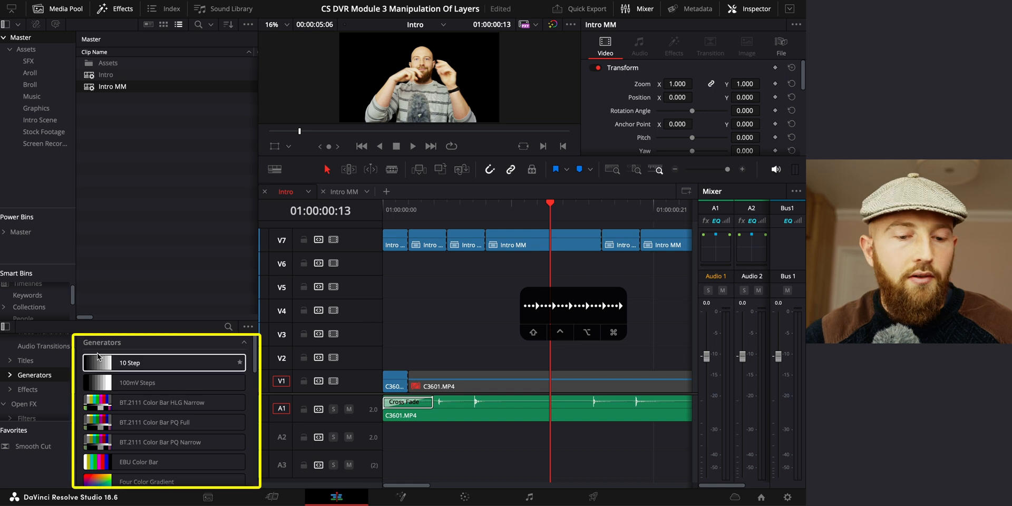
Set the Solid Color generator on V2 to grey so the keyed presenter sits on a grey backdrop.
{"action": "scroll", "scroll_direction": "down", "scroll_amount": 3}
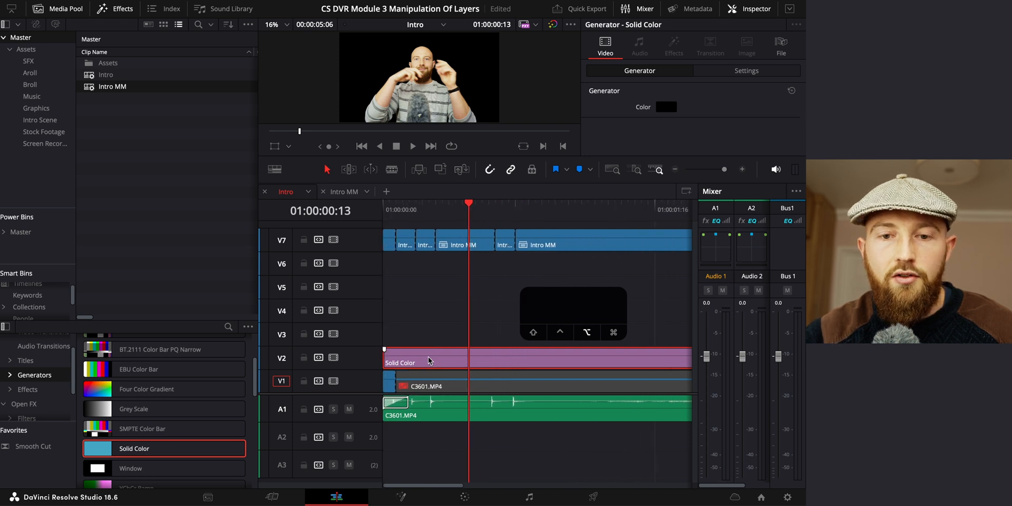
{"action": "left_click", "coordinate": [667, 107]}
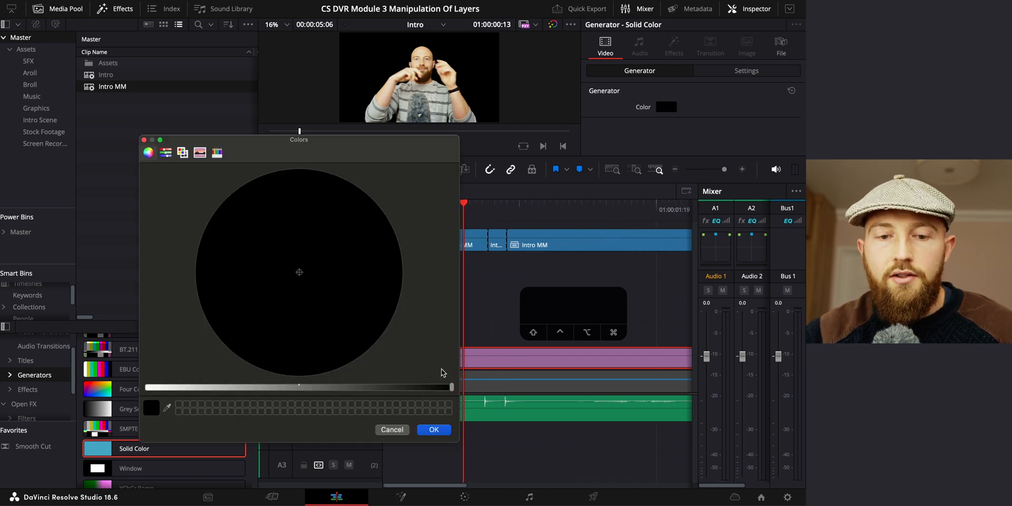
{"action": "left_click_drag", "start_coordinate": [452, 387], "coordinate": [397, 387]}
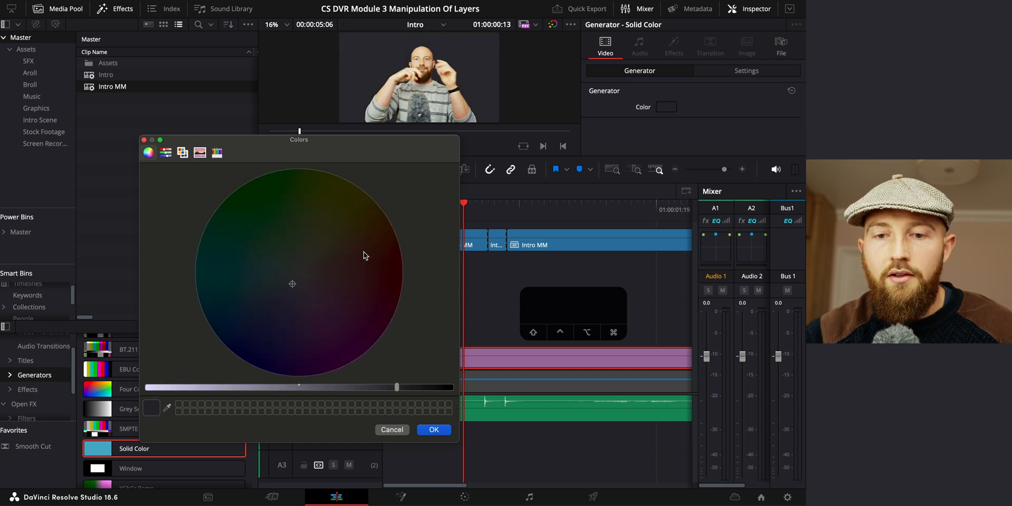
{"action": "left_click", "coordinate": [433, 429]}
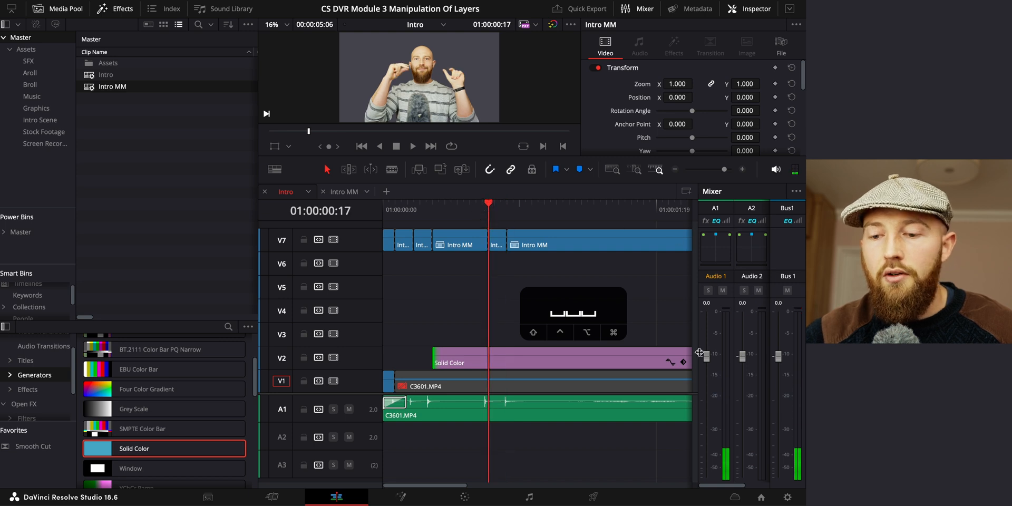
{"action": "mouse_move", "coordinate": [660, 254]}
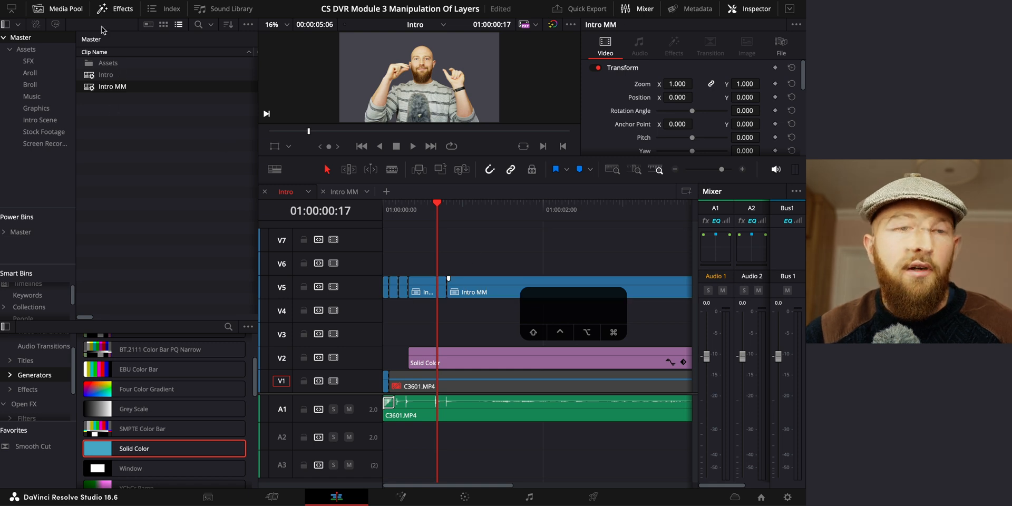
Convert the presenter clip on V5 into Fusion Clip 1 and bring it up for compositing.
{"action": "left_click", "coordinate": [40, 119]}
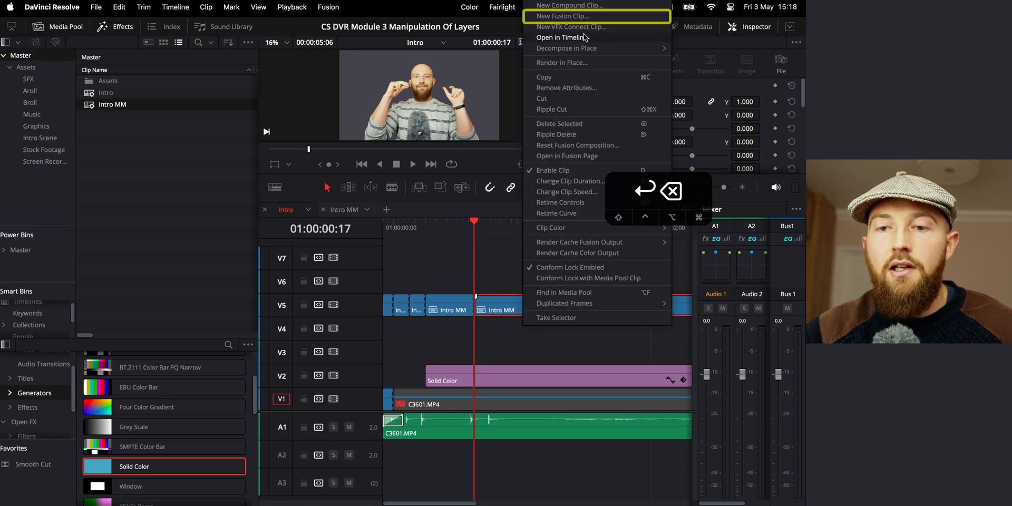
{"action": "left_click", "coordinate": [562, 16]}
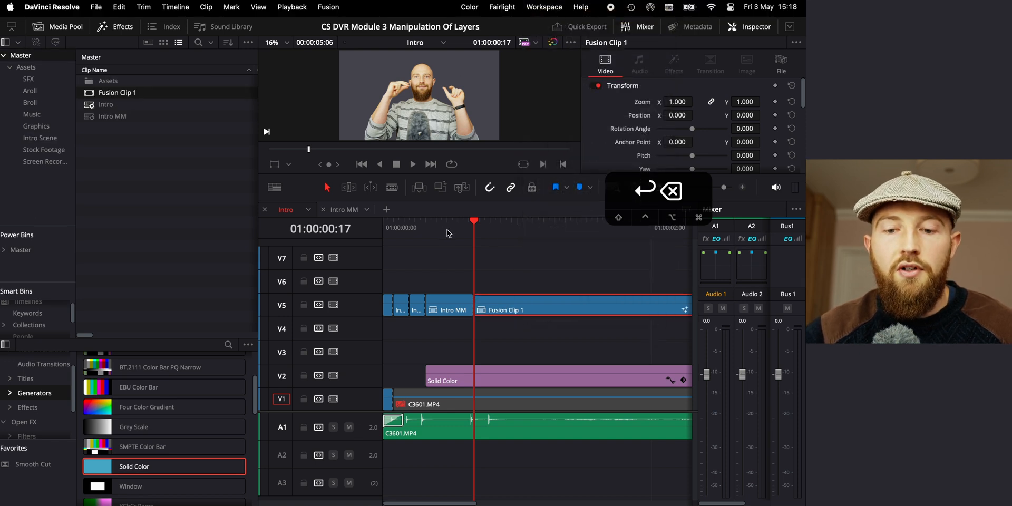
{"action": "left_click", "coordinate": [401, 497]}
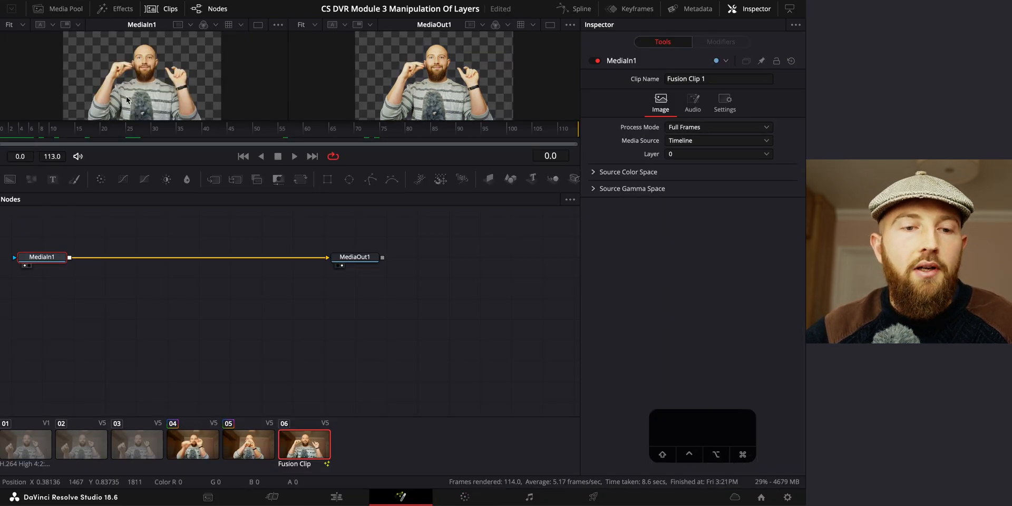
Chain two Tracker nodes after MediaIn1 and place Tracker1's pattern on the raised palm, tracking forward from frame 45.
{"action": "left_click", "coordinate": [304, 444]}
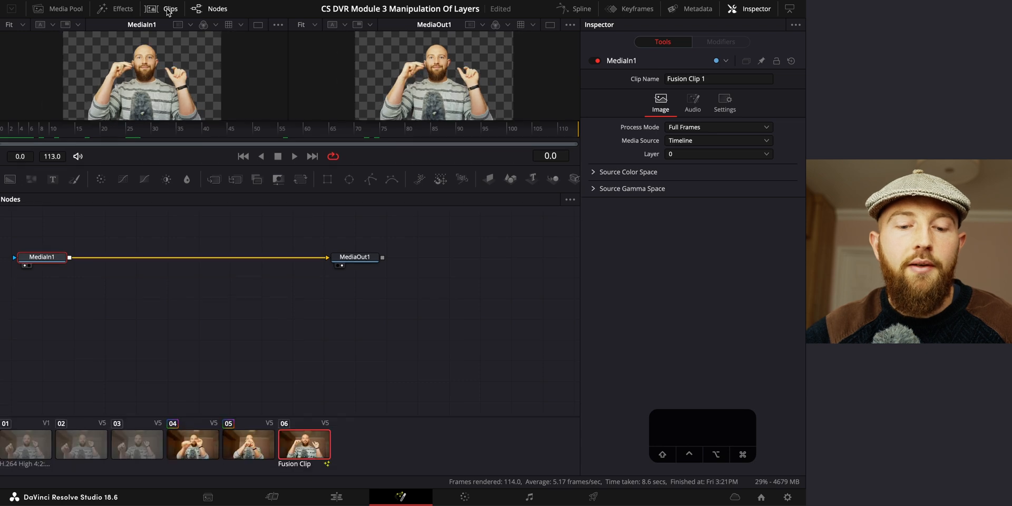
{"action": "mouse_move", "coordinate": [42, 258]}
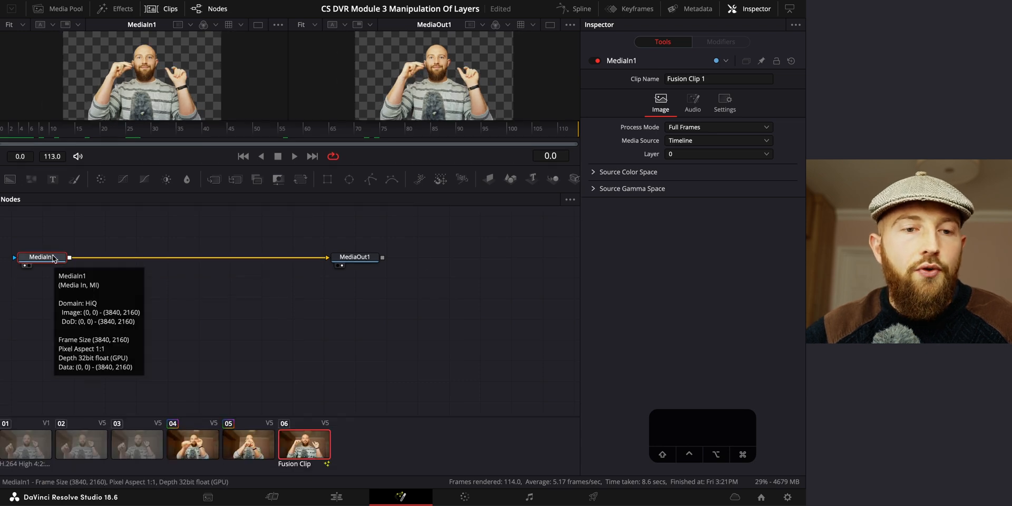
{"action": "mouse_move", "coordinate": [91, 247]}
{"action": "type", "text": "TR"}
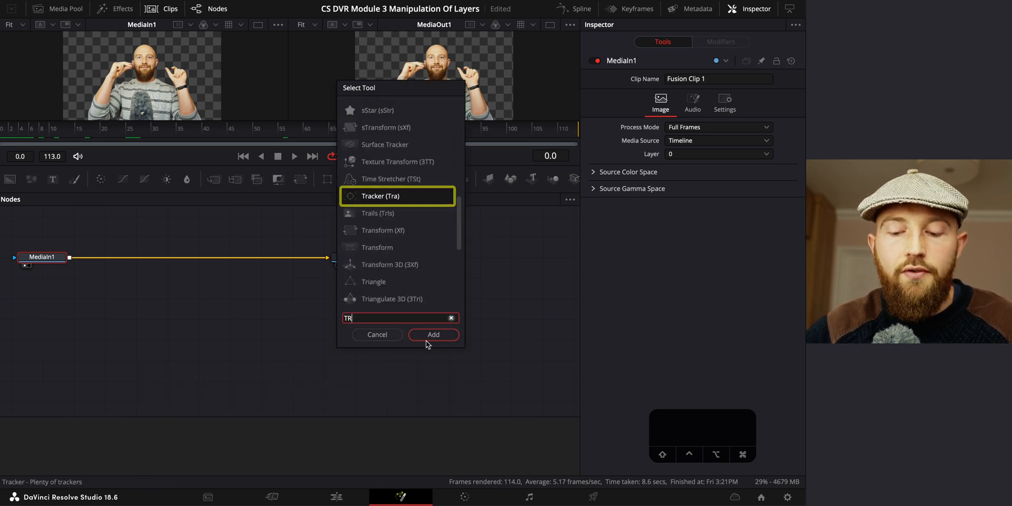
{"action": "left_click", "coordinate": [433, 334]}
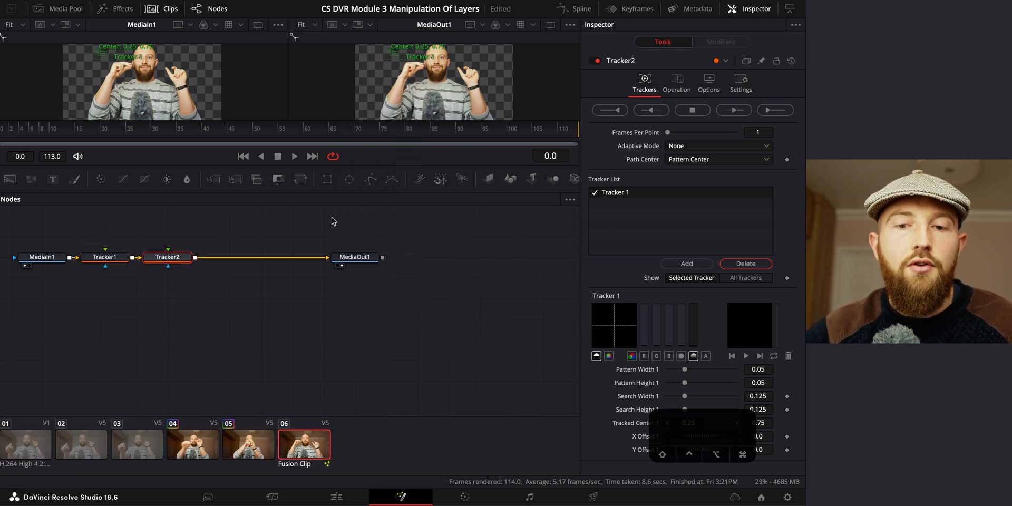
{"action": "mouse_move", "coordinate": [188, 256]}
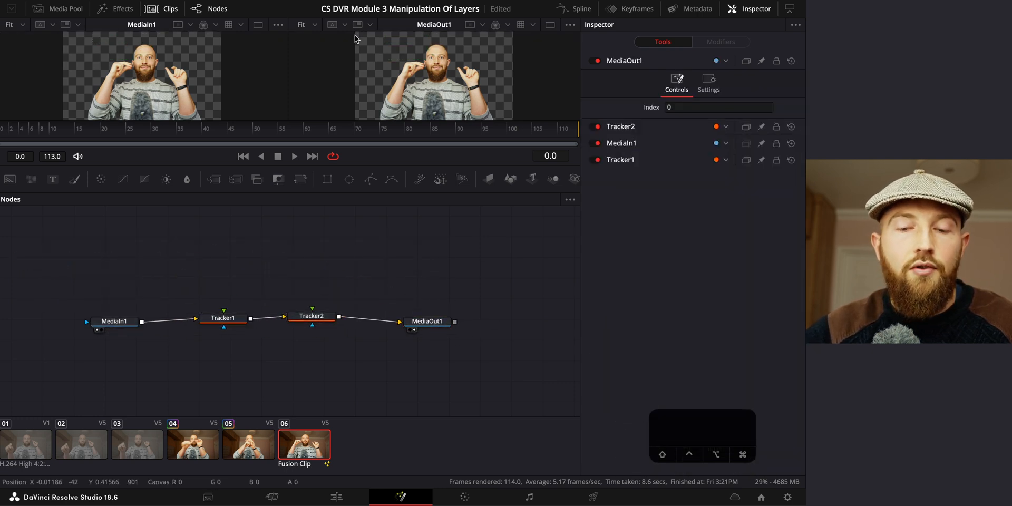
{"action": "left_click", "coordinate": [223, 318]}
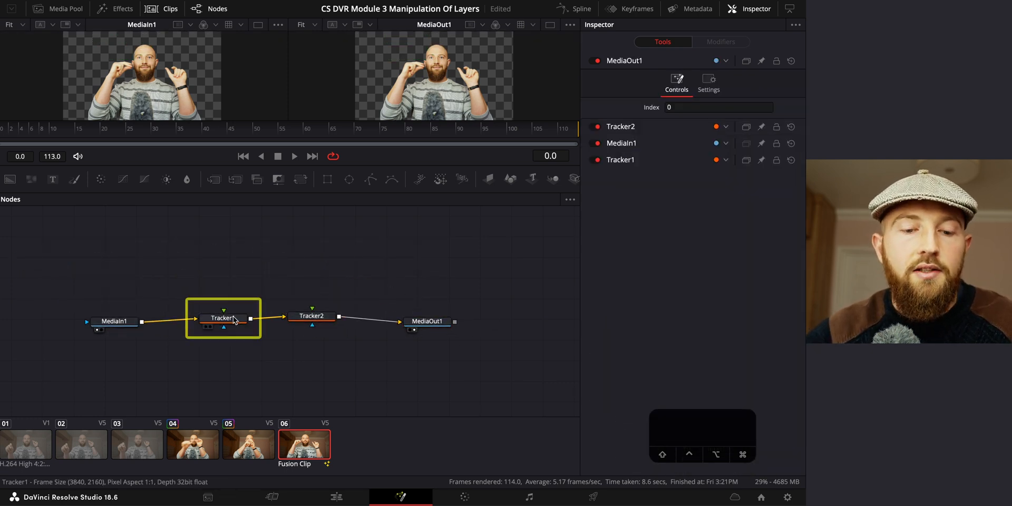
{"action": "left_click", "coordinate": [223, 319]}
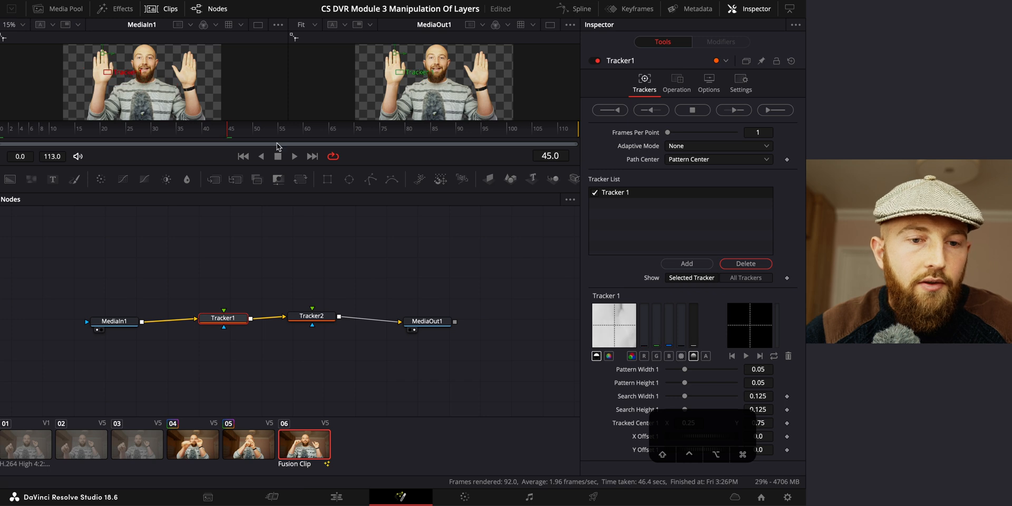
{"action": "mouse_move", "coordinate": [335, 192]}
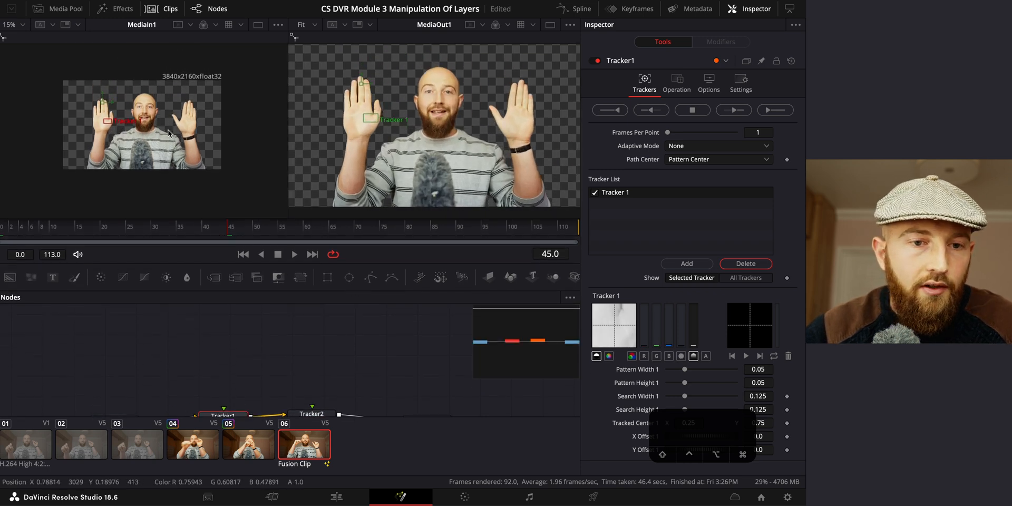
{"action": "left_click", "coordinate": [10, 24]}
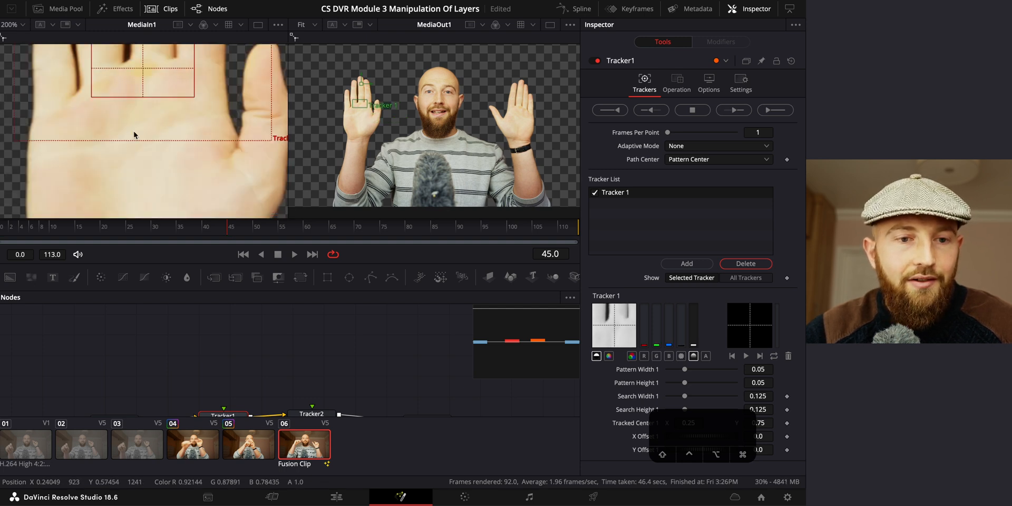
{"action": "mouse_move", "coordinate": [136, 117]}
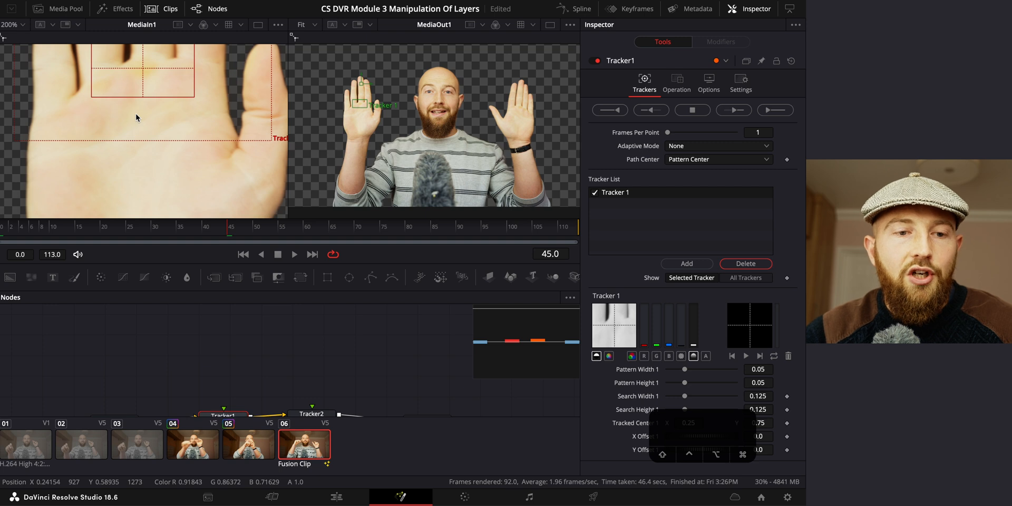
{"action": "mouse_move", "coordinate": [176, 94]}
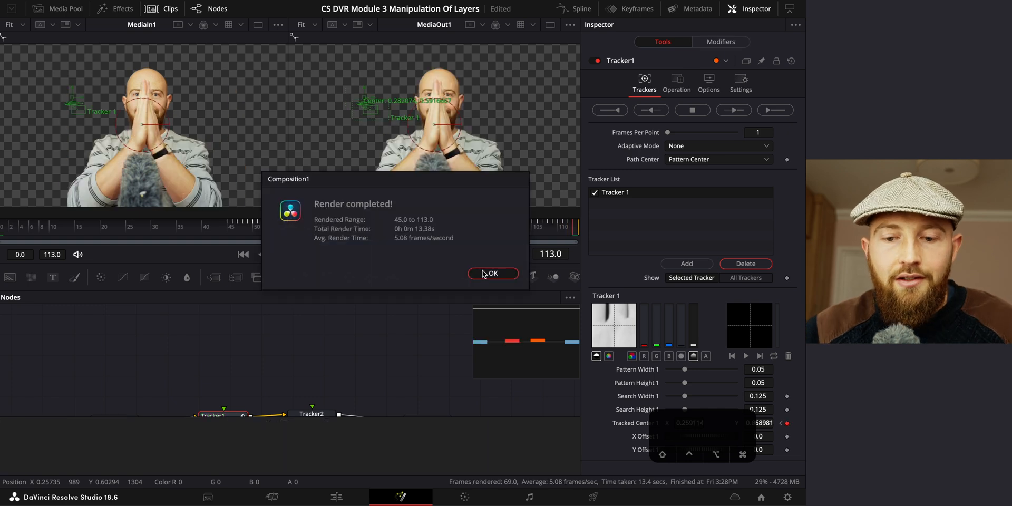
Check the forward palm track, then track Tracker1 in reverse from frame 45 back to frame 0.
{"action": "left_click", "coordinate": [493, 273]}
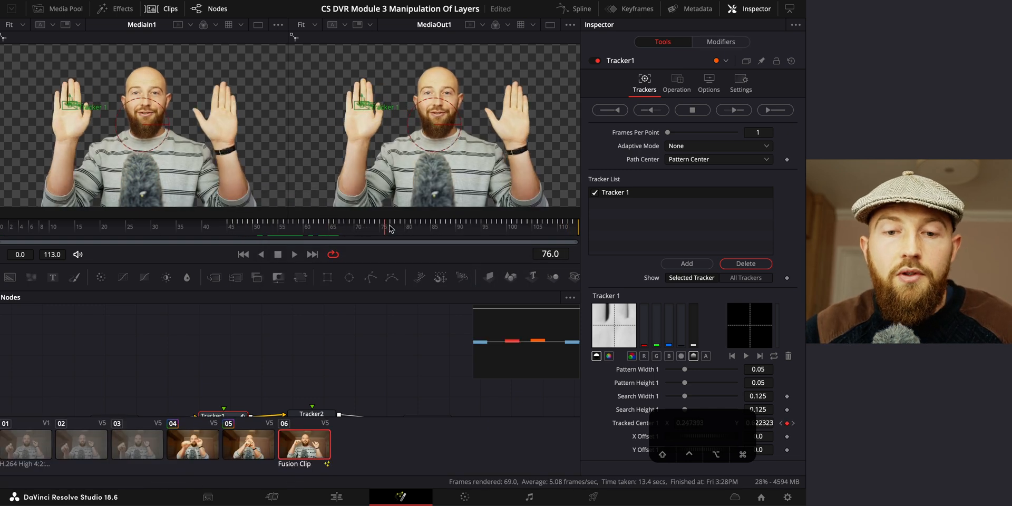
{"action": "left_click", "coordinate": [492, 228]}
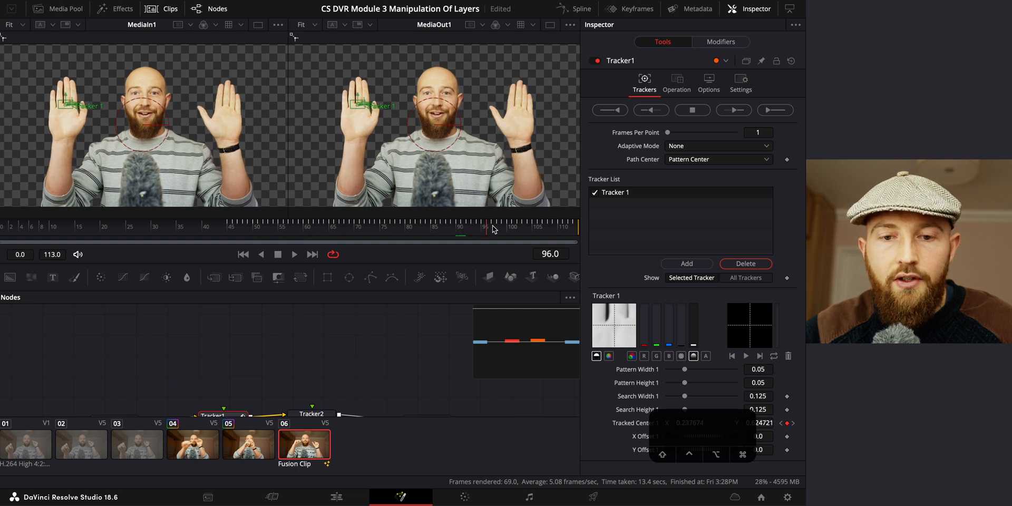
{"action": "left_click", "coordinate": [231, 227]}
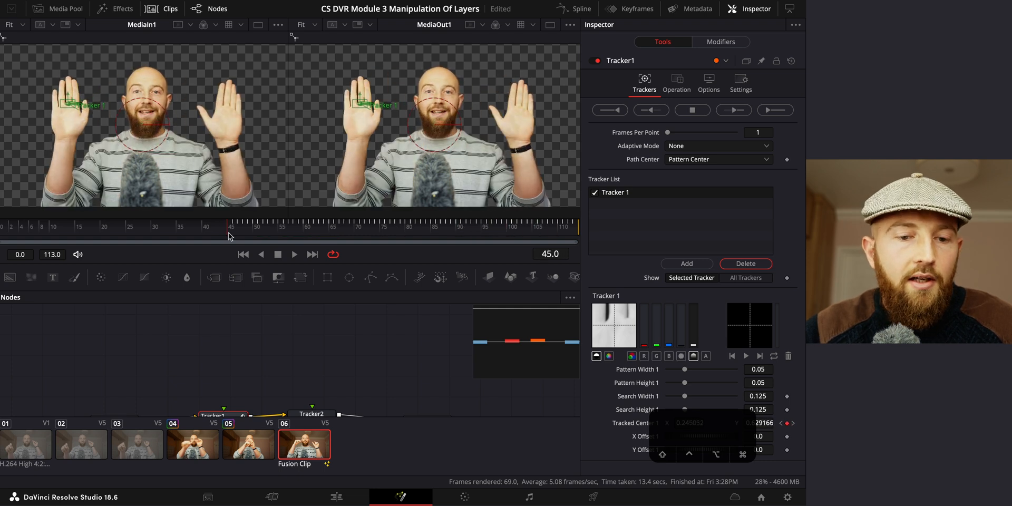
{"action": "left_click", "coordinate": [650, 109]}
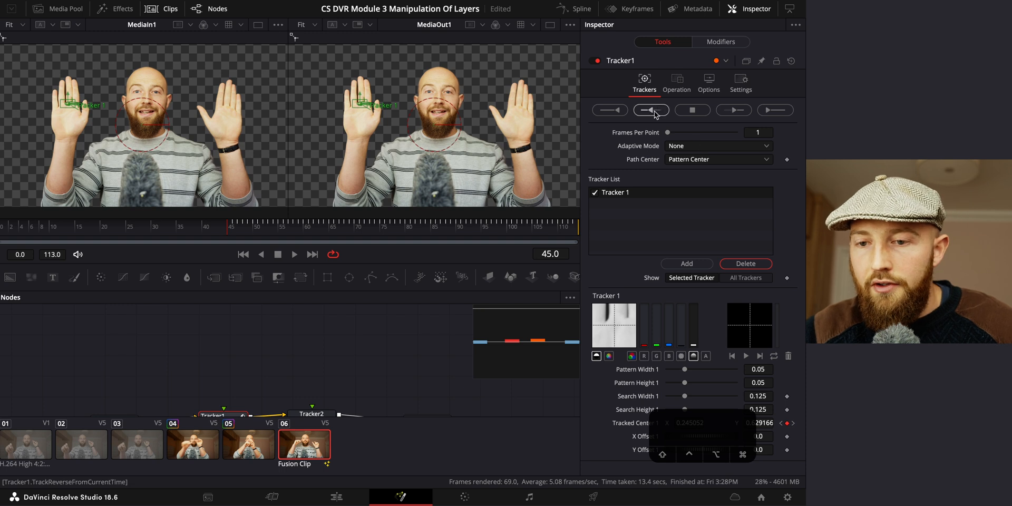
{"action": "left_click", "coordinate": [651, 110]}
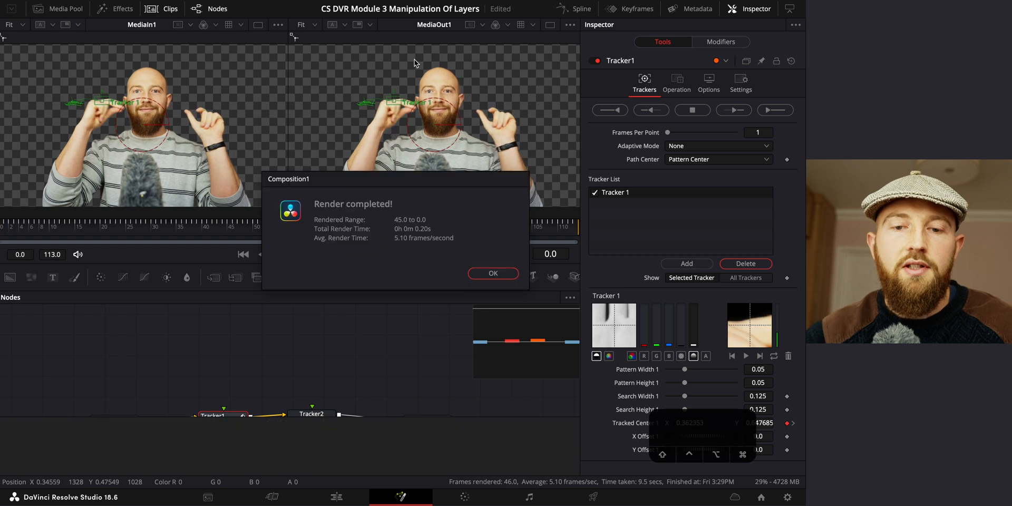
{"action": "left_click", "coordinate": [493, 273]}
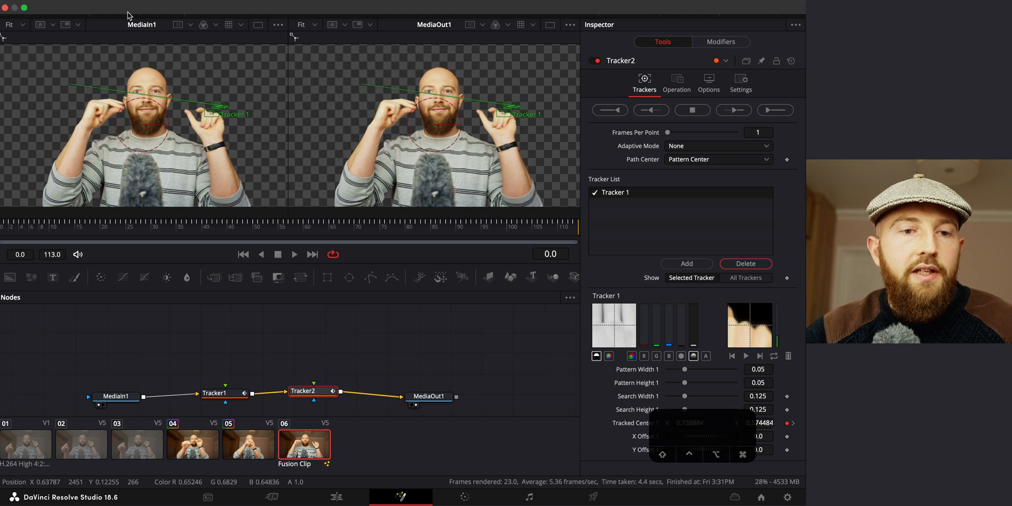
Set the Operation of both Tracker1 and Tracker2 to Match Move.
{"action": "left_click", "coordinate": [314, 392]}
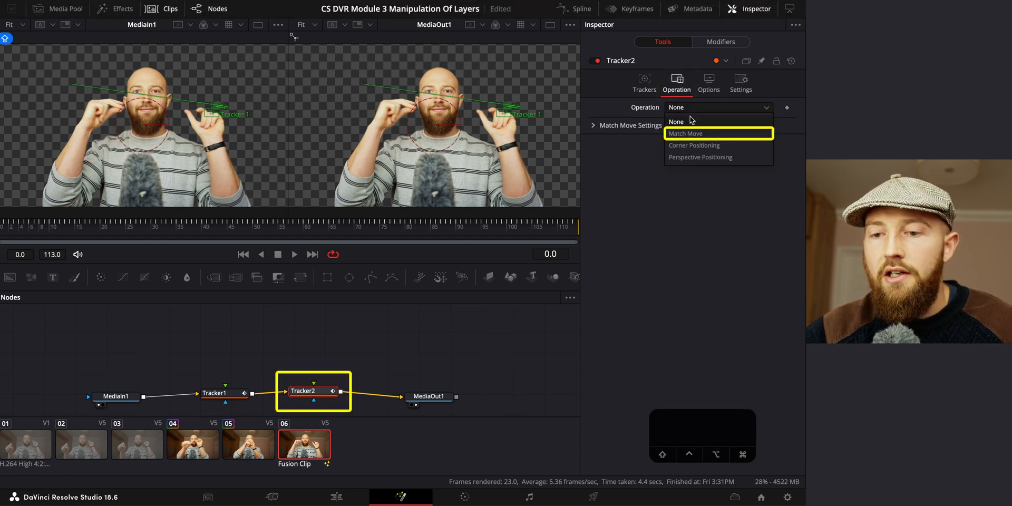
{"action": "left_click", "coordinate": [215, 392]}
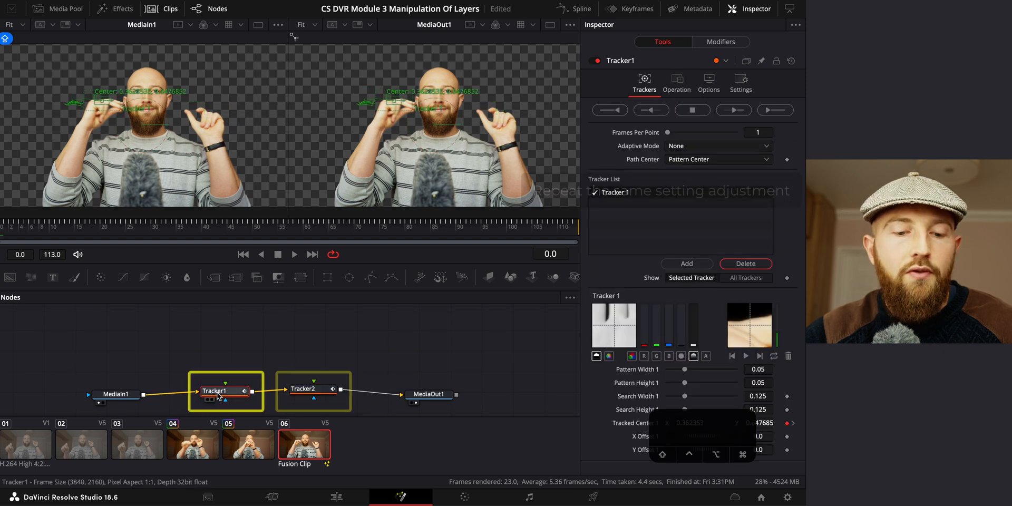
{"action": "left_click", "coordinate": [677, 82]}
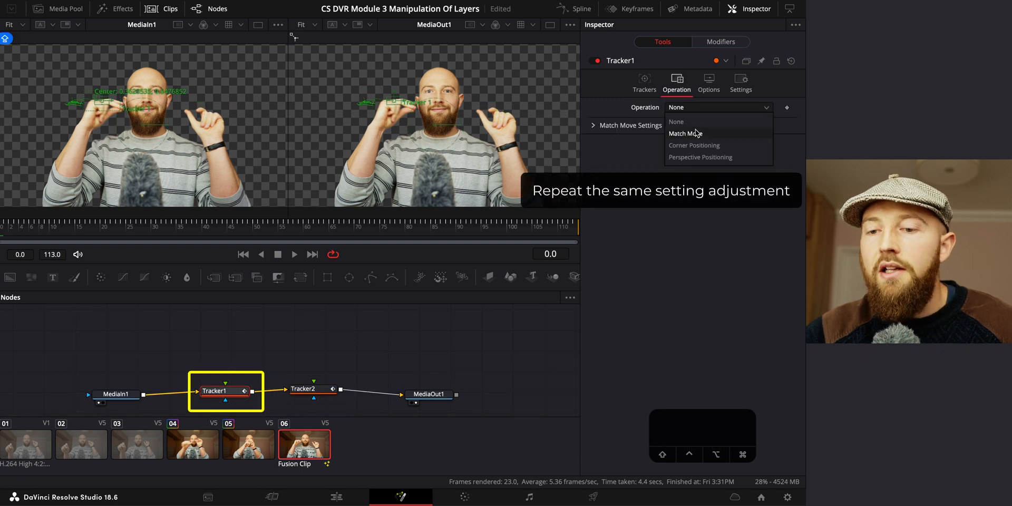
{"action": "left_click", "coordinate": [685, 134]}
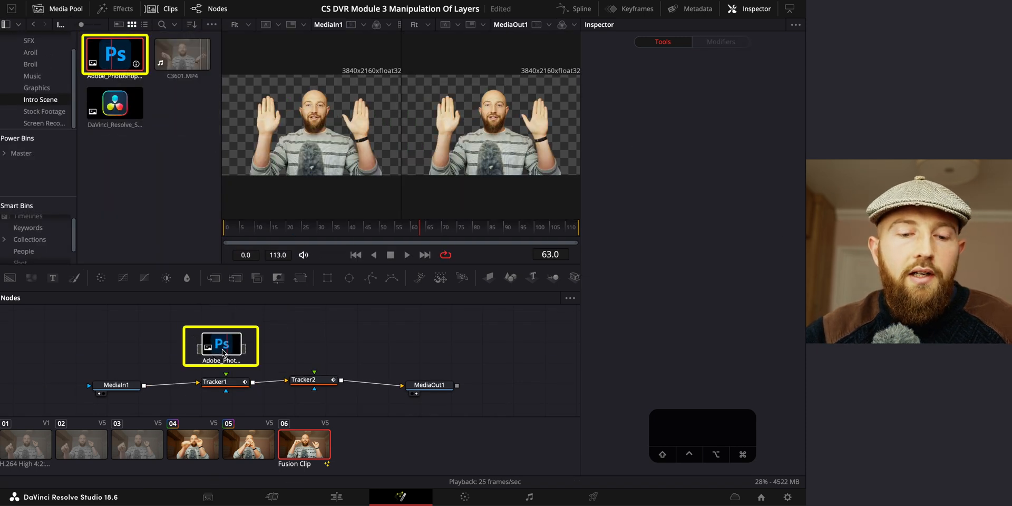
Bring in the Photoshop logo and insert Transform nodes after the Photoshop and Resolve logo images feeding the trackers.
{"action": "left_click", "coordinate": [221, 349]}
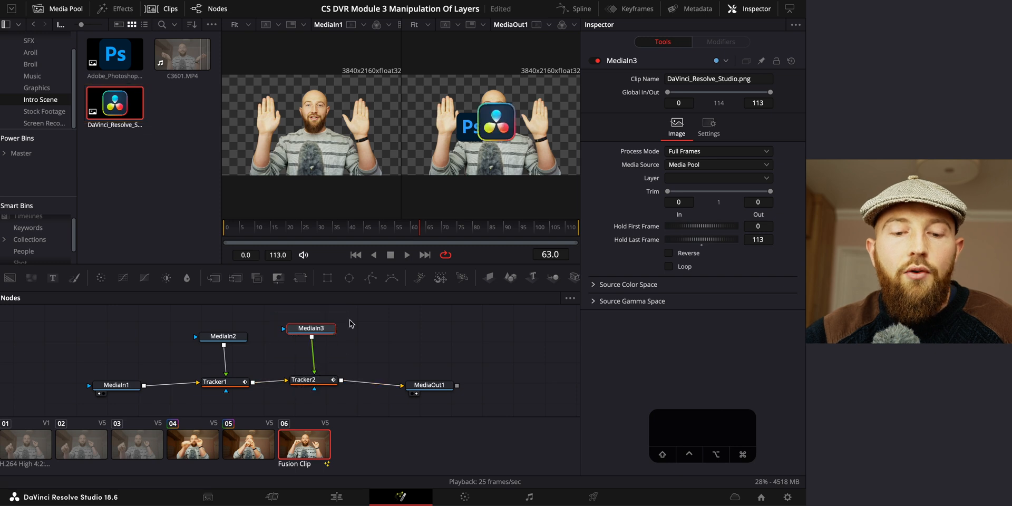
{"action": "left_click", "coordinate": [223, 337]}
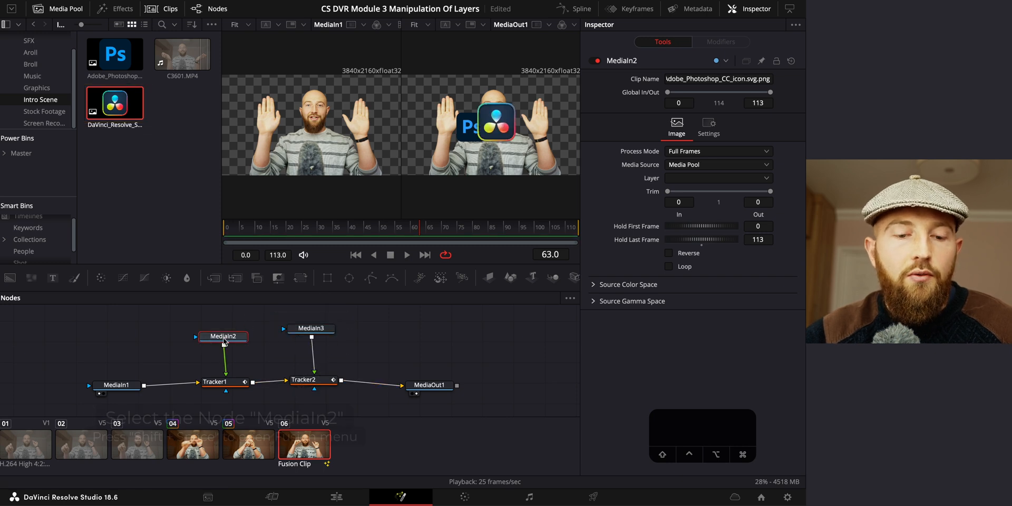
{"action": "key", "text": "shift+space"}
{"action": "type", "text": "Transform"}
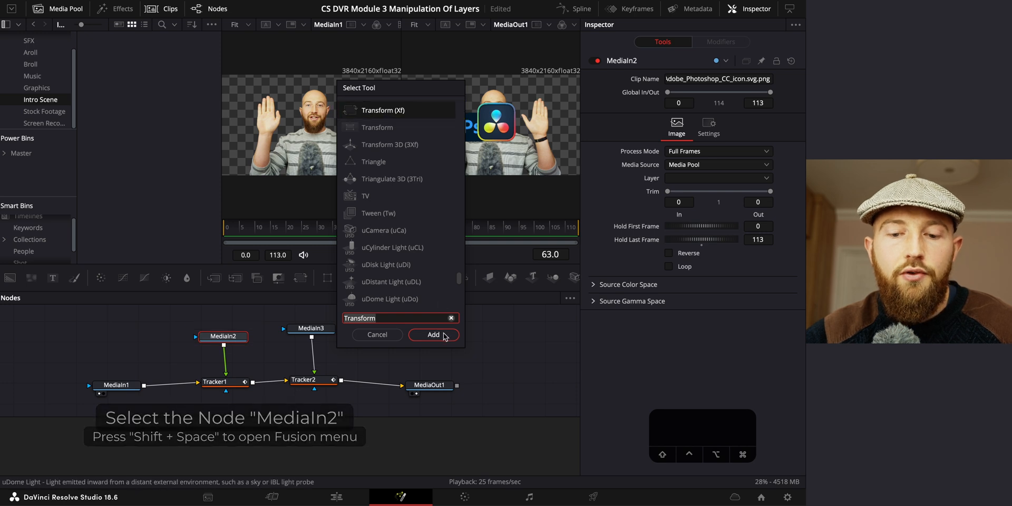
{"action": "left_click", "coordinate": [434, 334]}
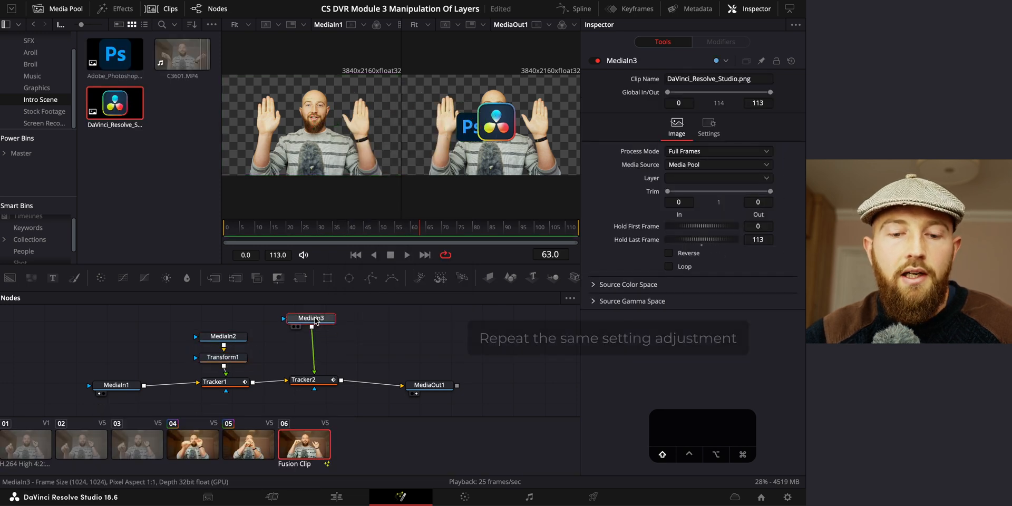
{"action": "left_click", "coordinate": [312, 338]}
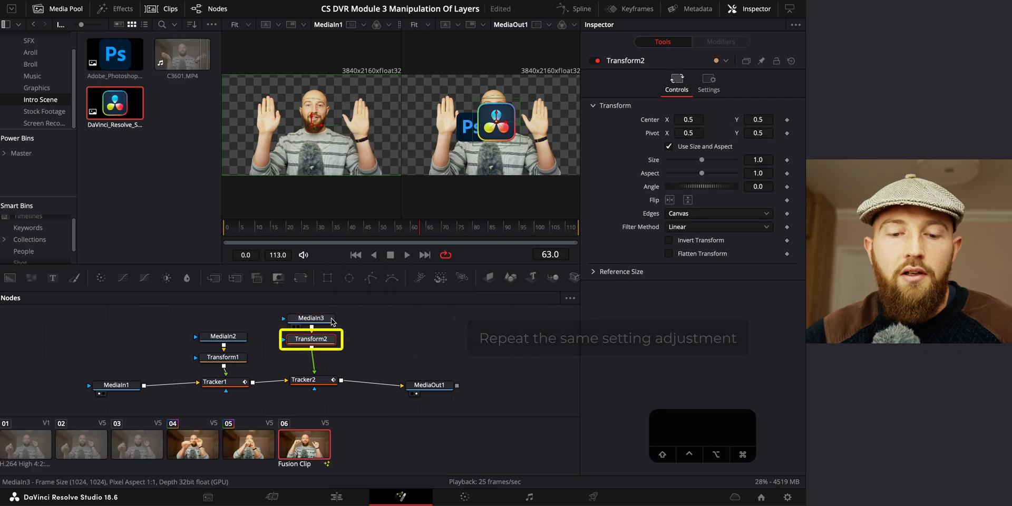
{"action": "left_click", "coordinate": [222, 327]}
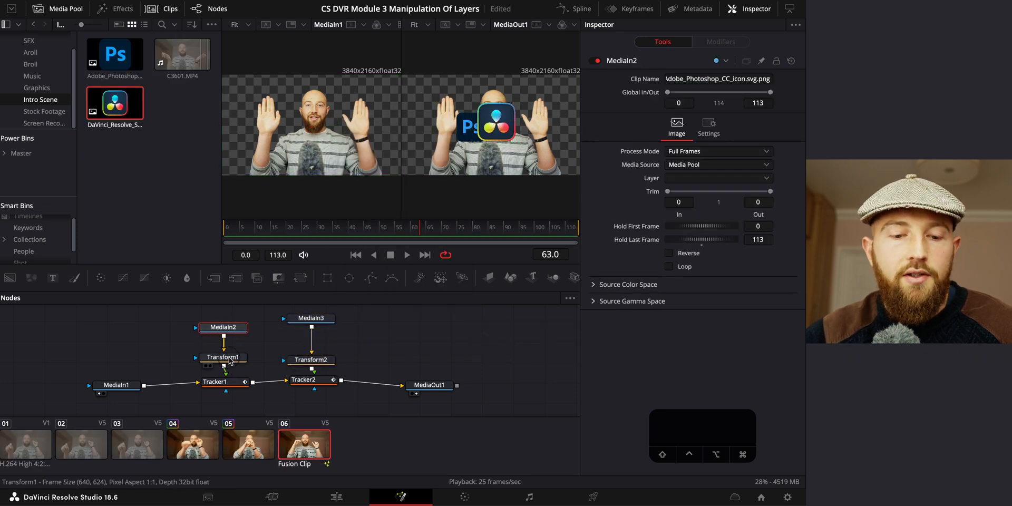
Adjust Size and Center X/Y on Transform1 and Transform2 to place the enlarged logos beside the presenter's hands.
{"action": "left_click", "coordinate": [223, 358]}
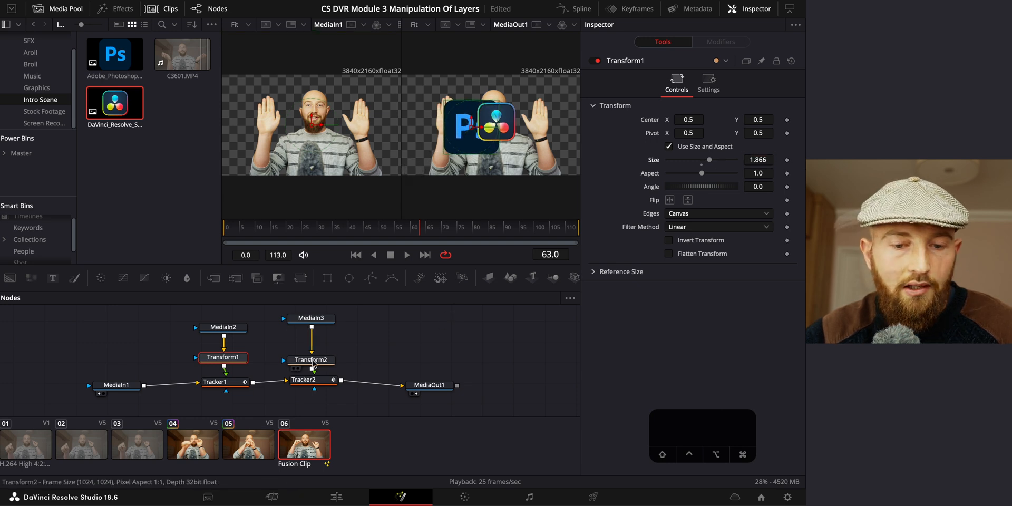
{"action": "left_click", "coordinate": [311, 359]}
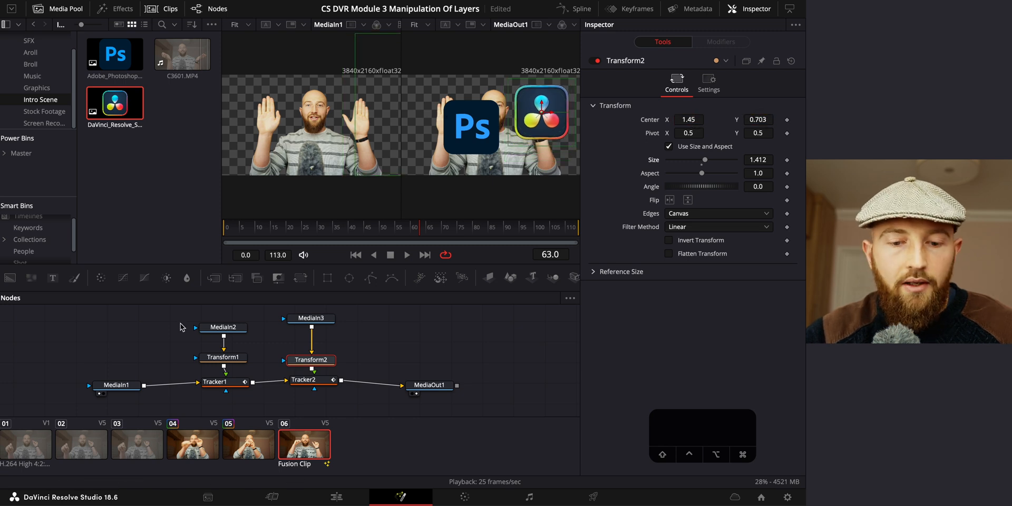
{"action": "left_click", "coordinate": [222, 358]}
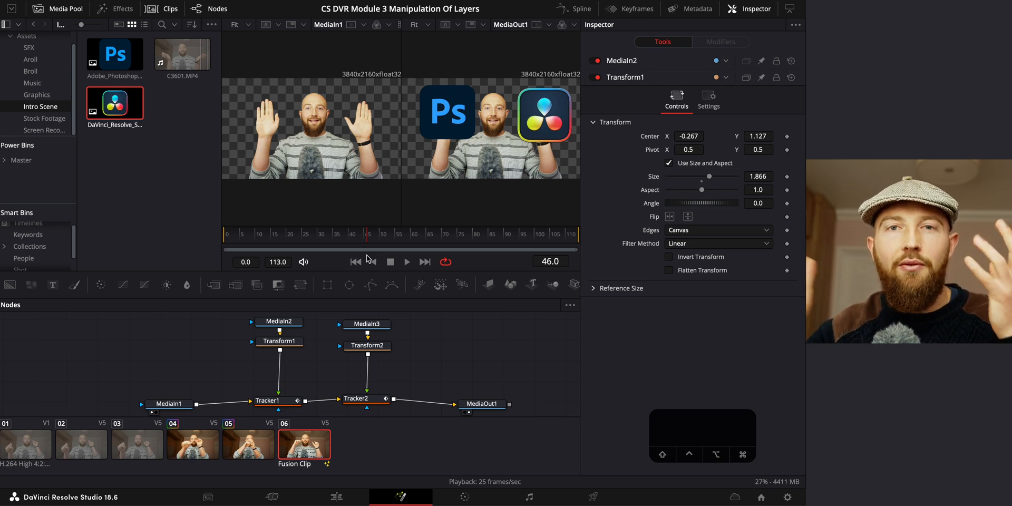
Keyframe Transform1 Size at full value around frame 8 and 0 a few frames earlier so the Photoshop logo grows in.
{"action": "left_click", "coordinate": [278, 340]}
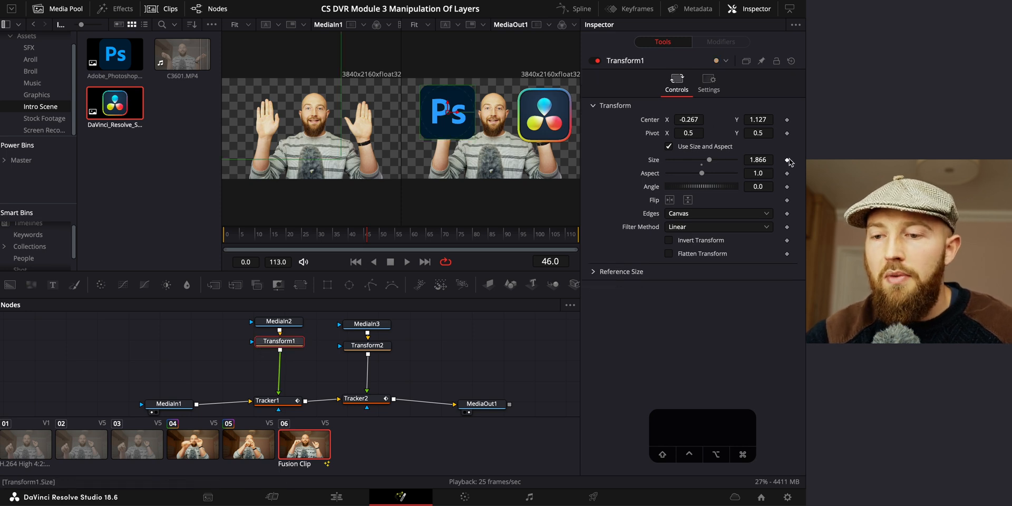
{"action": "left_click", "coordinate": [477, 234]}
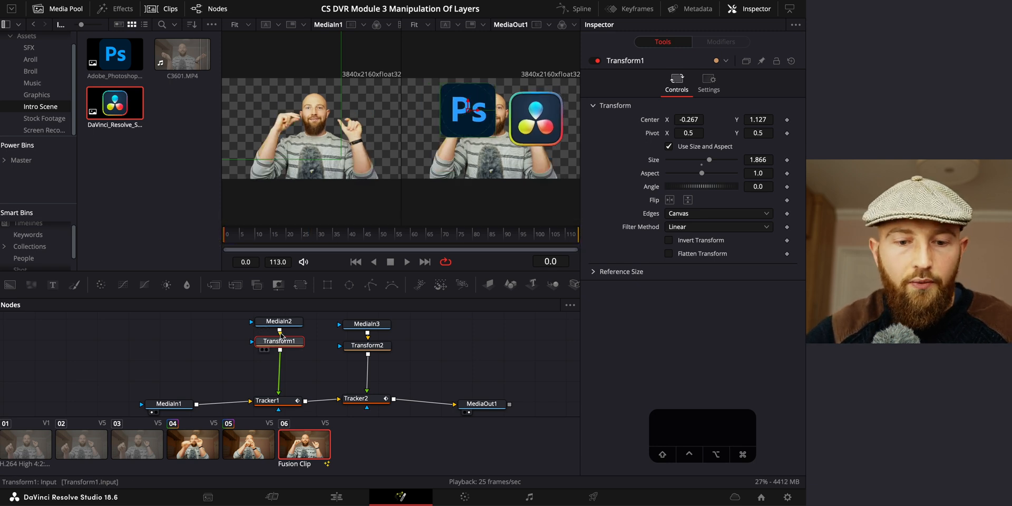
{"action": "mouse_move", "coordinate": [315, 149]}
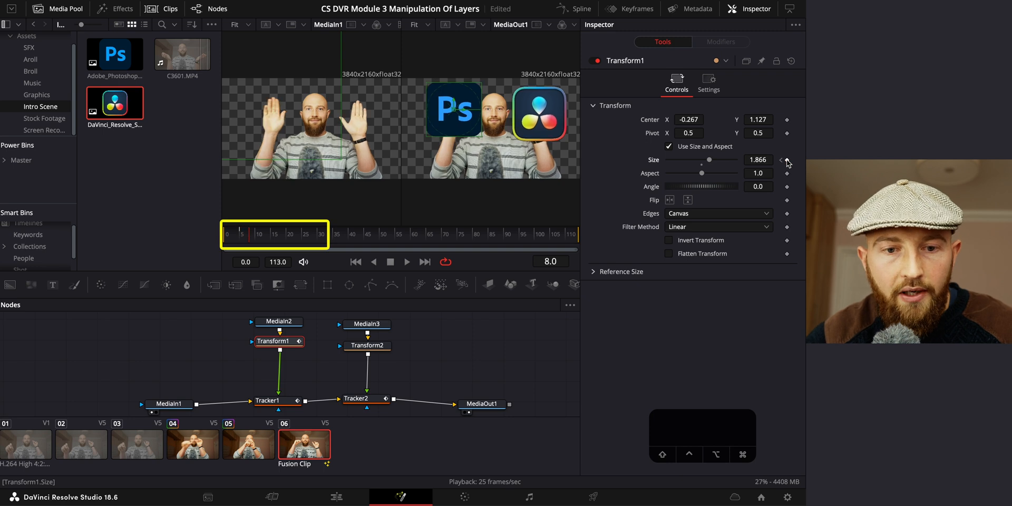
{"action": "left_click", "coordinate": [787, 161]}
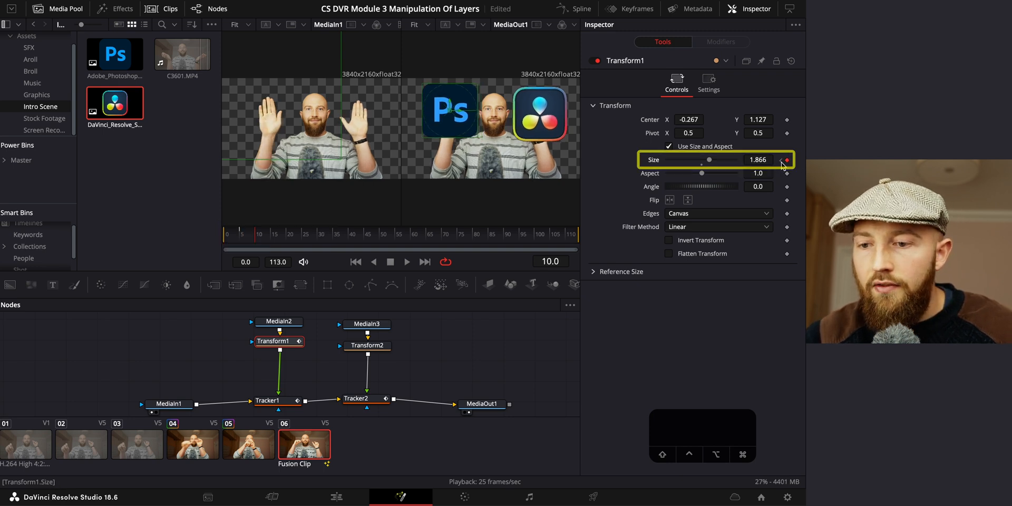
{"action": "left_click_drag", "start_coordinate": [711, 159], "coordinate": [700, 159]}
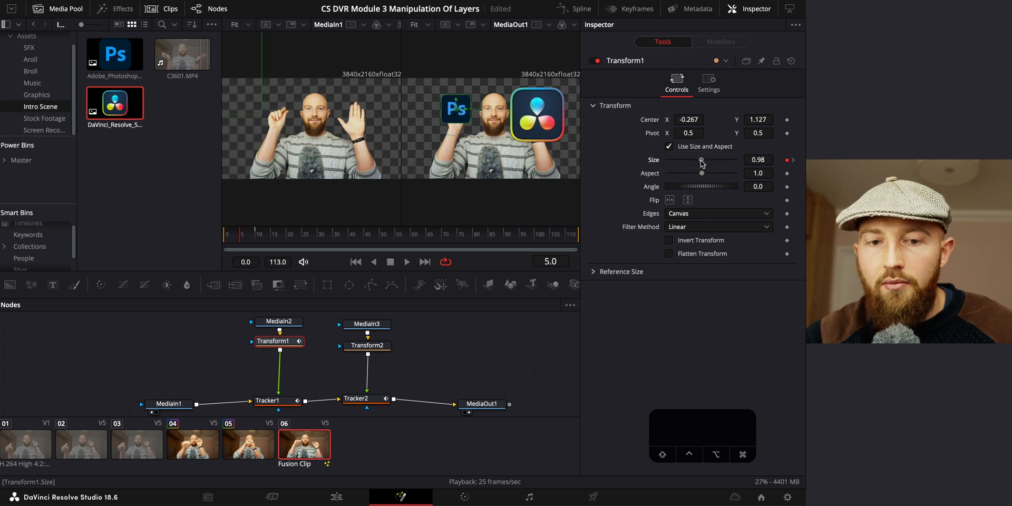
{"action": "left_click_drag", "start_coordinate": [702, 160], "coordinate": [670, 160]}
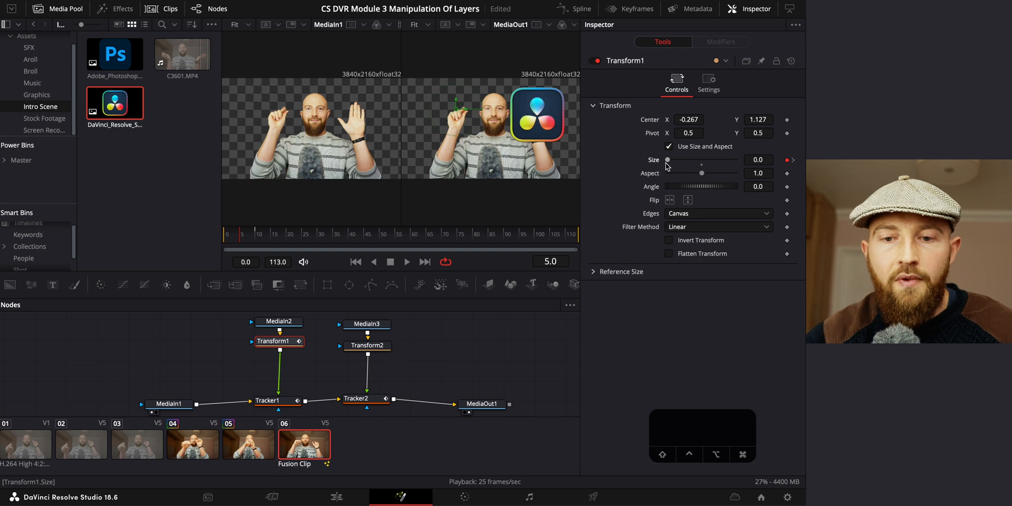
{"action": "left_click_drag", "start_coordinate": [668, 160], "coordinate": [709, 159]}
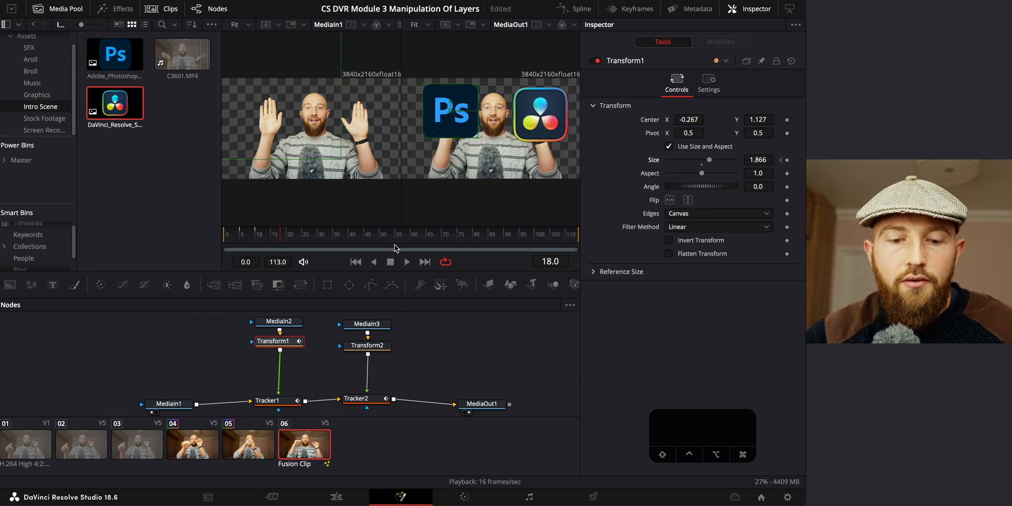
Keyframe Size and Center near frame 102, then shrink the logo near 0 and set Center X 0.518 at frame 105.
{"action": "left_click", "coordinate": [557, 238]}
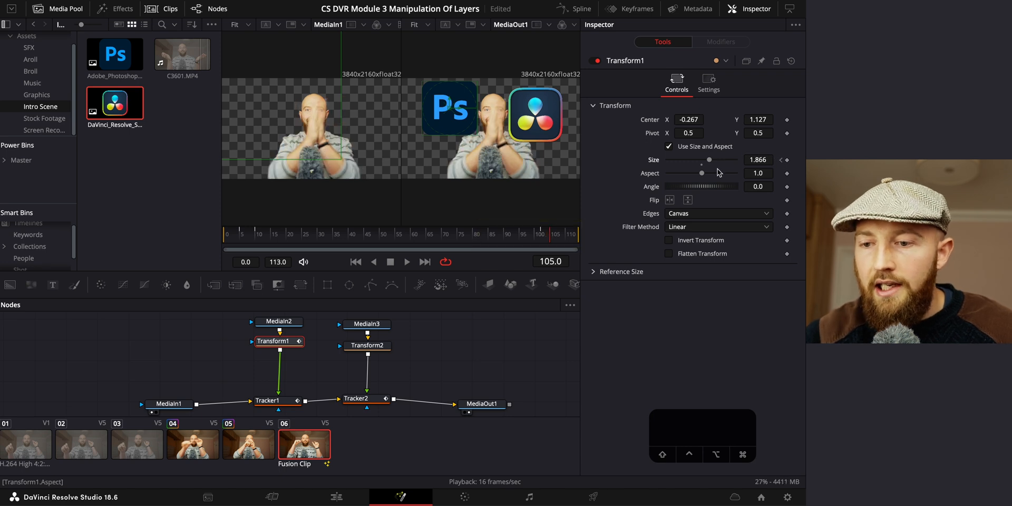
{"action": "left_click_drag", "start_coordinate": [710, 159], "coordinate": [669, 160]}
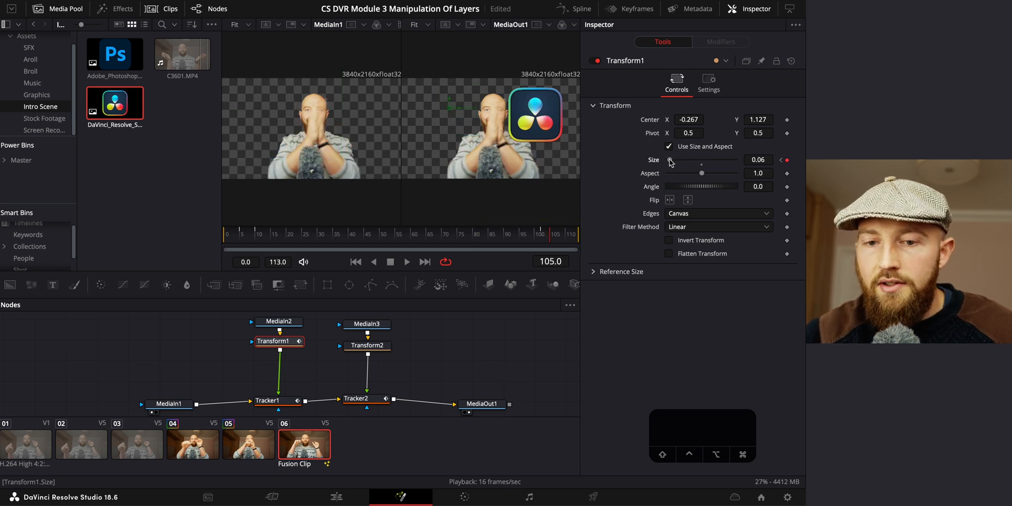
{"action": "left_click_drag", "start_coordinate": [671, 160], "coordinate": [709, 160]}
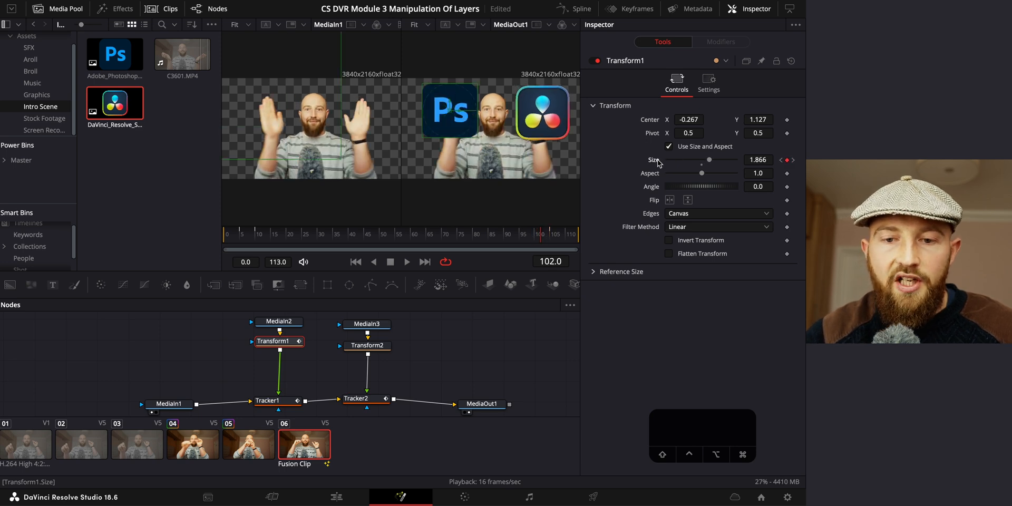
{"action": "left_click", "coordinate": [688, 119]}
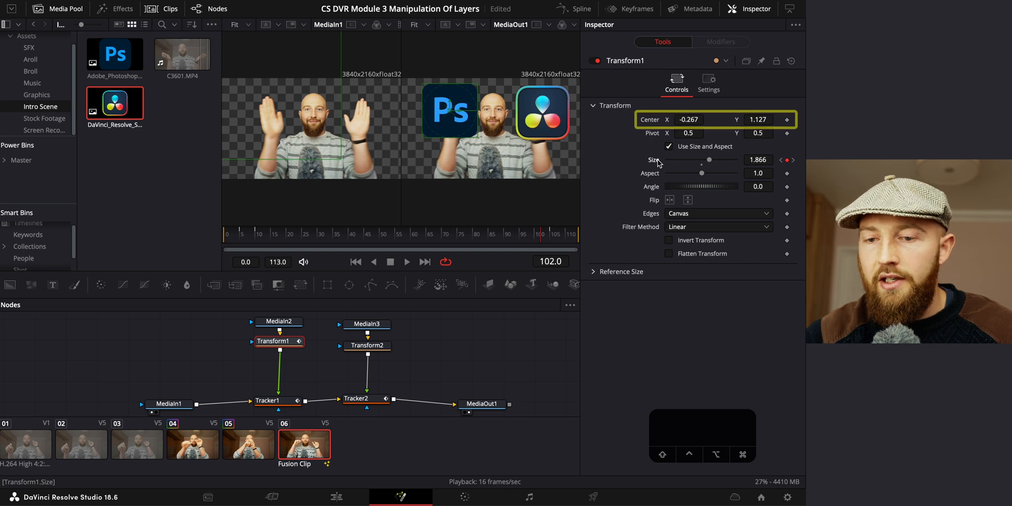
{"action": "left_click", "coordinate": [758, 120]}
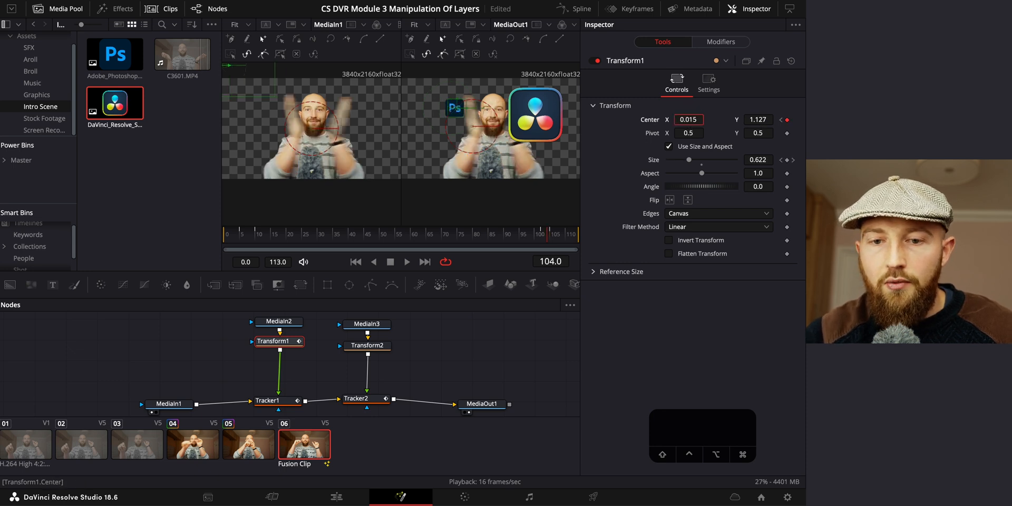
{"action": "type", "text": "0.518"}
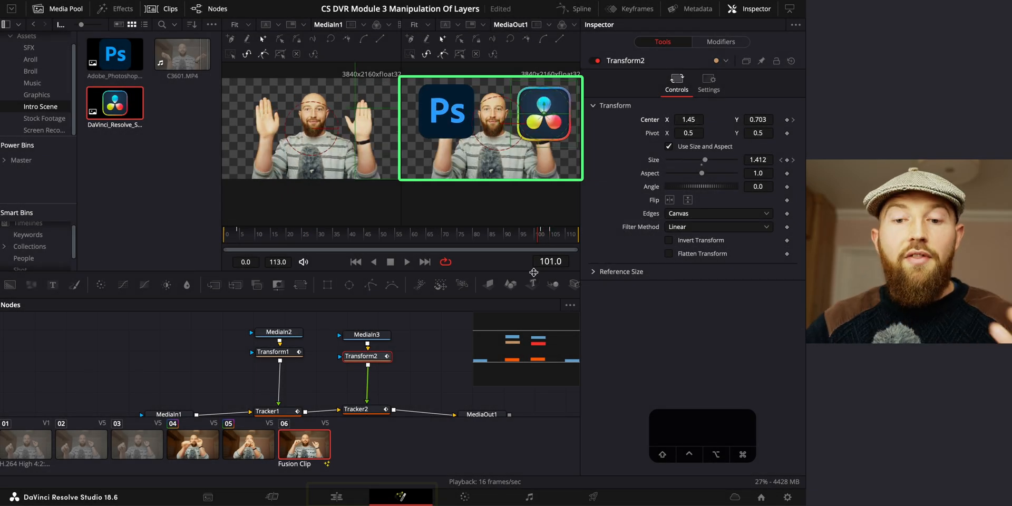
Return to the Edit page timeline to find the Drop Shadow effect.
{"action": "left_click", "coordinate": [336, 496]}
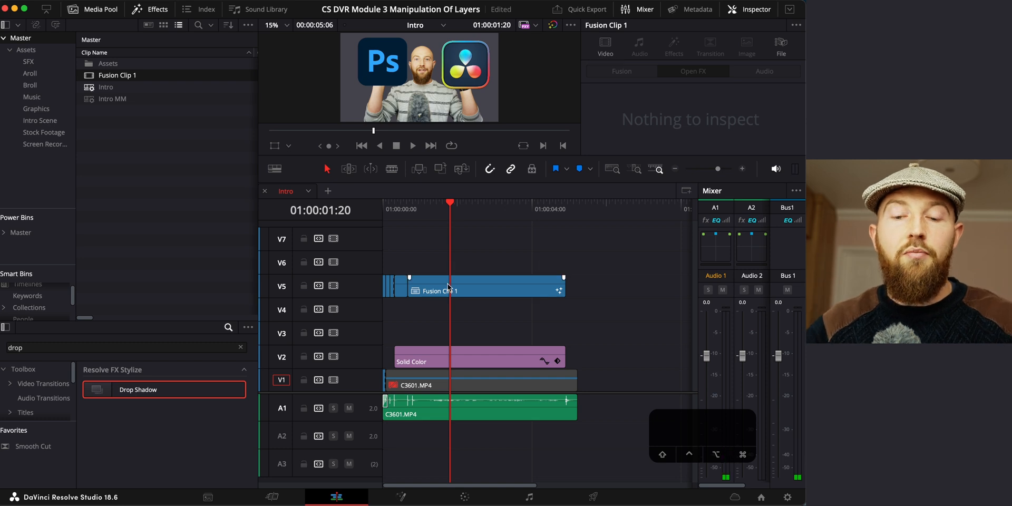
Apply Resolve FX Drop Shadow to Fusion Clip 1 and review it at different playhead positions.
{"action": "left_click", "coordinate": [531, 202]}
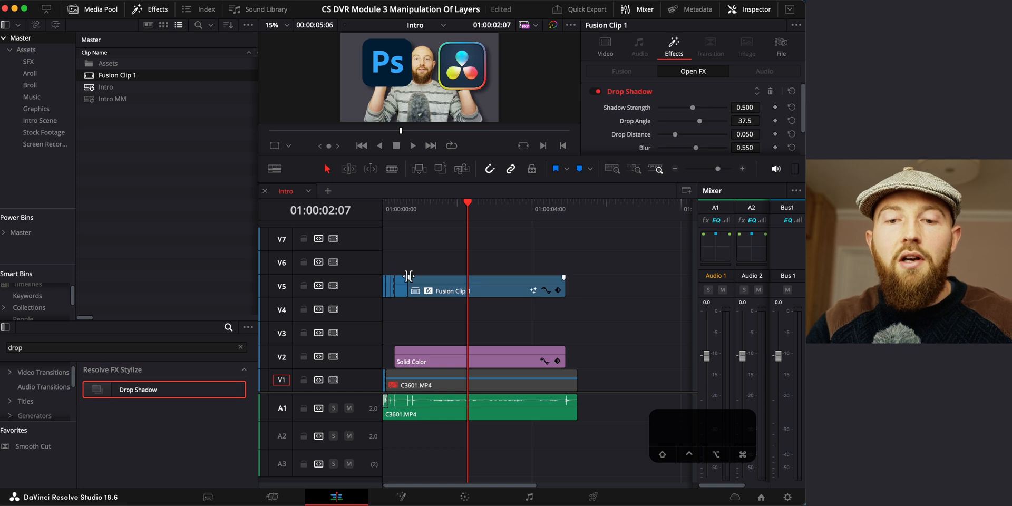
{"action": "left_click", "coordinate": [413, 146]}
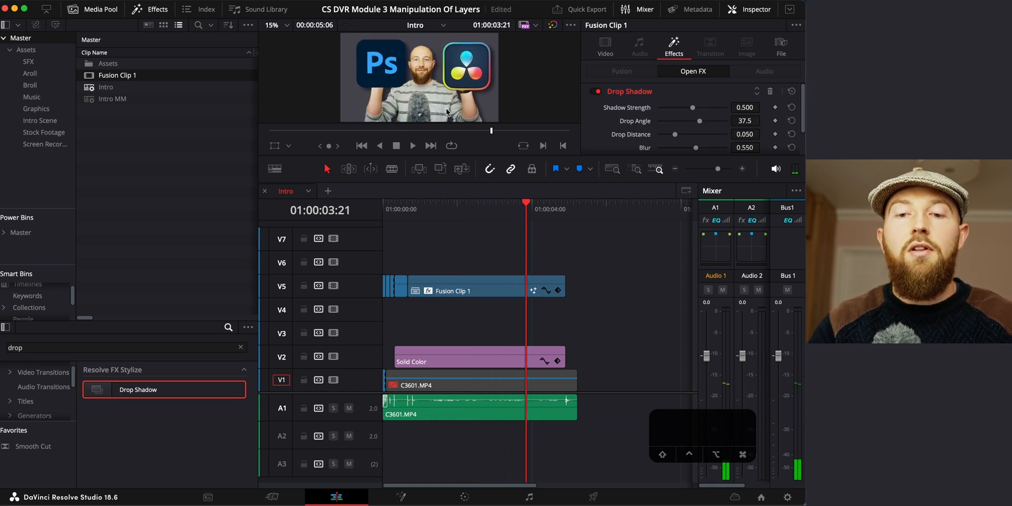
{"action": "left_click", "coordinate": [605, 46]}
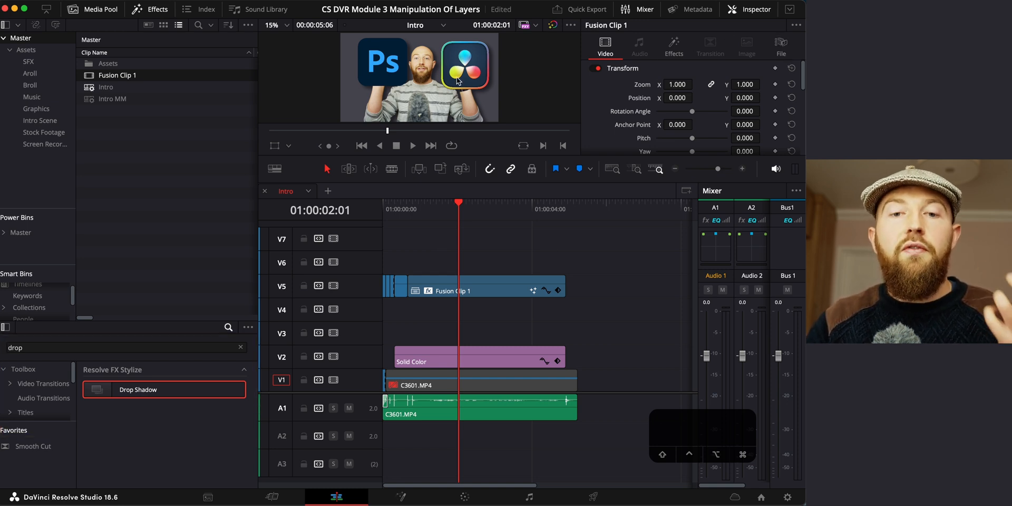
{"action": "left_click", "coordinate": [674, 46]}
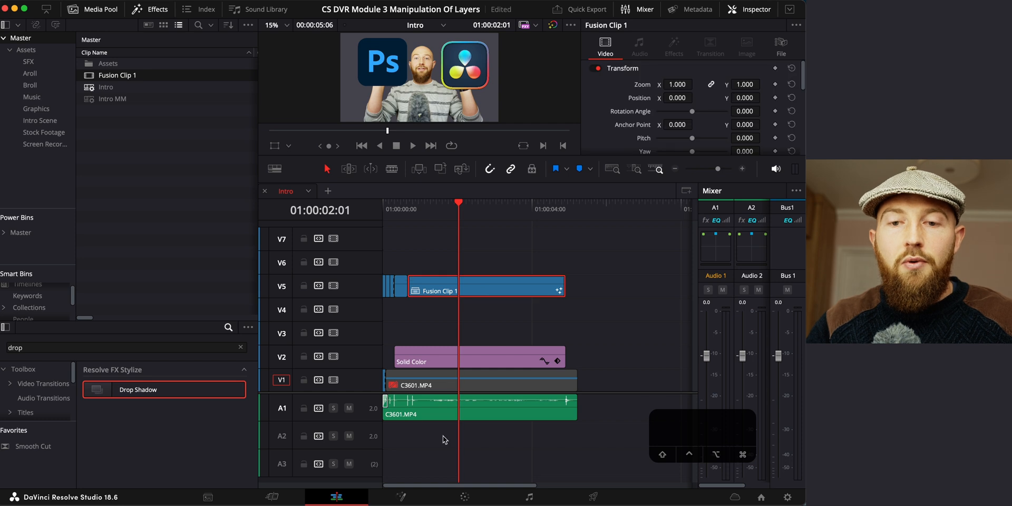
Duplicate the Intro MM presenter clip onto V4 and make it a New Fusion Clip.
{"action": "left_click", "coordinate": [477, 289]}
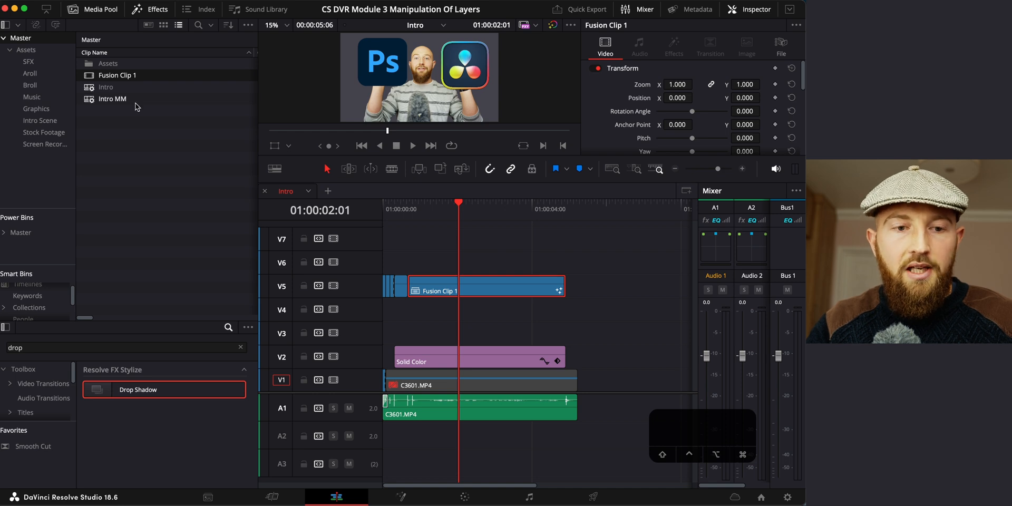
{"action": "left_click", "coordinate": [113, 99]}
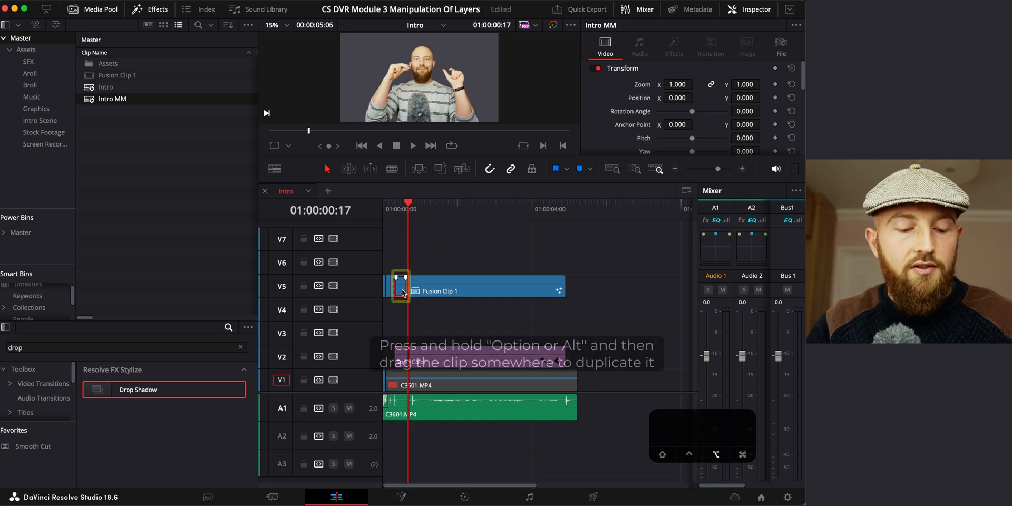
{"action": "left_click_drag", "start_coordinate": [401, 284], "coordinate": [401, 307]}
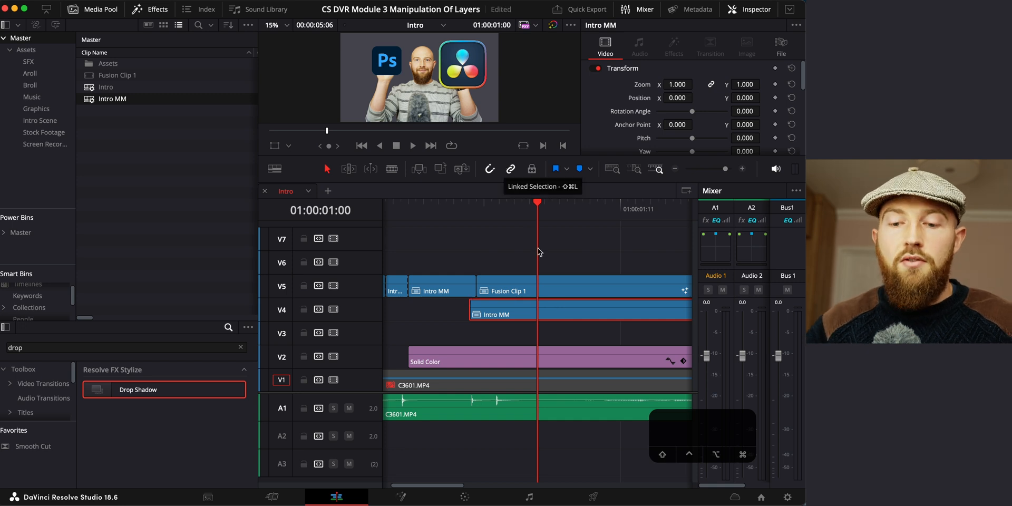
{"action": "right_click", "coordinate": [504, 314]}
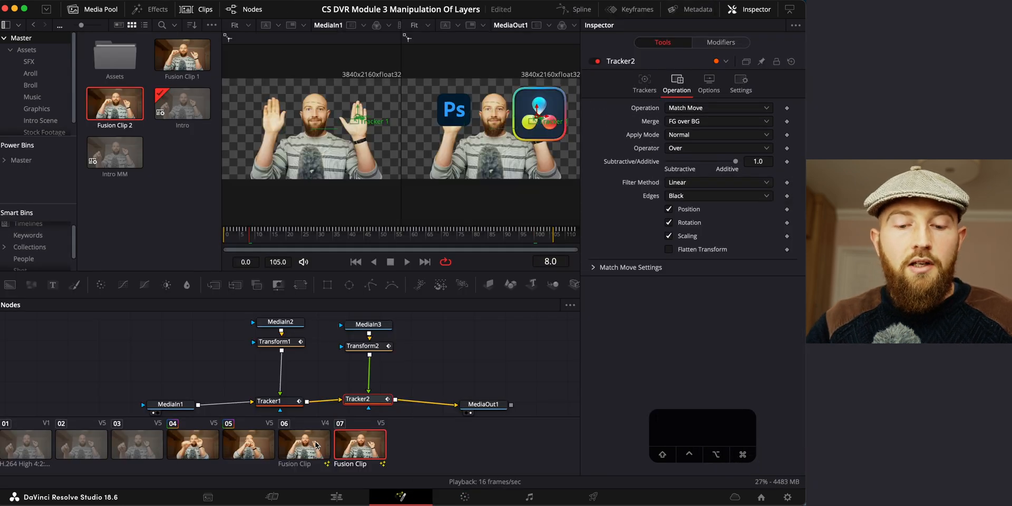
In Fusion Clip 2, add an Alpha Matte Shrink and Grow tool after MediaIn1.
{"action": "left_click", "coordinate": [302, 444]}
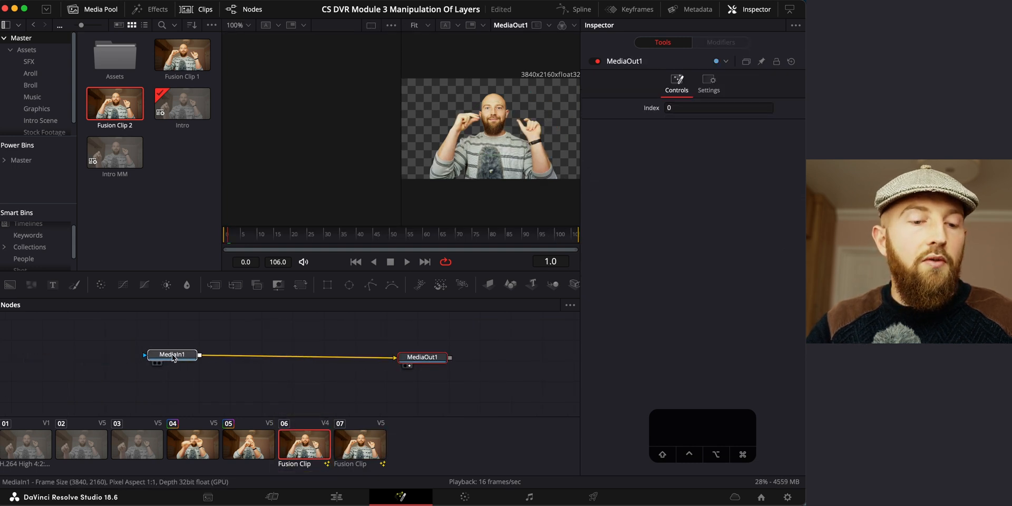
{"action": "left_click", "coordinate": [188, 354]}
{"action": "type", "text": "a"}
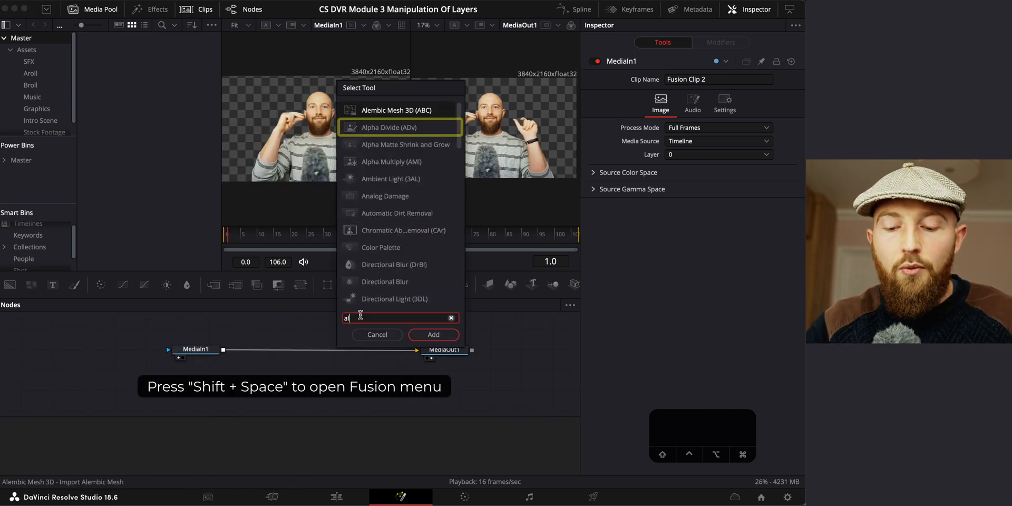
{"action": "type", "text": "lp"}
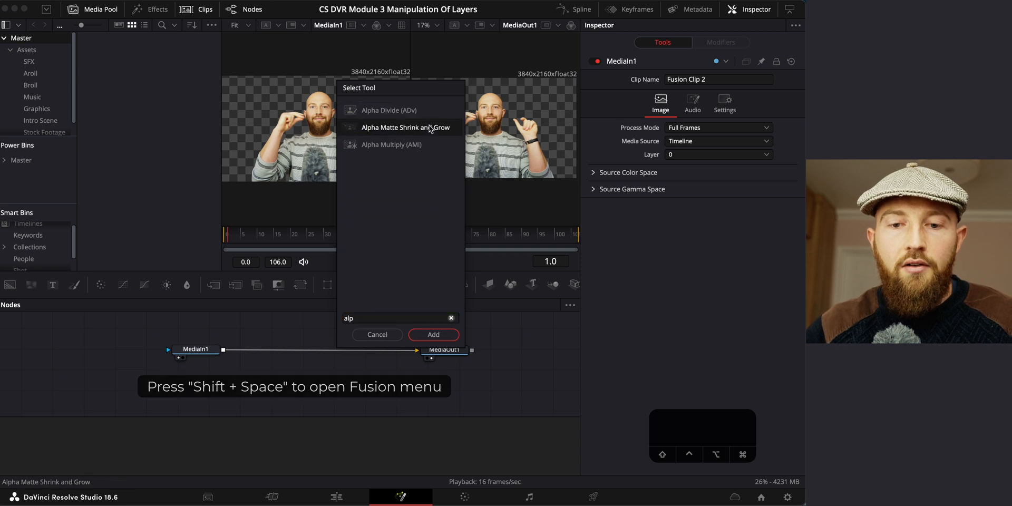
{"action": "left_click", "coordinate": [433, 335]}
{"action": "type", "text": "back"}
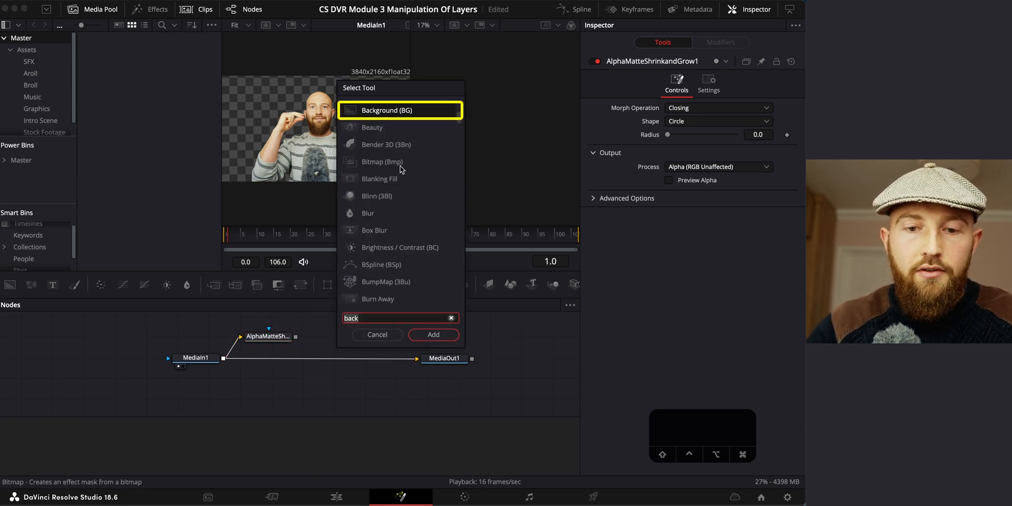
{"action": "mouse_move", "coordinate": [444, 292]}
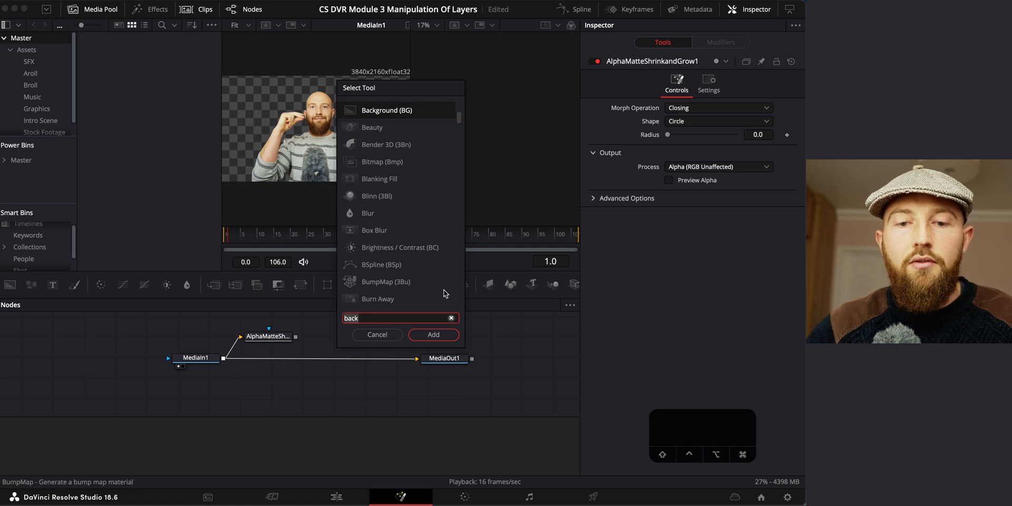
Add a Background node and a Merge node after the alpha matte node.
{"action": "left_click", "coordinate": [433, 334]}
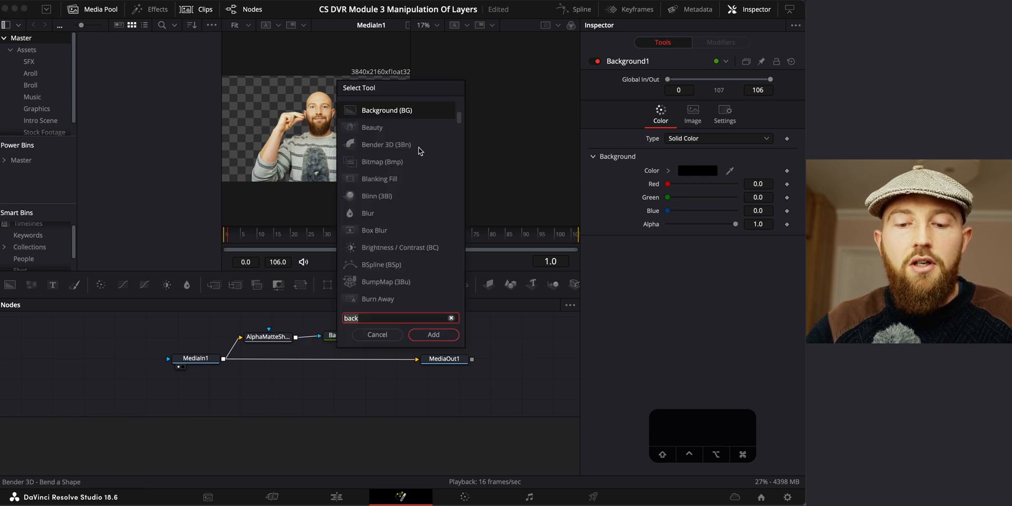
{"action": "mouse_move", "coordinate": [424, 180]}
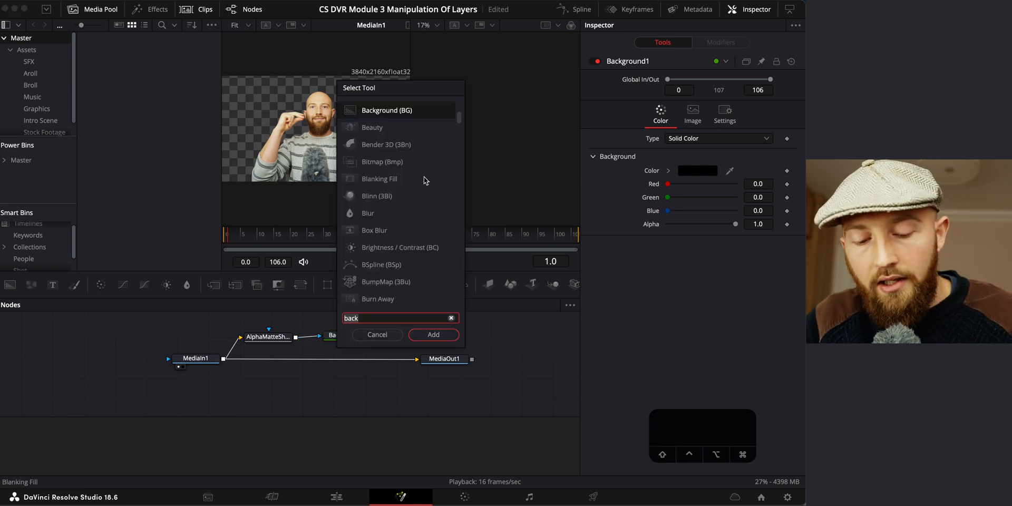
{"action": "type", "text": "merg"}
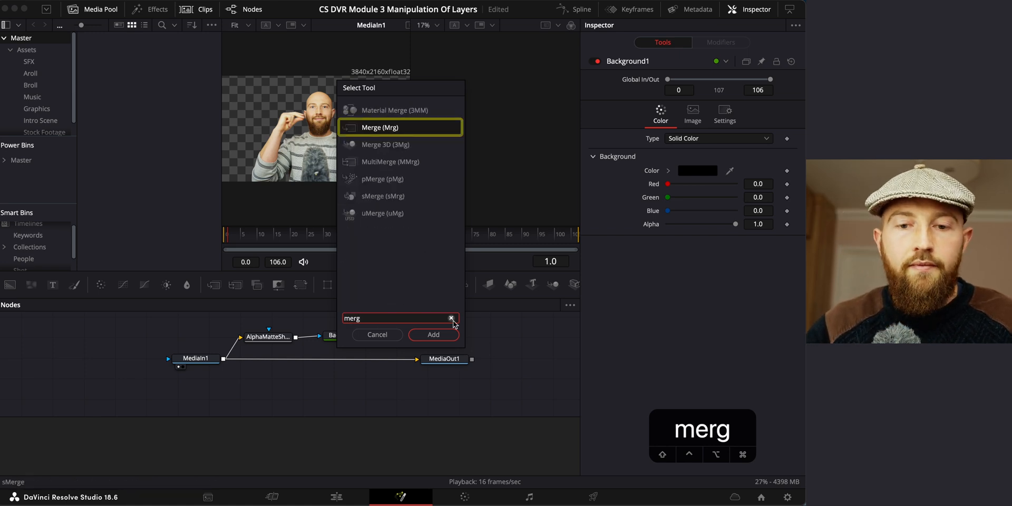
{"action": "left_click", "coordinate": [433, 334]}
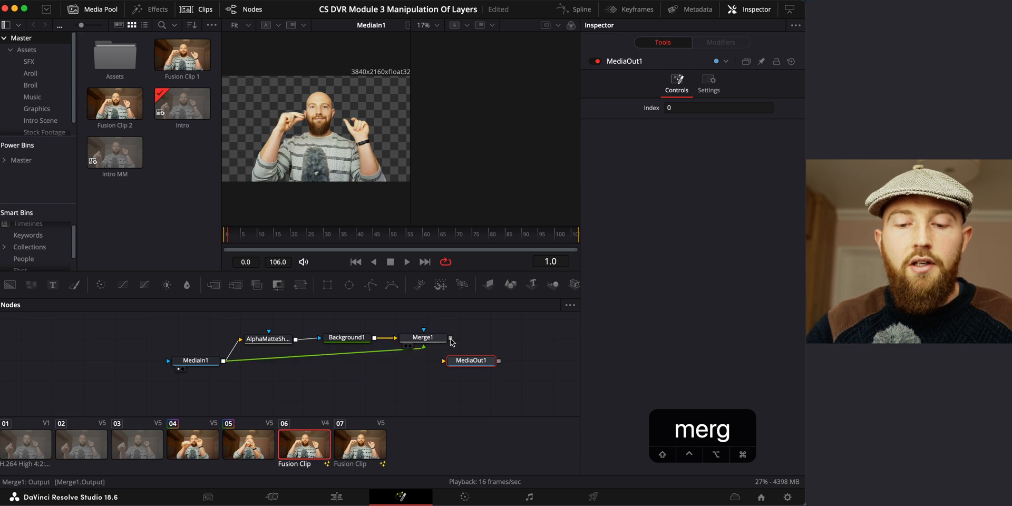
Feed Merge1 into MediaOut1 and set the alpha matte to Grow with radius about 0.528.
{"action": "left_click", "coordinate": [423, 340]}
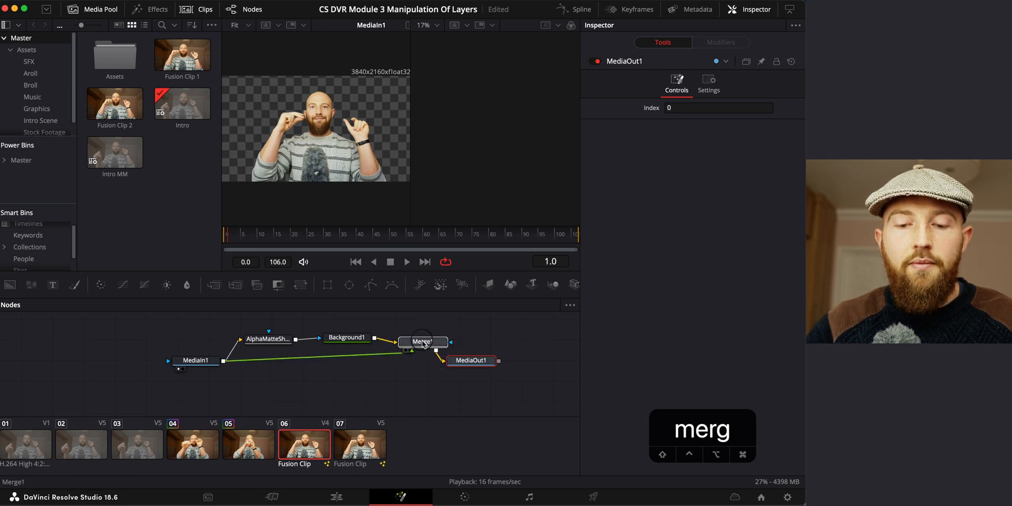
{"action": "left_click", "coordinate": [267, 339]}
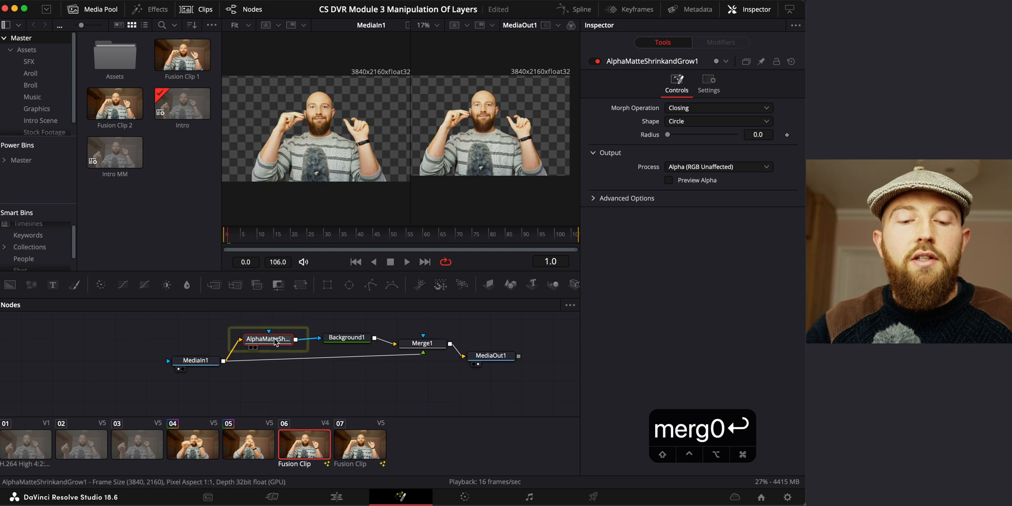
{"action": "left_click", "coordinate": [717, 108]}
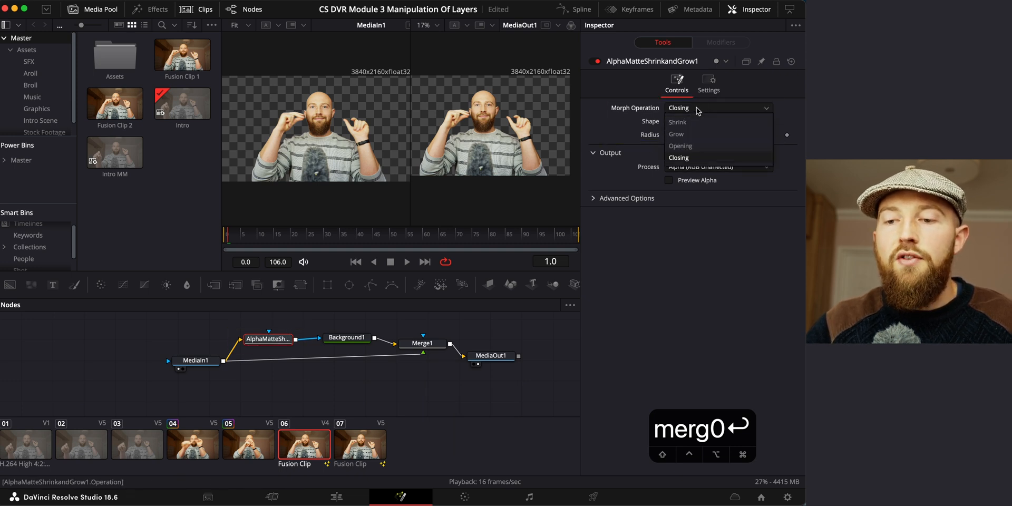
{"action": "left_click", "coordinate": [676, 133]}
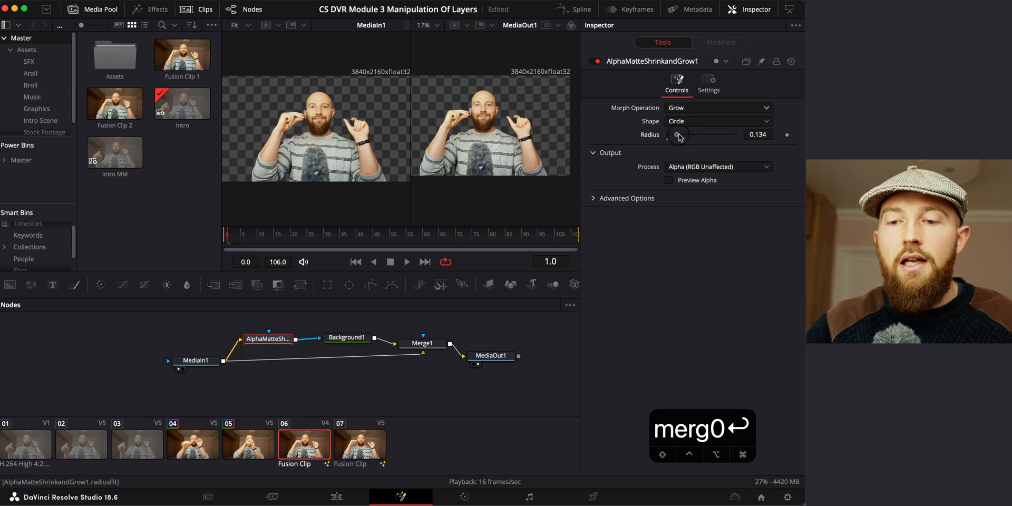
{"action": "left_click_drag", "start_coordinate": [679, 134], "coordinate": [717, 134]}
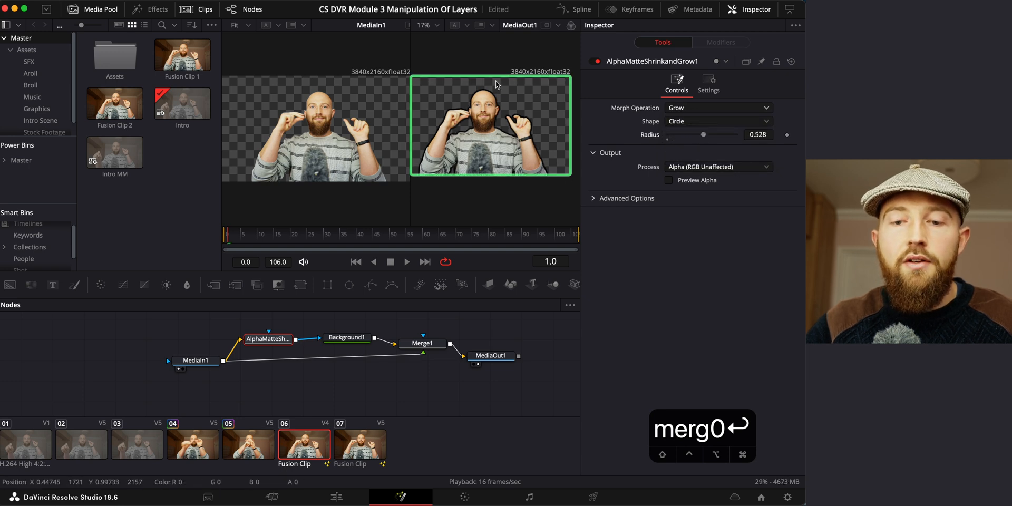
{"action": "left_click", "coordinate": [407, 263]}
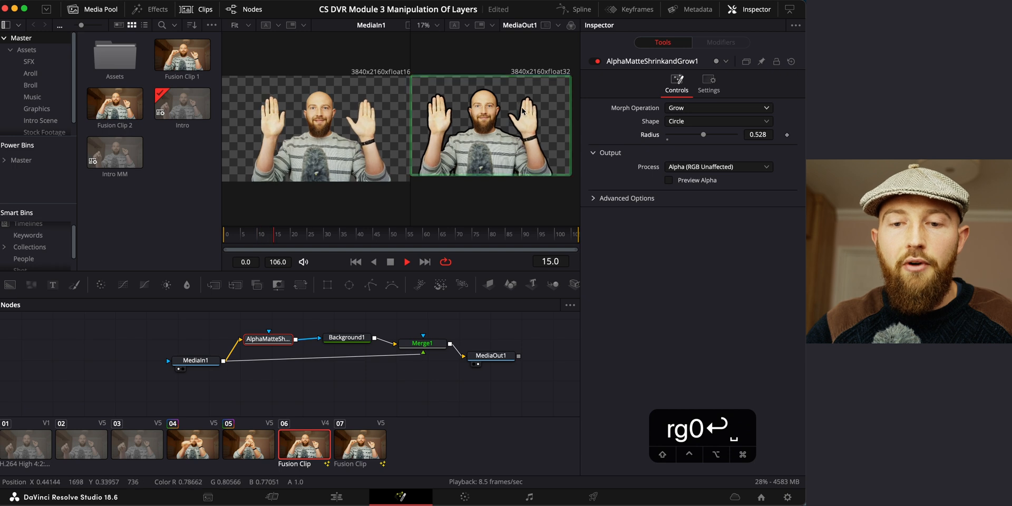
{"action": "left_click", "coordinate": [347, 338]}
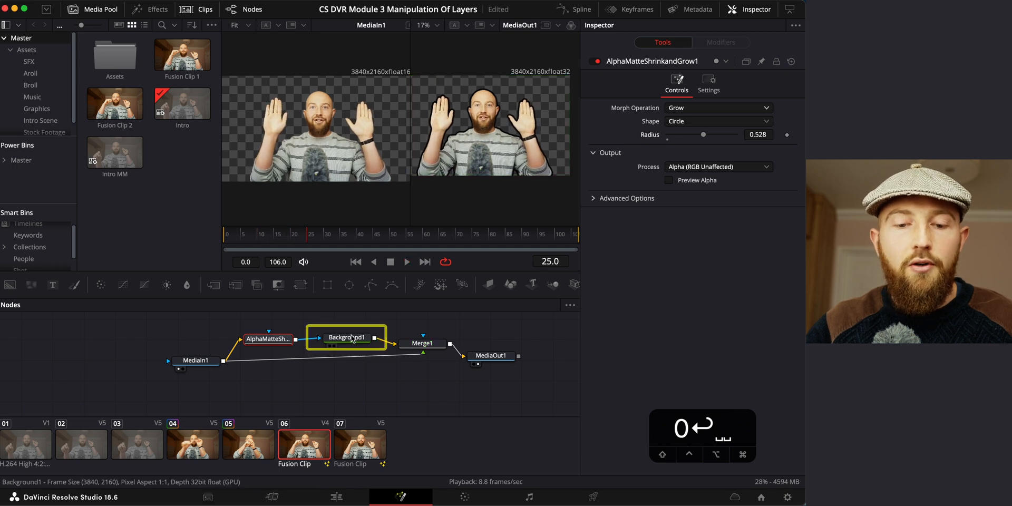
Set Background1's colour to bright yellow via RGB sliders (Red 255, Green 250, Blue 0).
{"action": "left_click", "coordinate": [698, 171]}
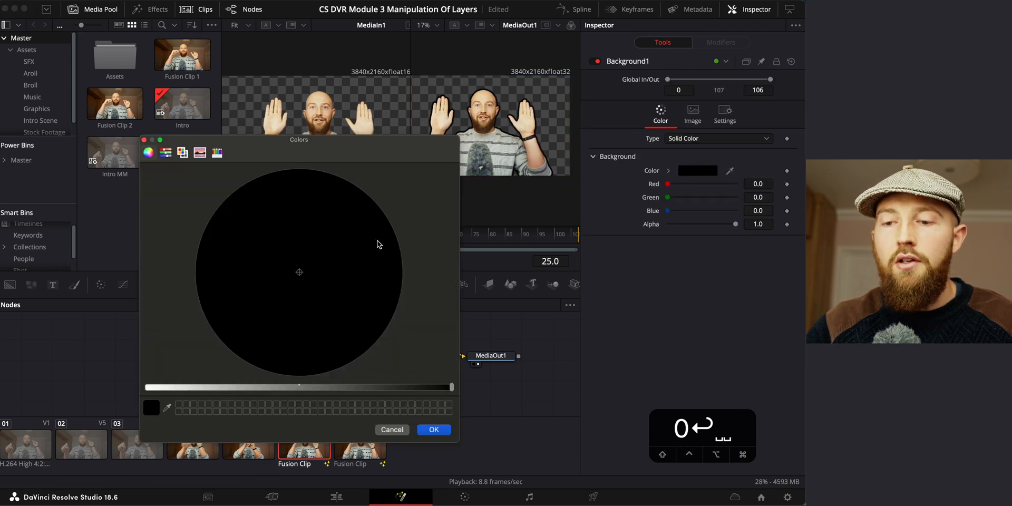
{"action": "mouse_move", "coordinate": [295, 277]}
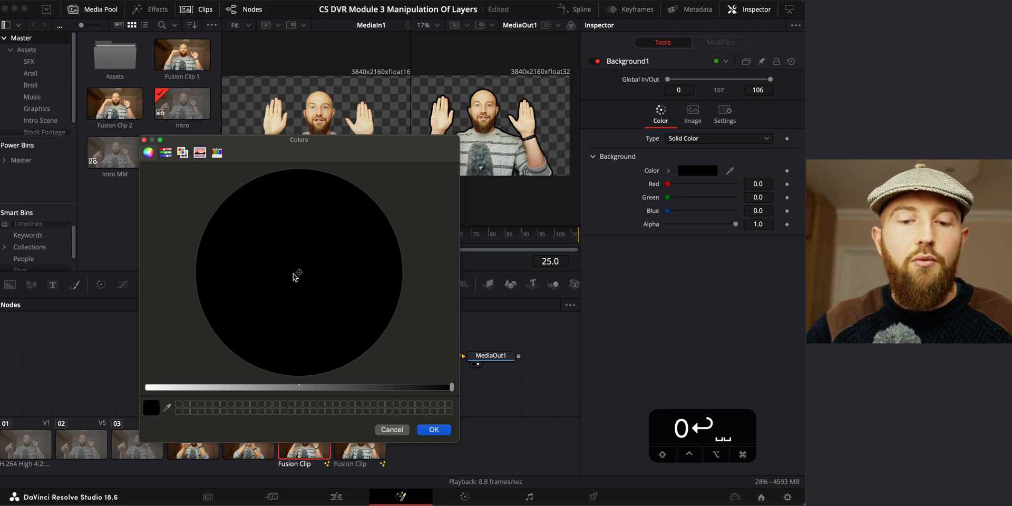
{"action": "left_click", "coordinate": [165, 152]}
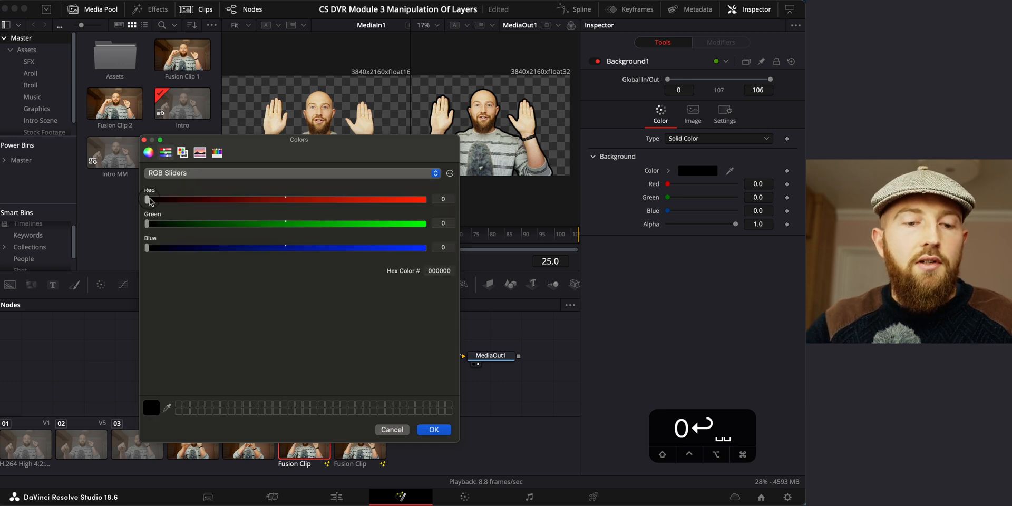
{"action": "left_click_drag", "start_coordinate": [148, 199], "coordinate": [419, 200]}
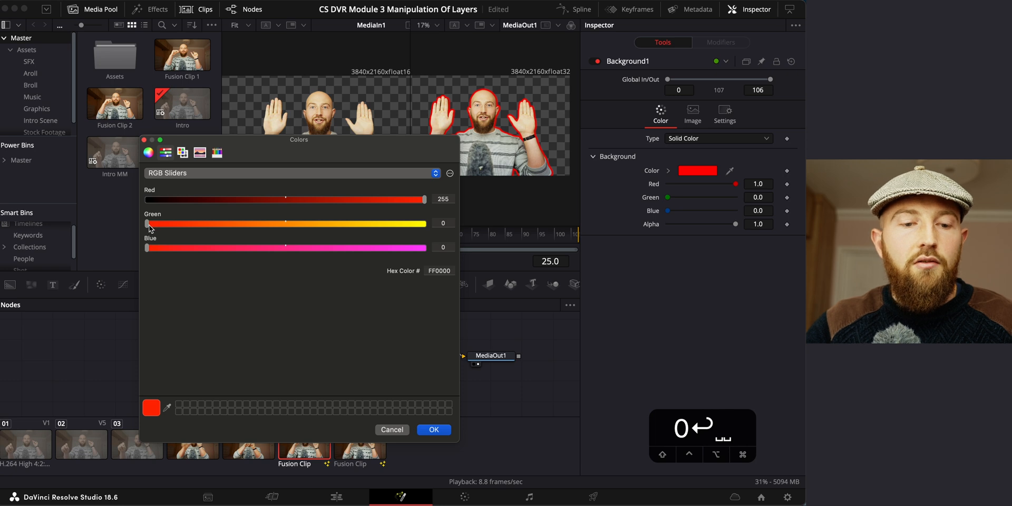
{"action": "left_click_drag", "start_coordinate": [149, 223], "coordinate": [344, 223]}
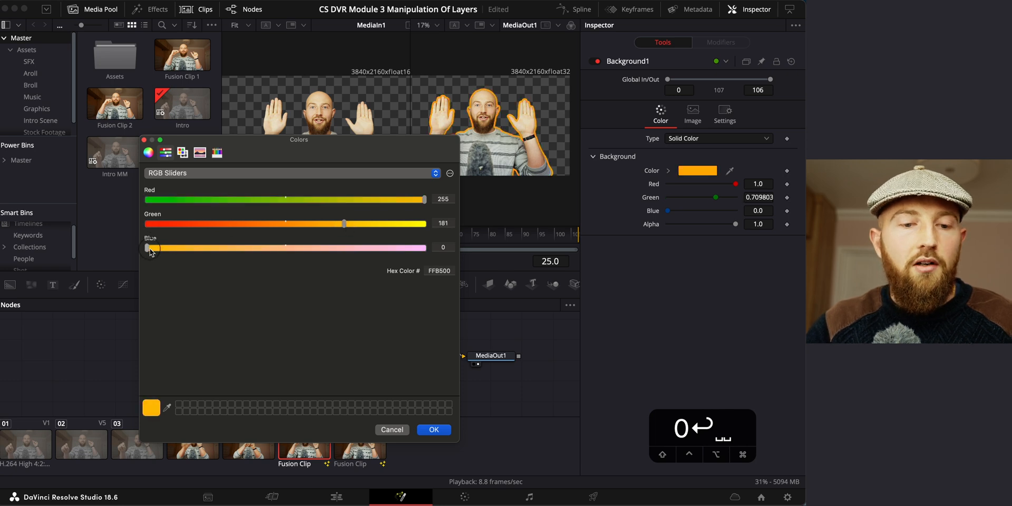
{"action": "left_click_drag", "start_coordinate": [345, 223], "coordinate": [418, 224]}
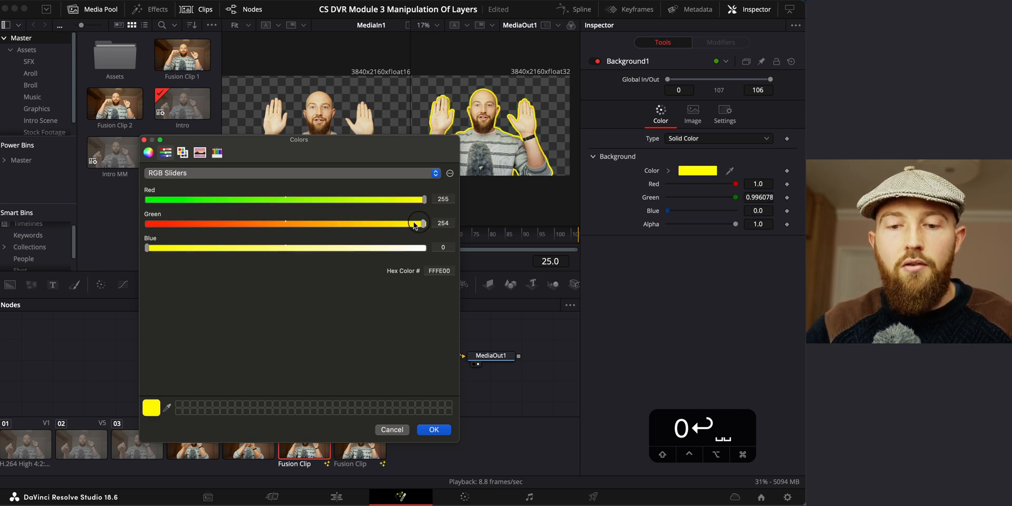
{"action": "left_click_drag", "start_coordinate": [417, 224], "coordinate": [423, 224]}
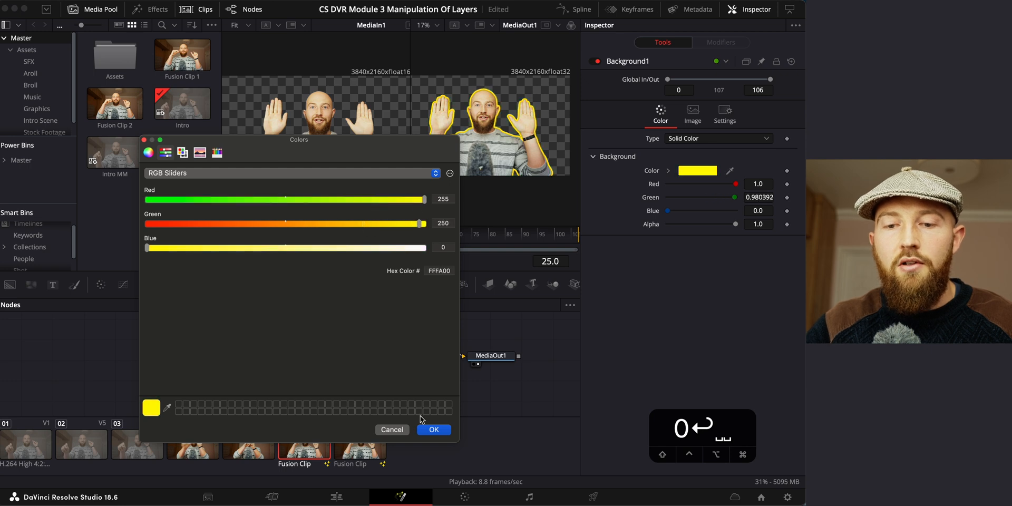
{"action": "left_click", "coordinate": [434, 430]}
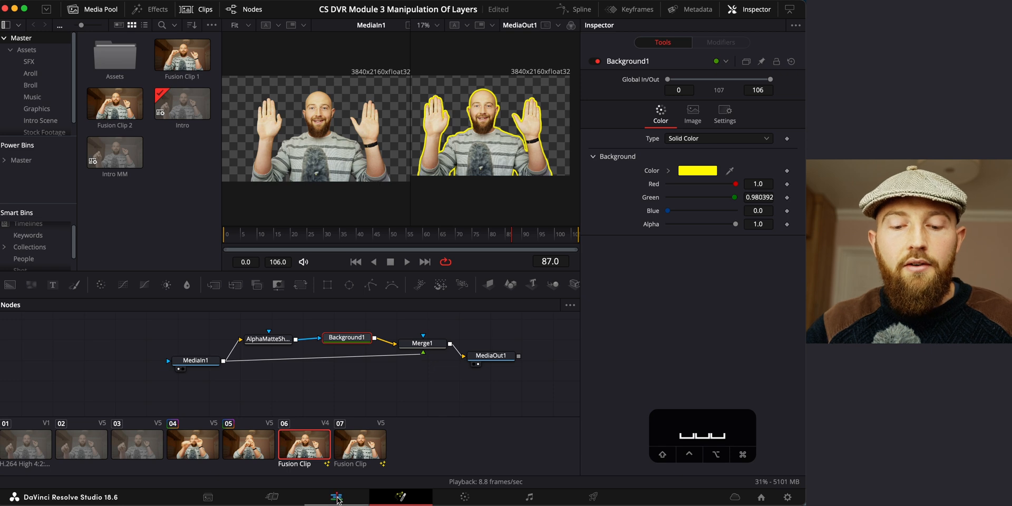
On the Edit page, set the Fusion clips' Zoom to 1.1 and Position to -136, -445.
{"action": "left_click", "coordinate": [336, 497]}
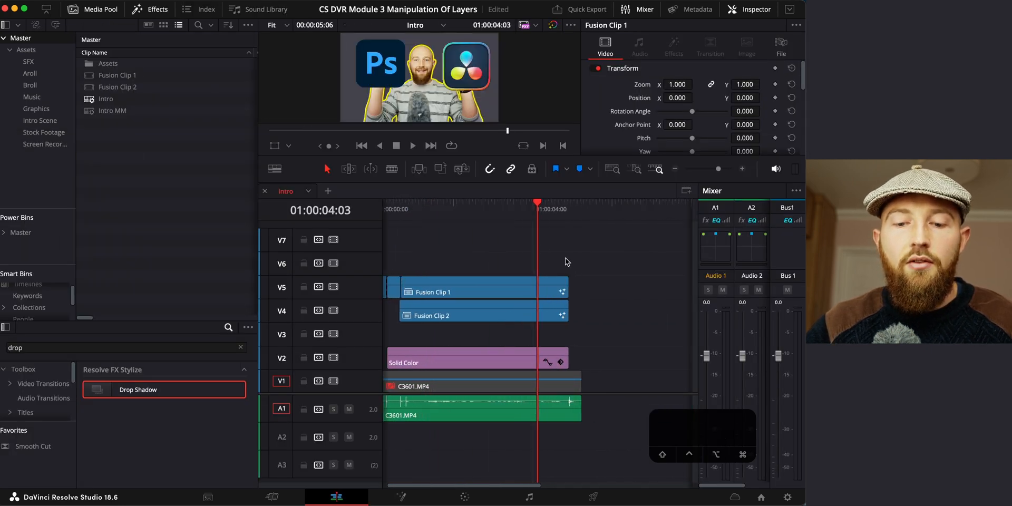
{"action": "left_click", "coordinate": [465, 316]}
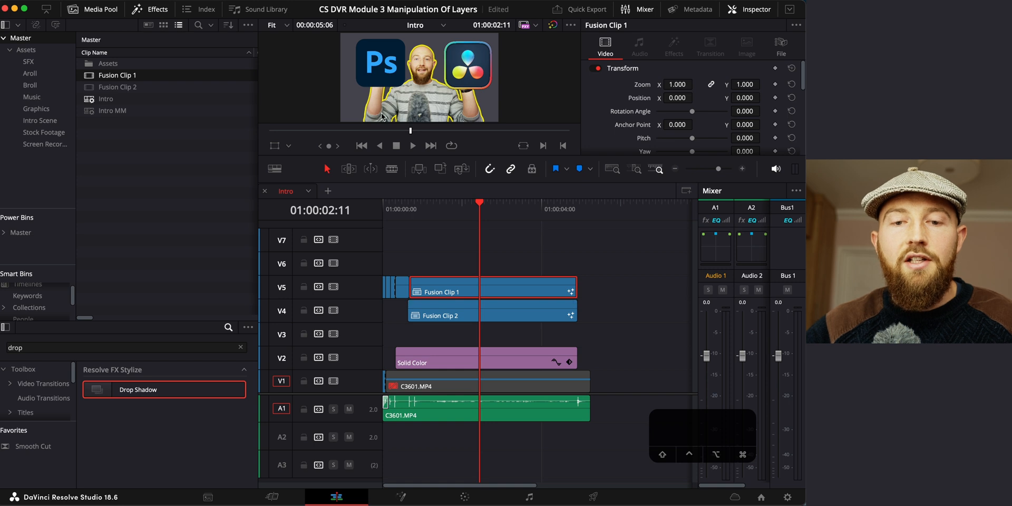
{"action": "mouse_move", "coordinate": [496, 62]}
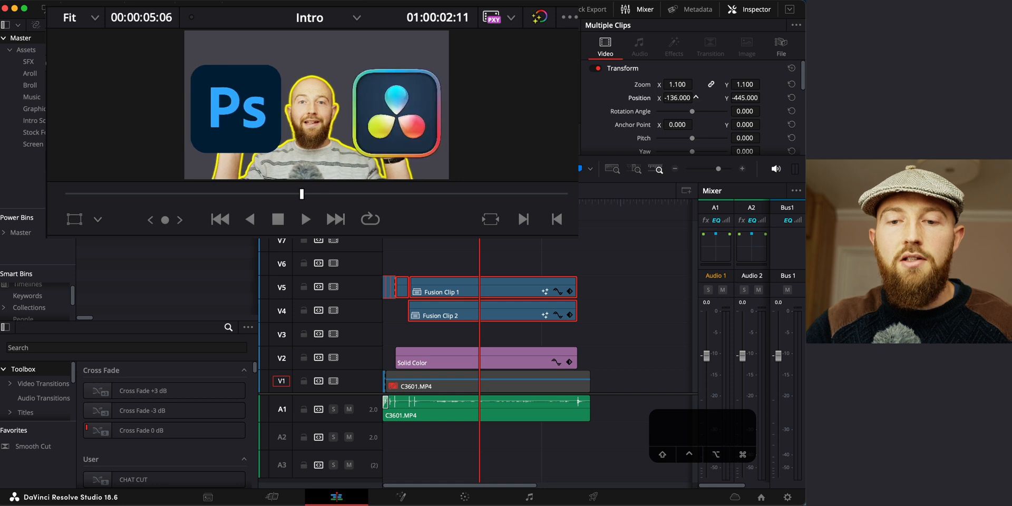
Add a Text title 'It works!' on V6 with Position Y 850 and Size 301.
{"action": "left_click", "coordinate": [25, 409]}
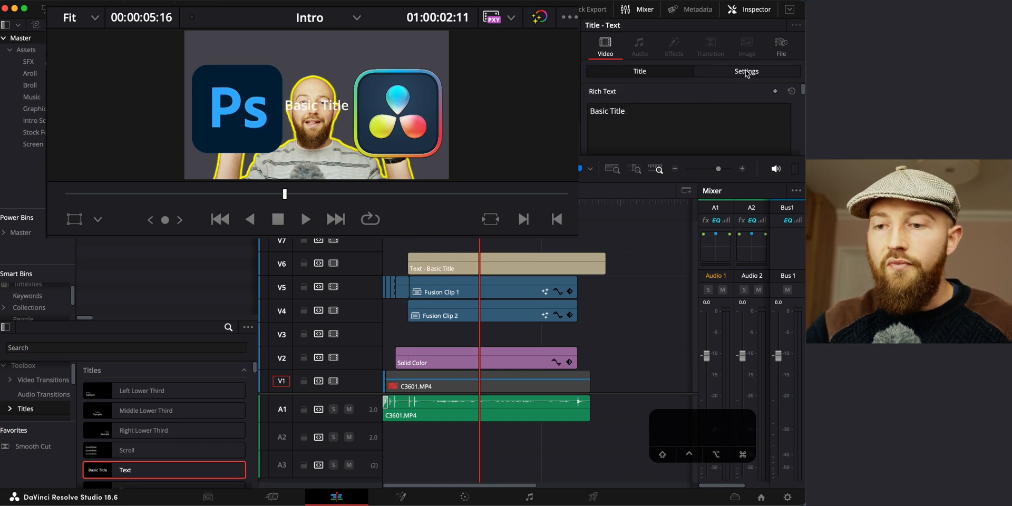
{"action": "left_click", "coordinate": [747, 71]}
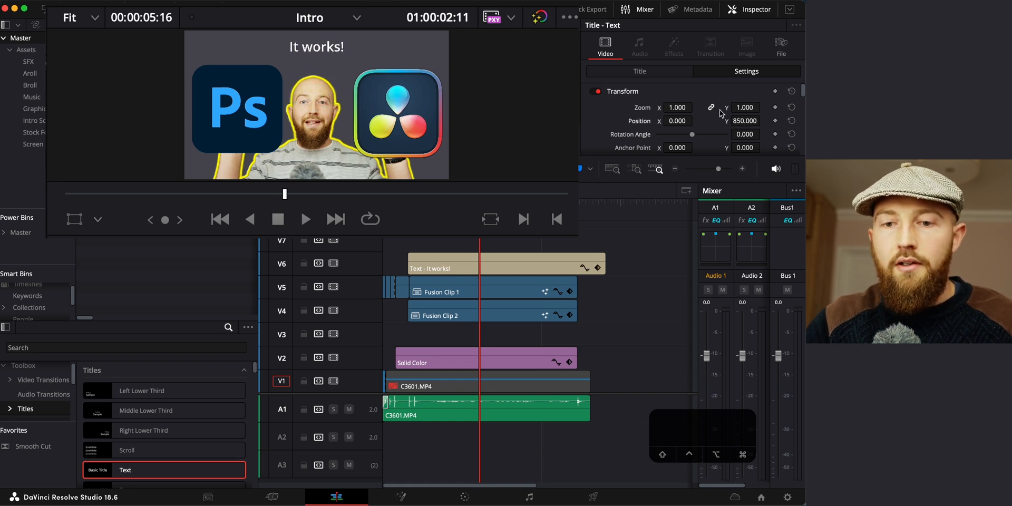
{"action": "left_click", "coordinate": [639, 71]}
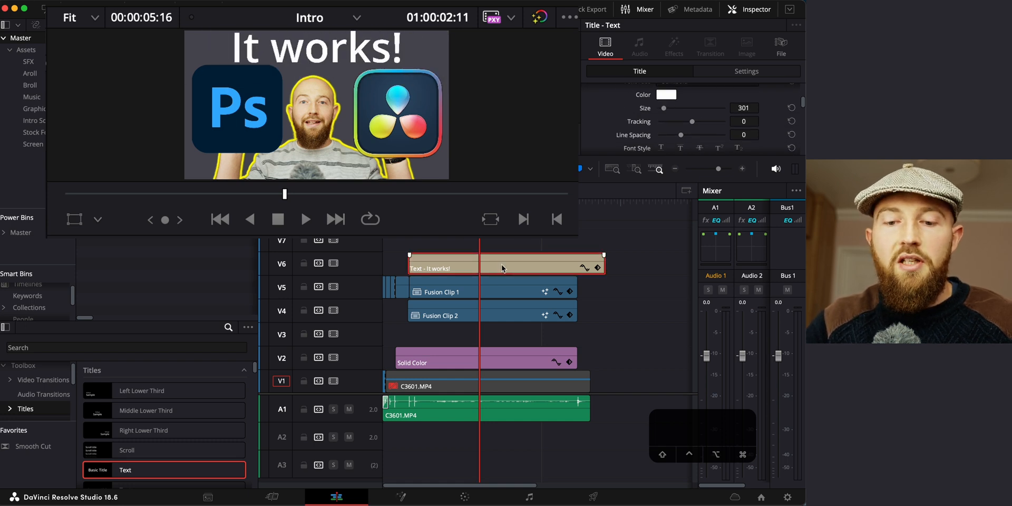
{"action": "left_click", "coordinate": [746, 71]}
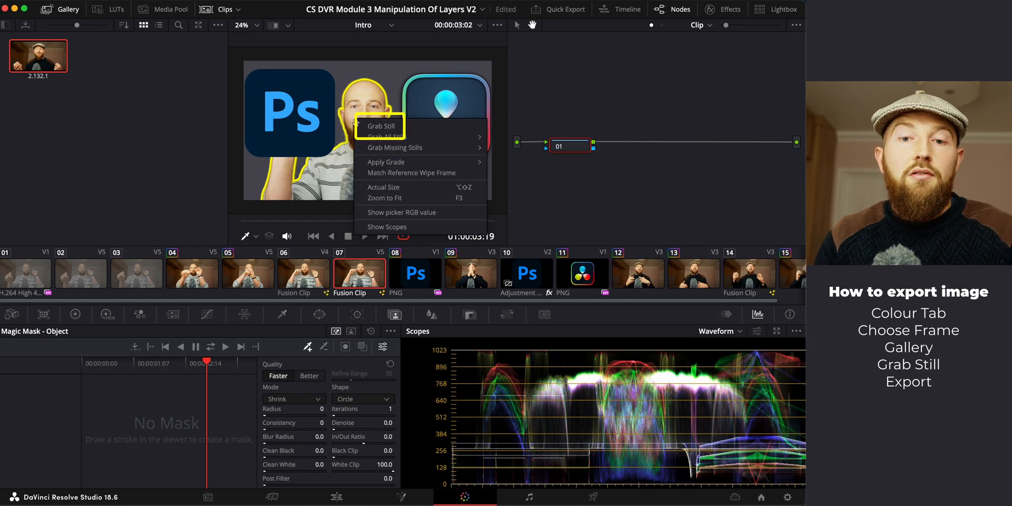
Grab the thumbnail frame as a gallery still and start its JPEG export.
{"action": "left_click", "coordinate": [381, 126]}
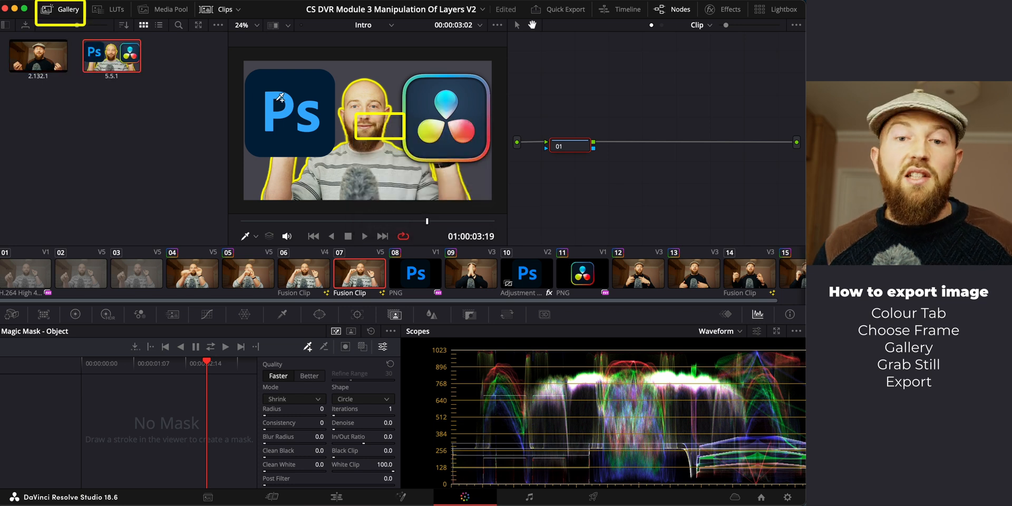
{"action": "right_click", "coordinate": [111, 55]}
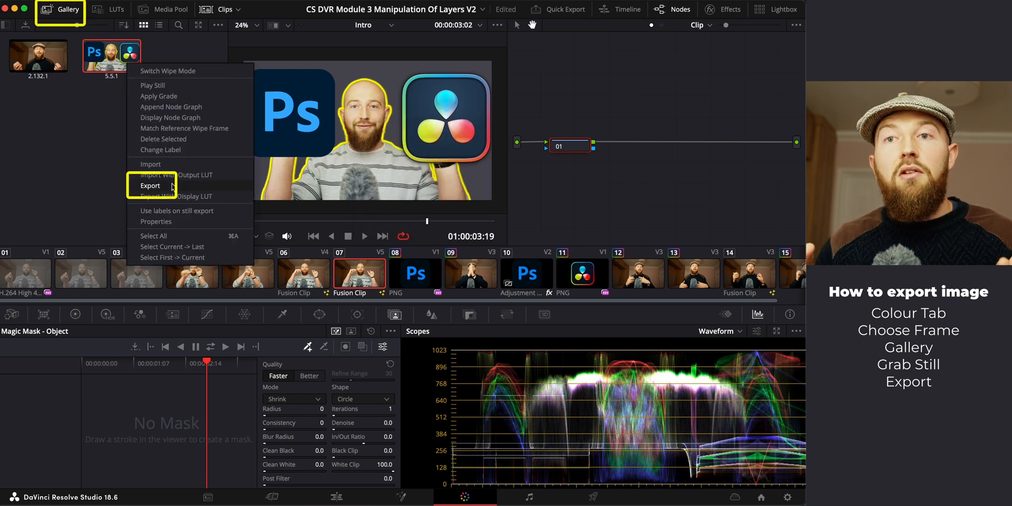
{"action": "left_click", "coordinate": [151, 186]}
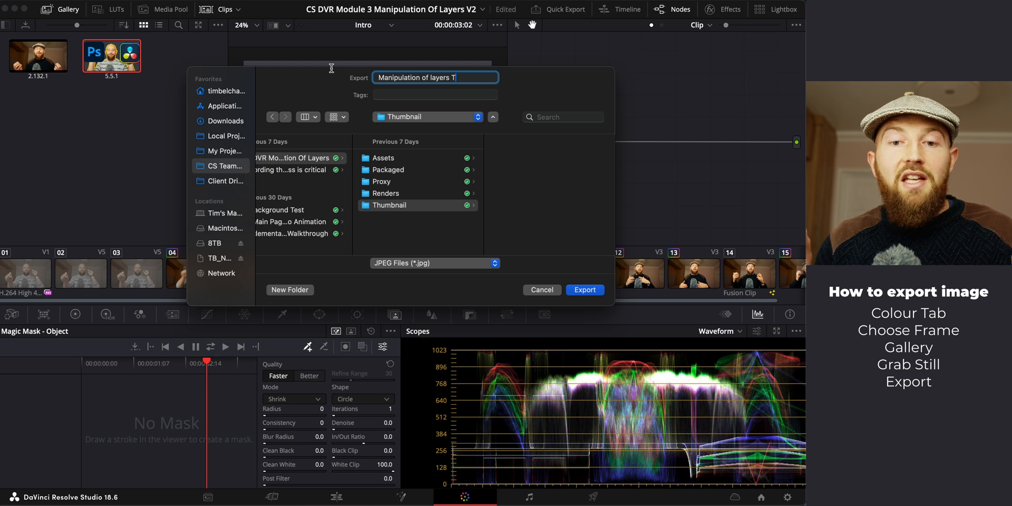